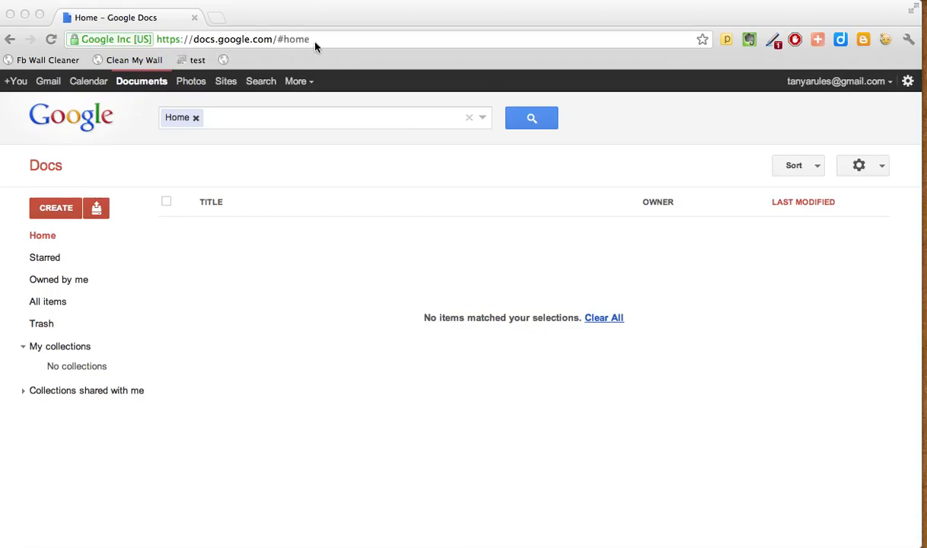
pyautogui.moveTo(323, 43)
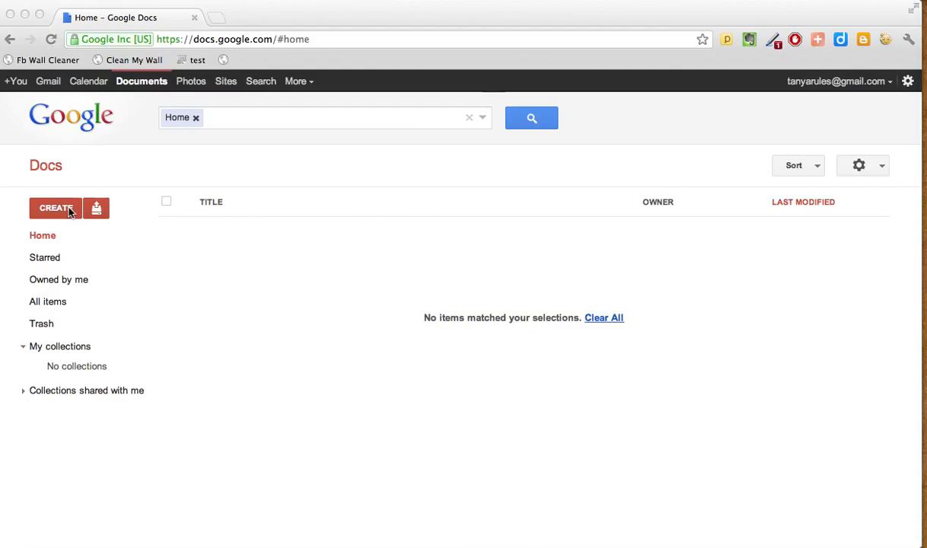
# Create a new blank spreadsheet and bring up its Tools menu.
pyautogui.click(55, 207)
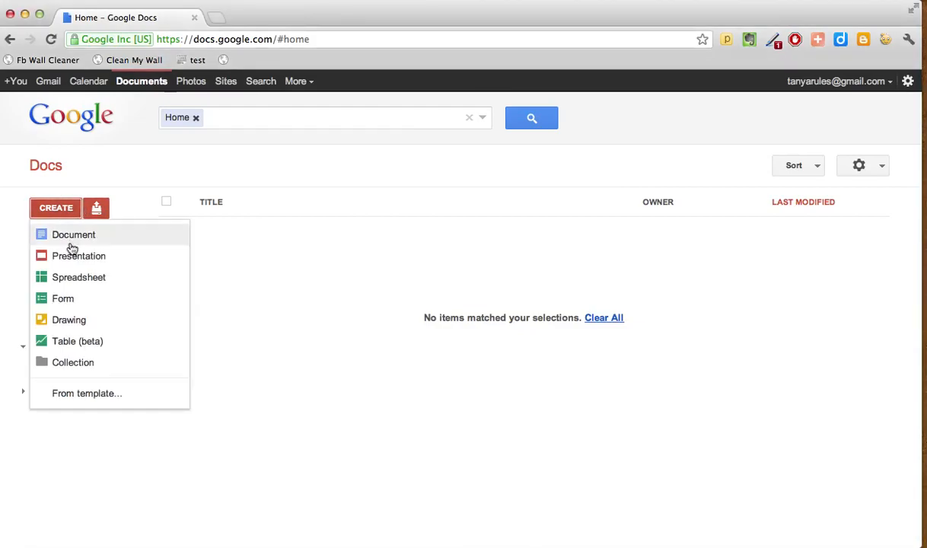
pyautogui.click(77, 277)
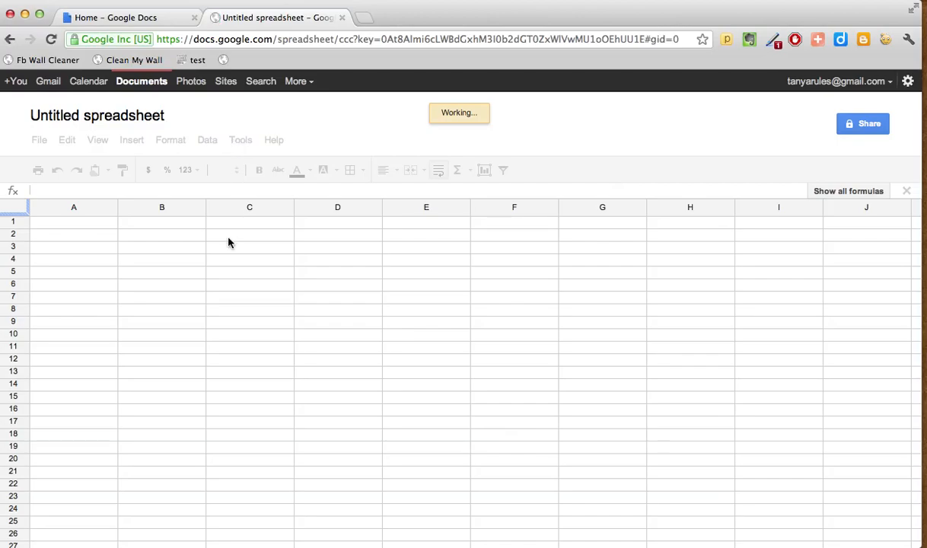
pyautogui.click(240, 140)
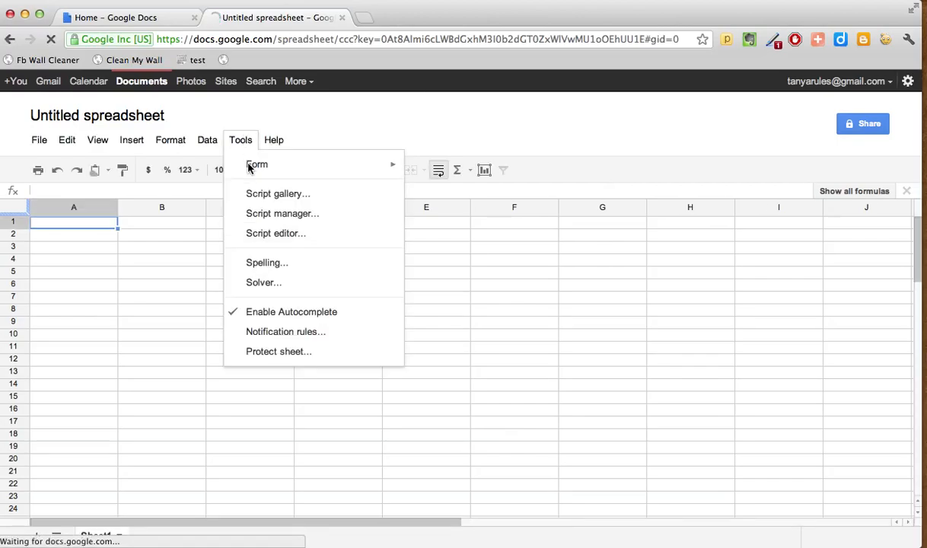
pyautogui.moveTo(255, 165)
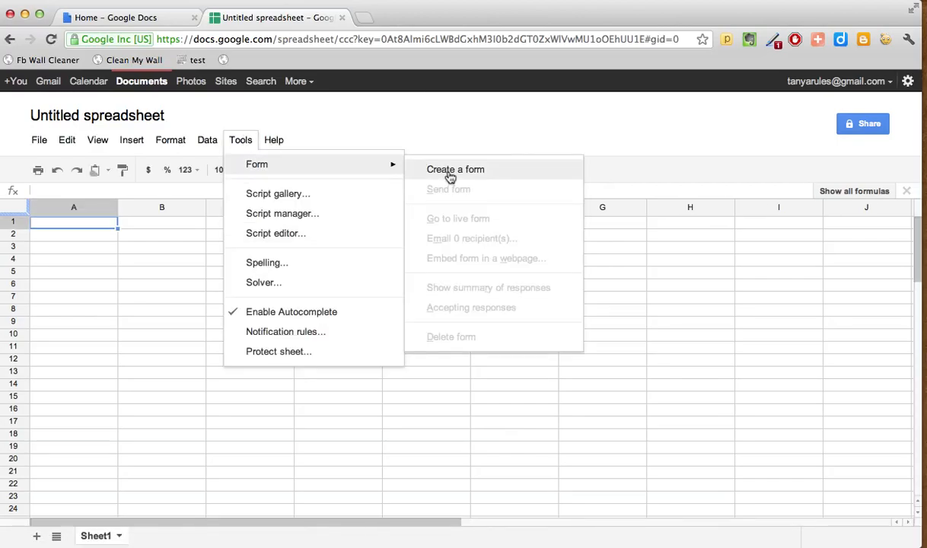
# Create a form from the spreadsheet titled 'Test form' with an explanation description.
pyautogui.click(455, 169)
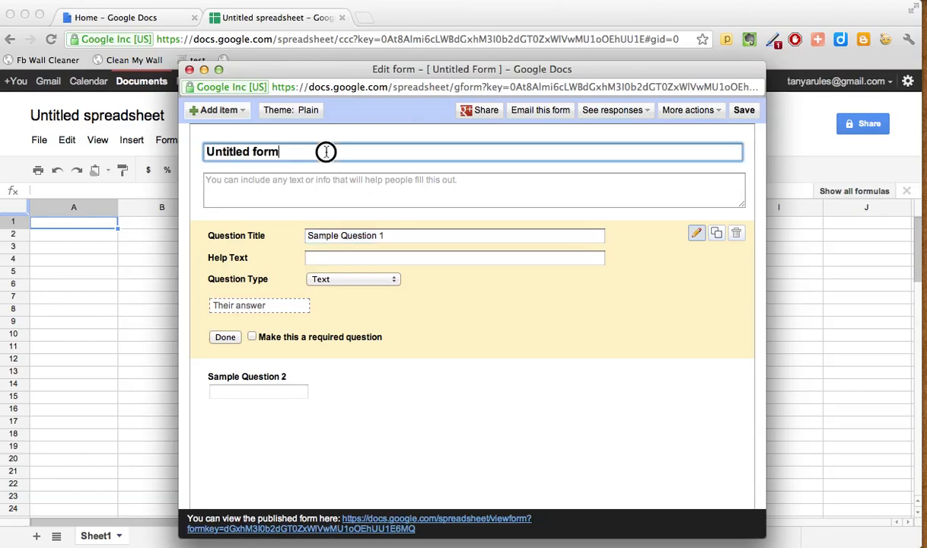
pyautogui.write('Test form')
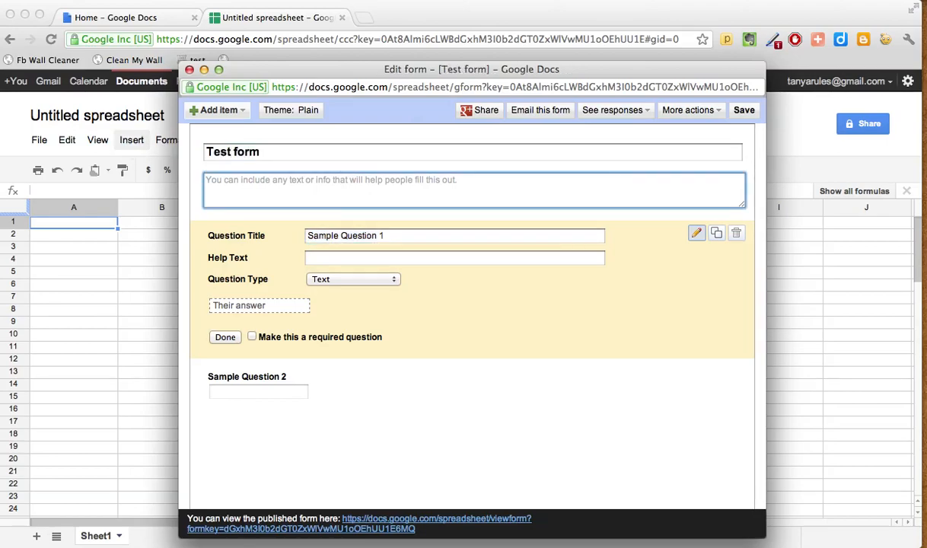
pyautogui.write('explanation goes here')
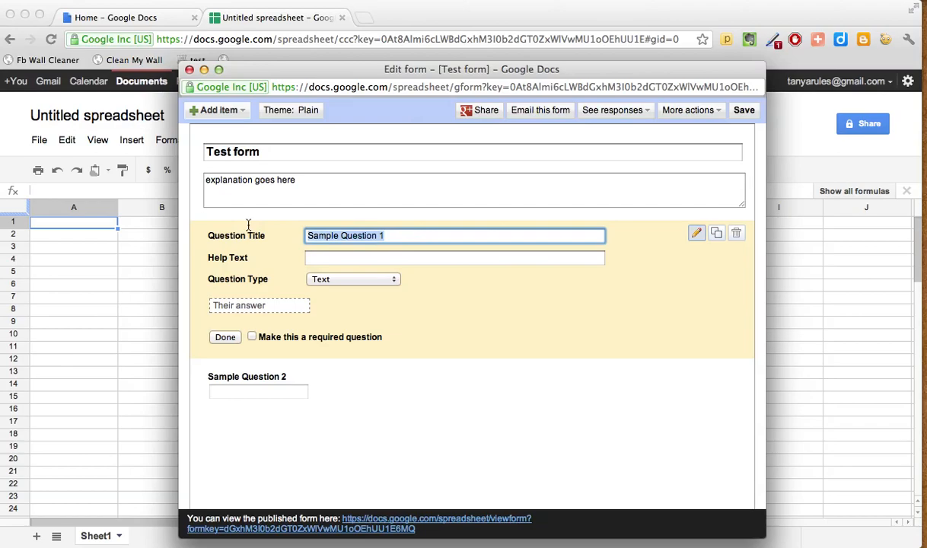
# Make question 1 a required text question 'What fruit do you like' with help text.
pyautogui.write('What fruit do')
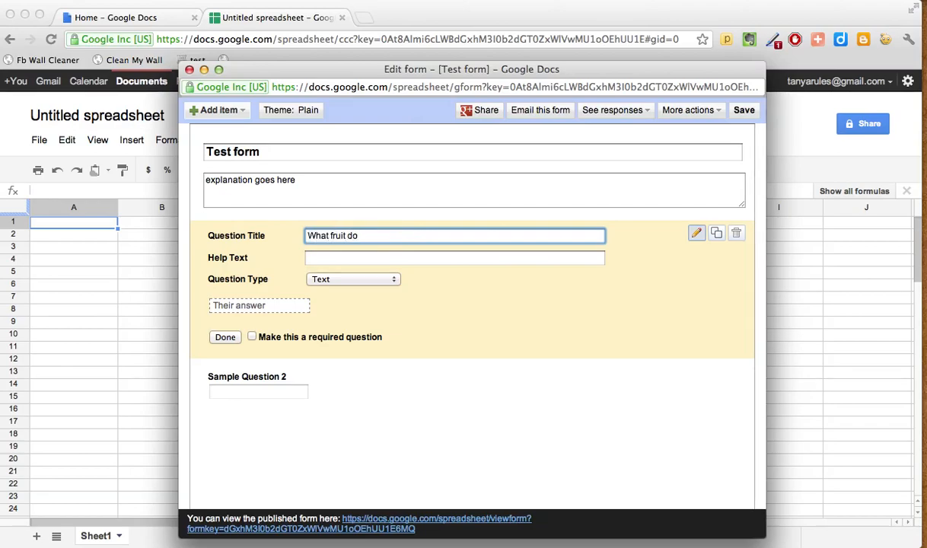
pyautogui.write('you like')
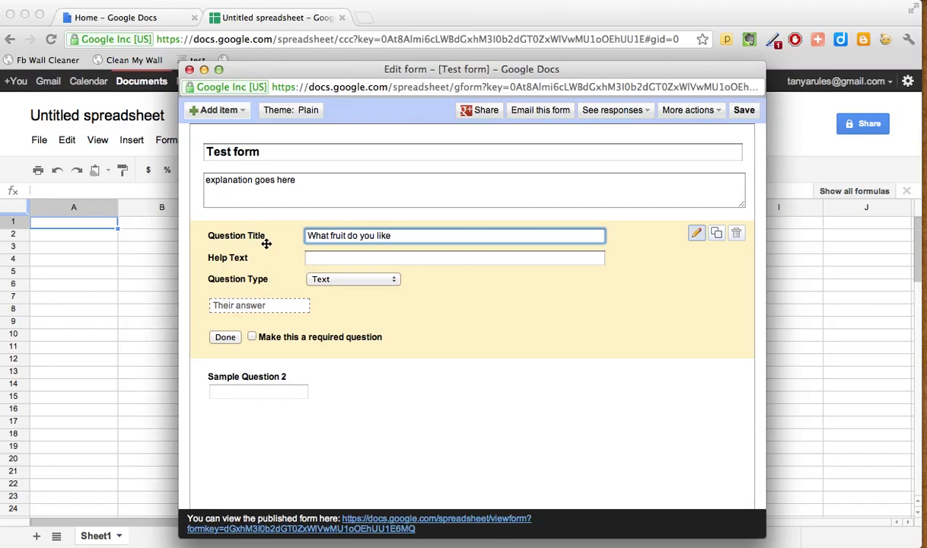
pyautogui.click(454, 258)
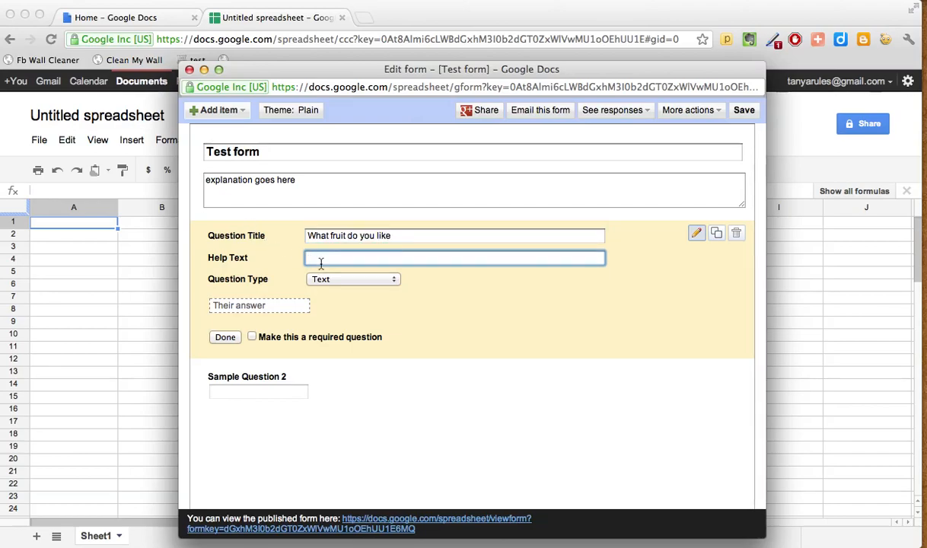
pyautogui.write('xxxx')
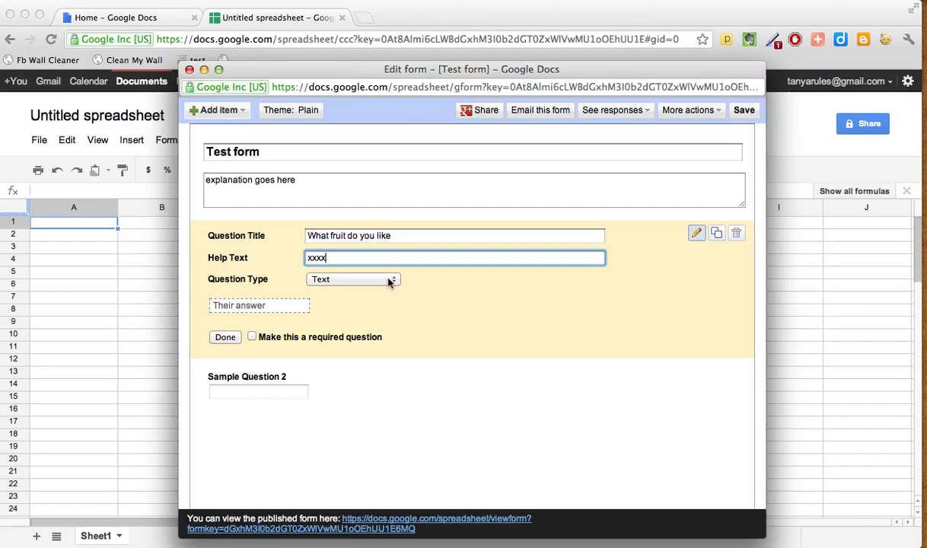
pyautogui.moveTo(265, 312)
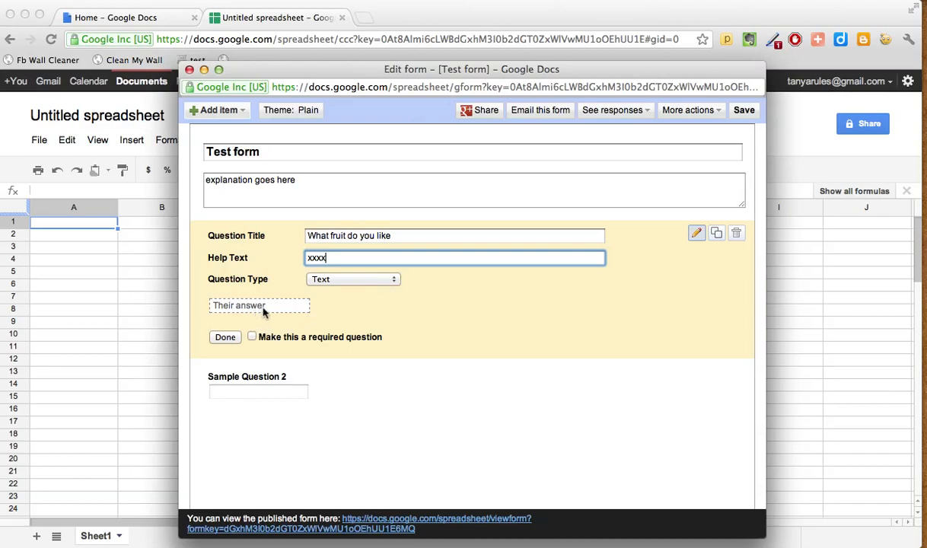
pyautogui.moveTo(253, 341)
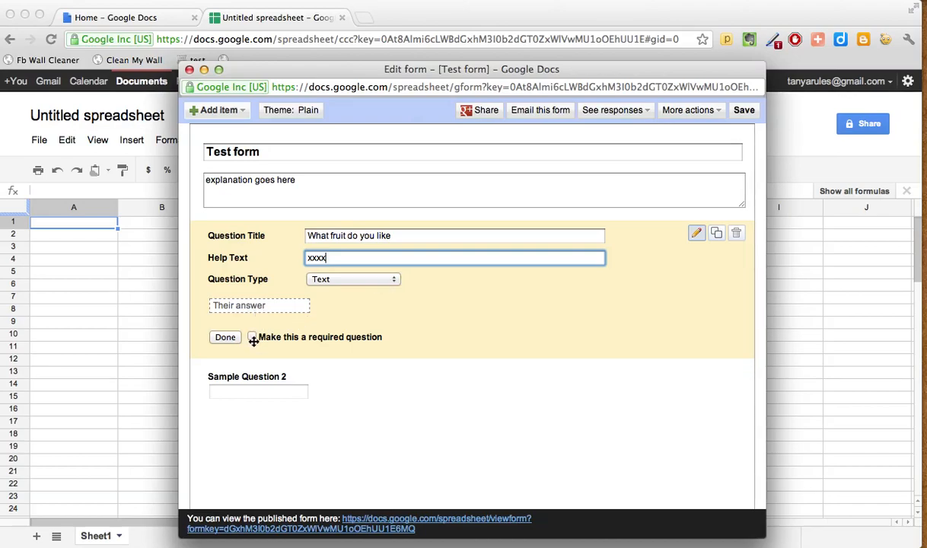
pyautogui.click(253, 336)
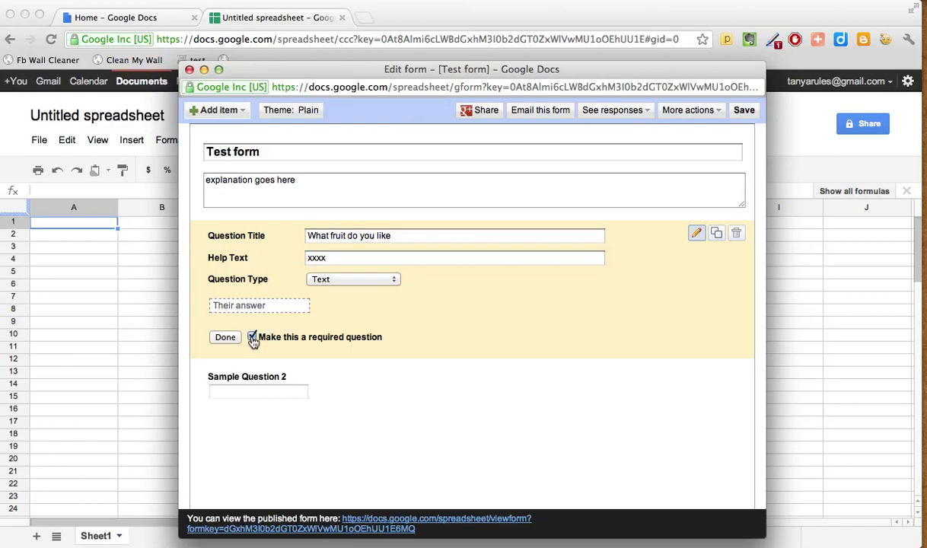
pyautogui.click(225, 336)
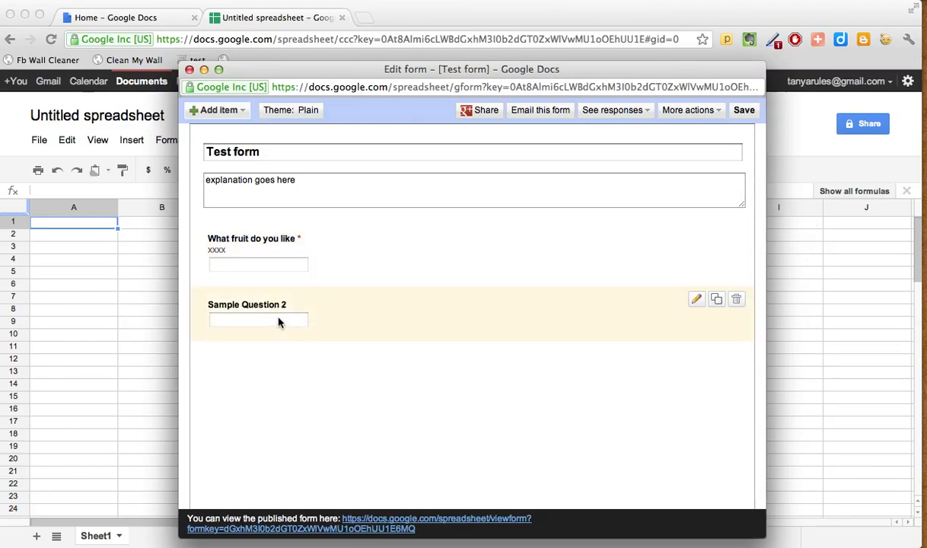
# Title the second question 'What vegetable do you like and why ?' and add help text.
pyautogui.click(697, 298)
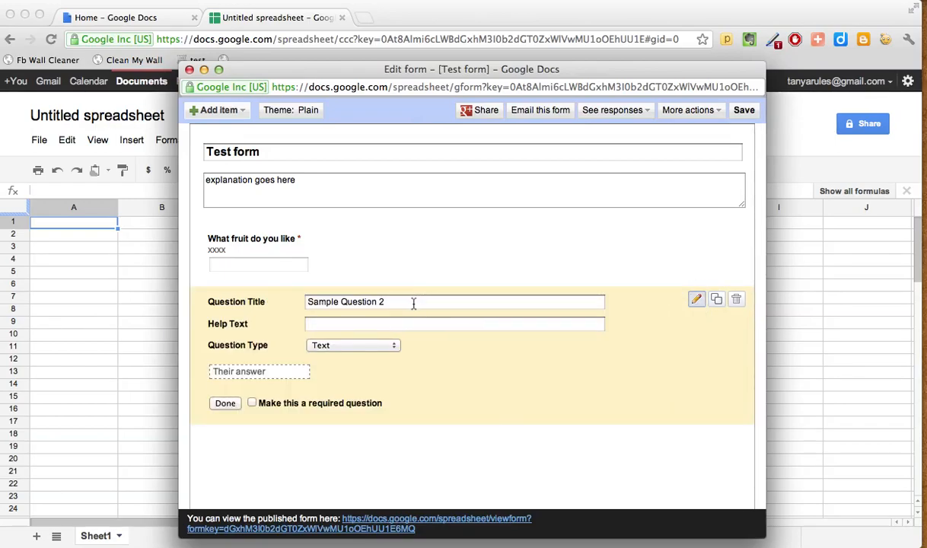
pyautogui.write('What veg')
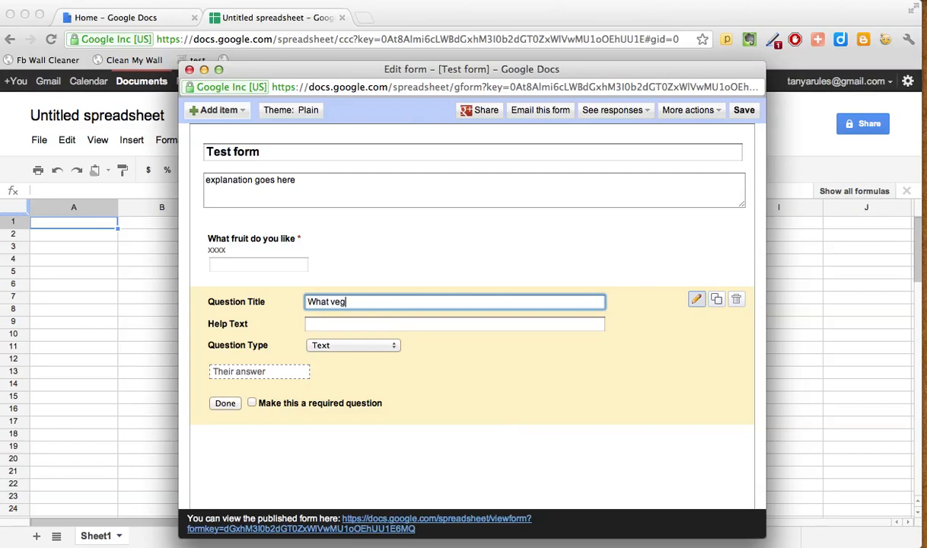
pyautogui.write('etable')
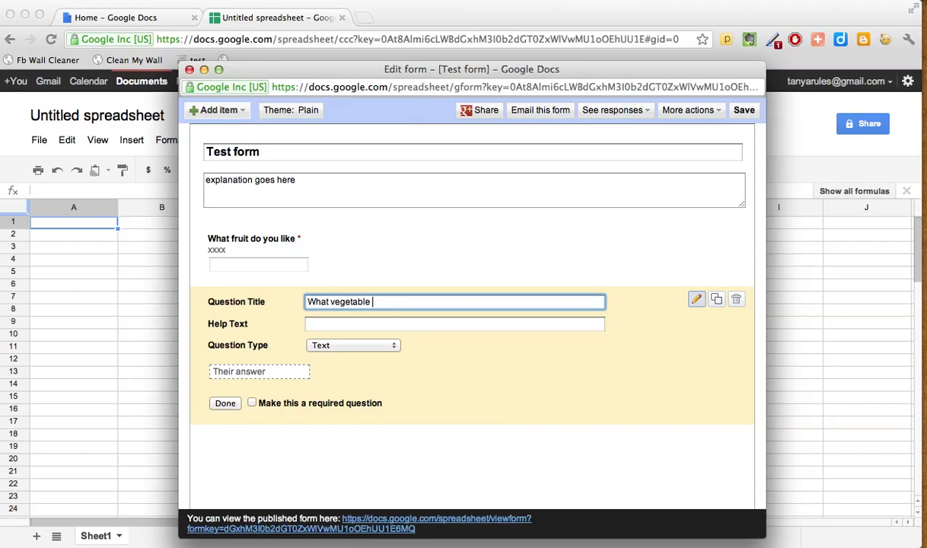
pyautogui.write('do you like and w')
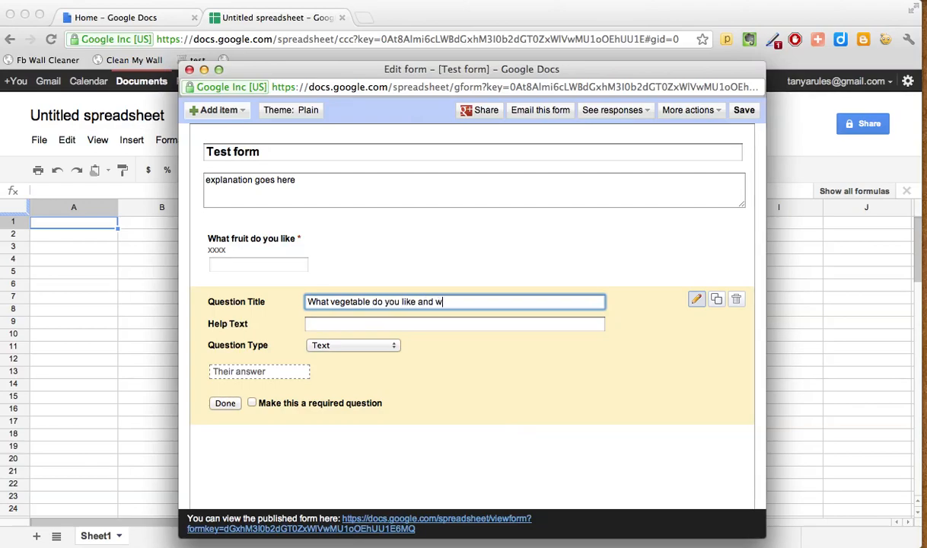
pyautogui.write('hy ?')
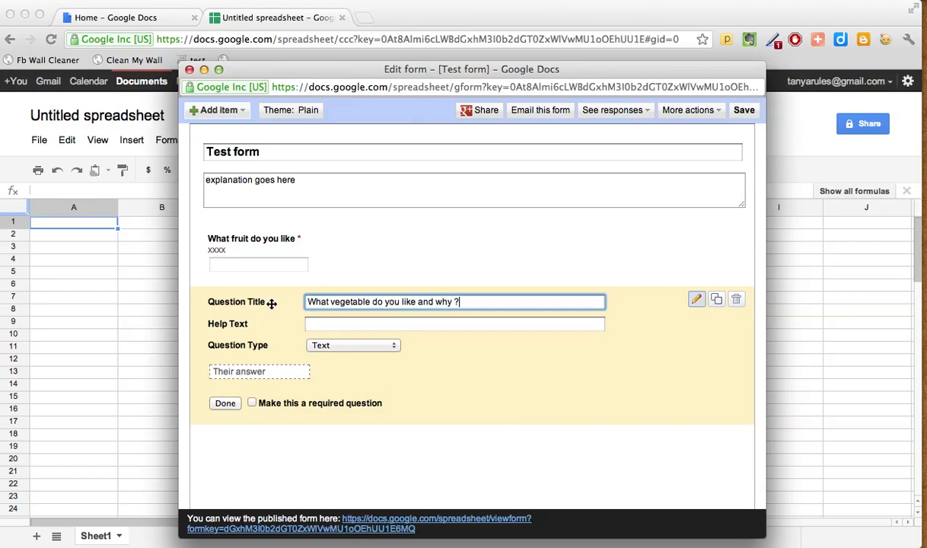
pyautogui.write('xxx')
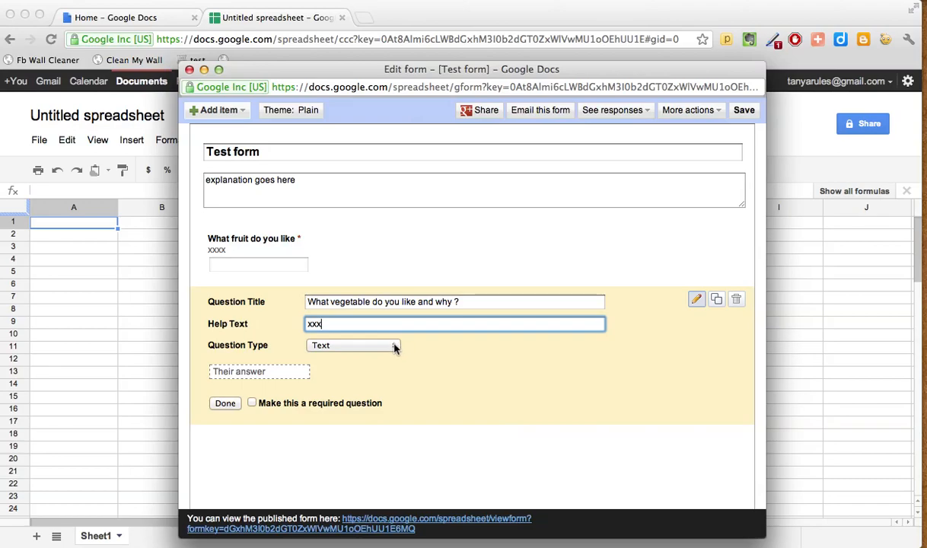
# Make the vegetable question a required paragraph-text question and finish it.
pyautogui.click(353, 344)
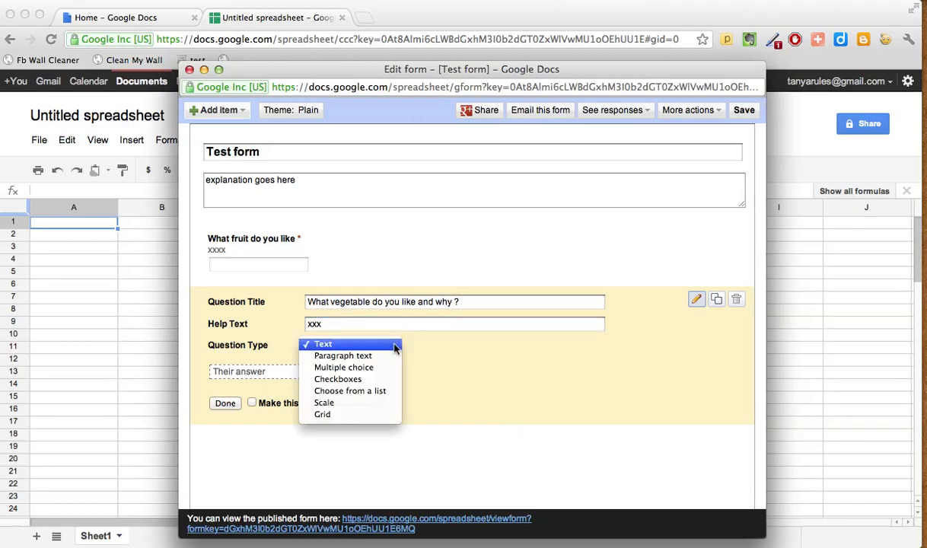
pyautogui.click(342, 357)
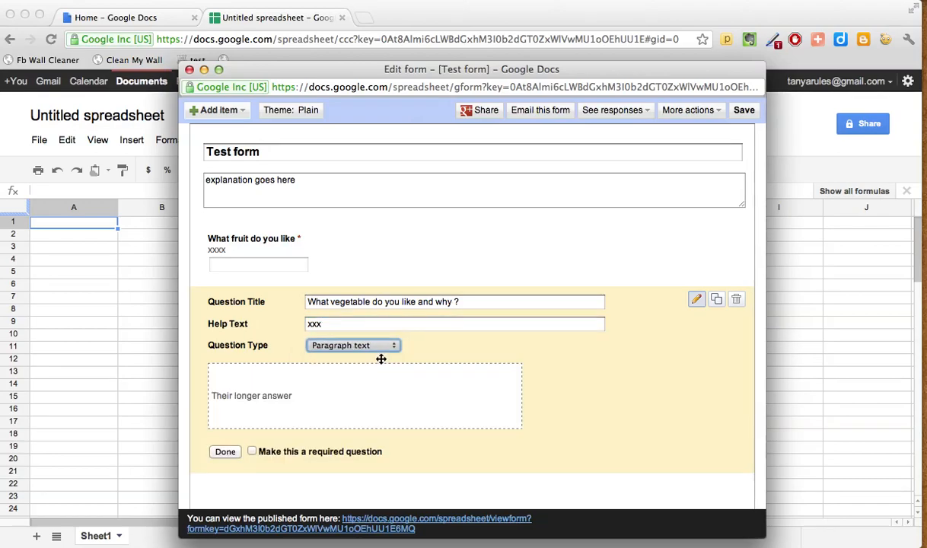
pyautogui.moveTo(329, 402)
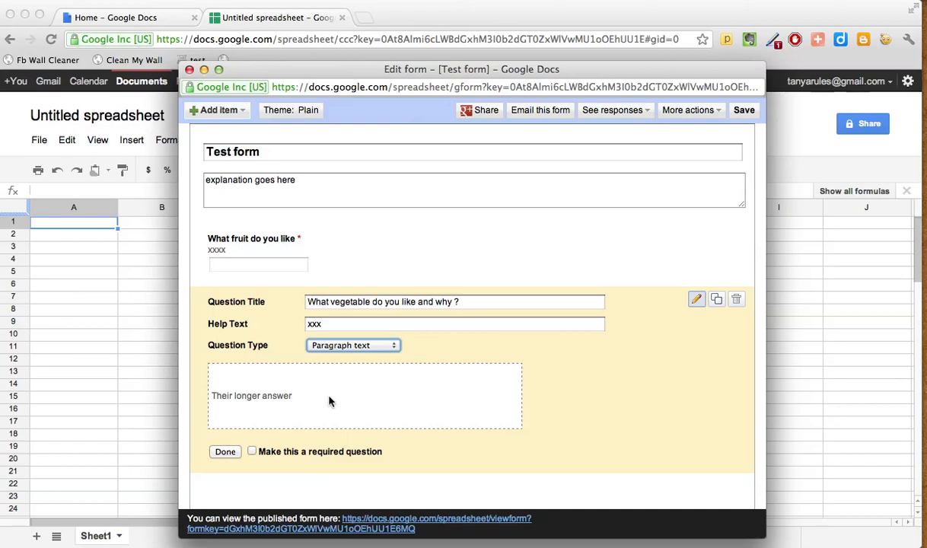
pyautogui.moveTo(297, 414)
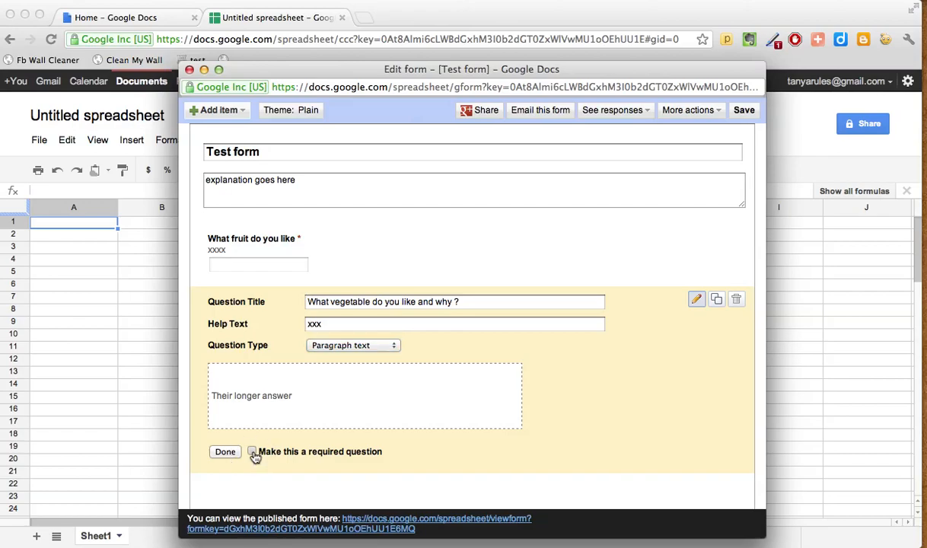
pyautogui.click(253, 451)
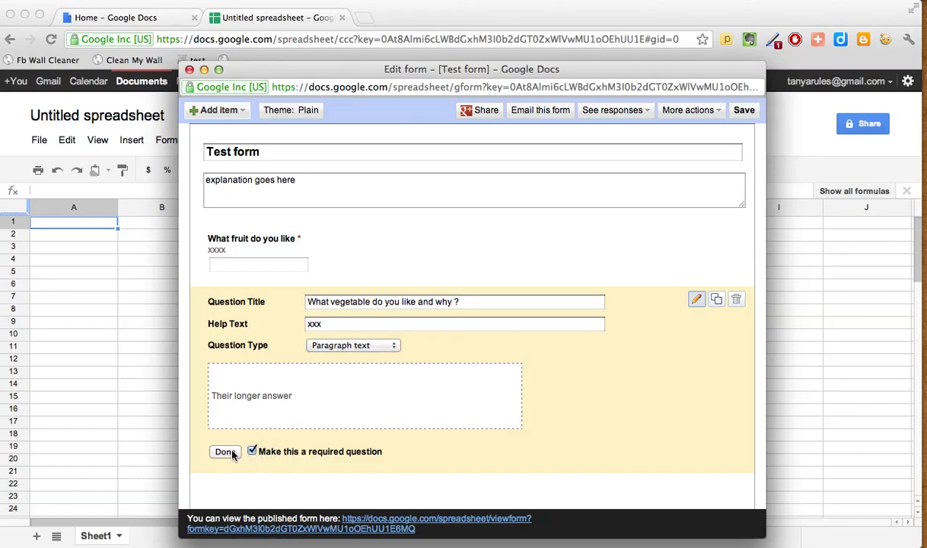
pyautogui.click(224, 450)
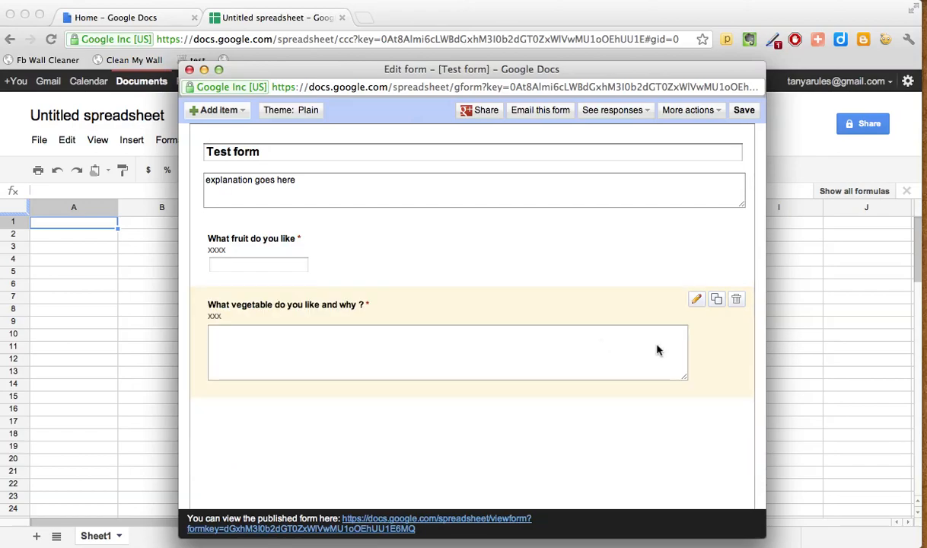
pyautogui.moveTo(715, 299)
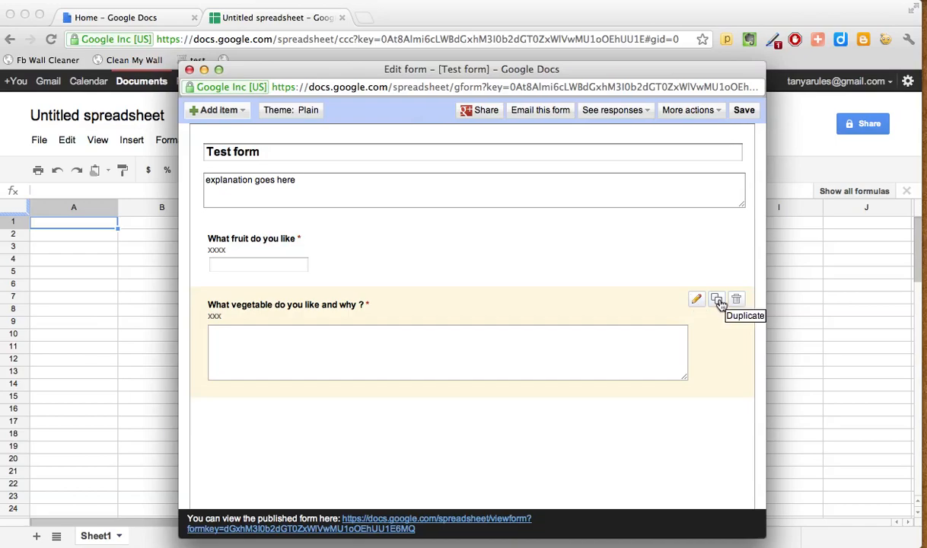
# Duplicate the vegetable question as 'Do you like your current class schedule?' and make it multiple choice.
pyautogui.click(695, 299)
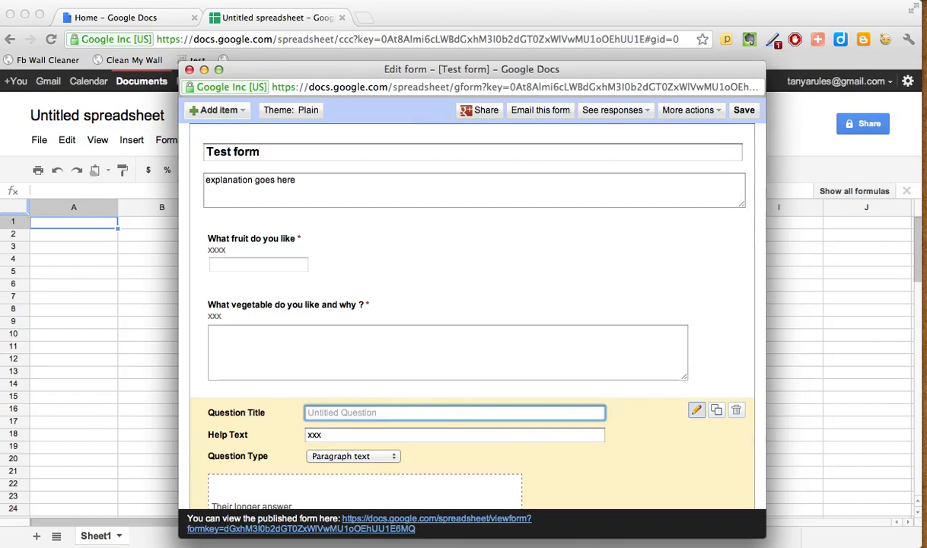
pyautogui.write('W')
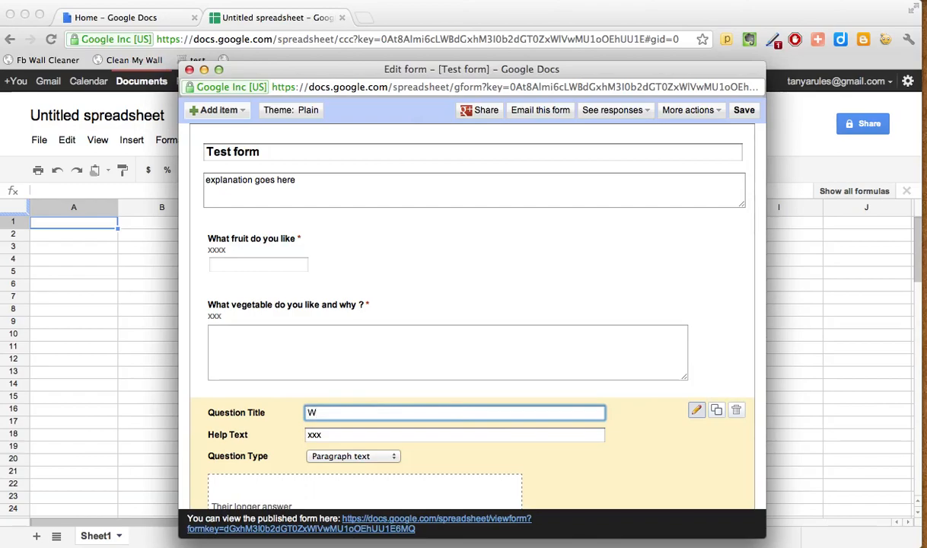
pyautogui.write('Do you')
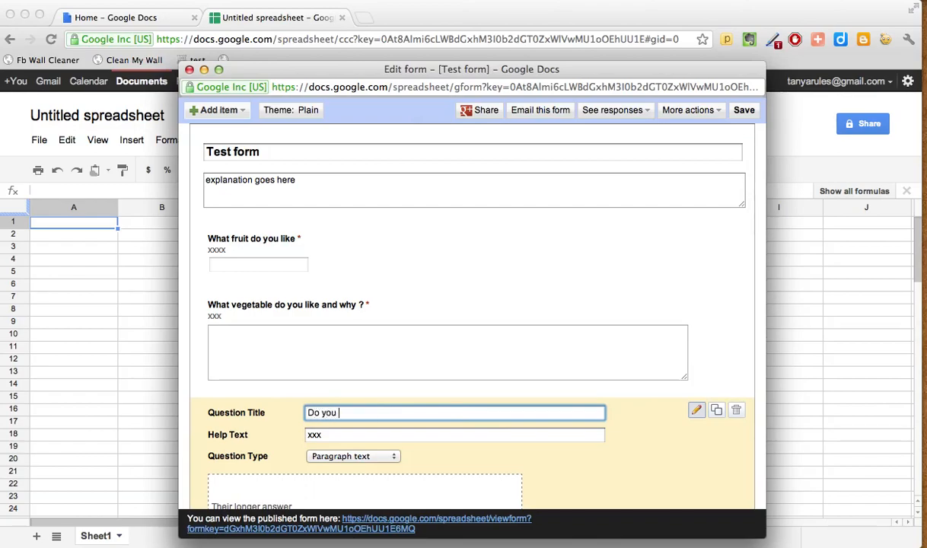
pyautogui.write('like your c')
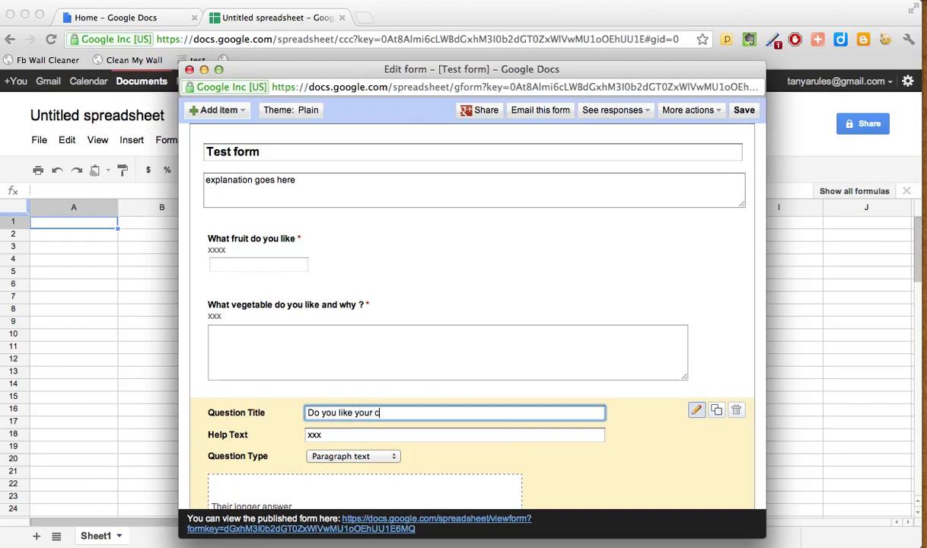
pyautogui.write('urrent class sch')
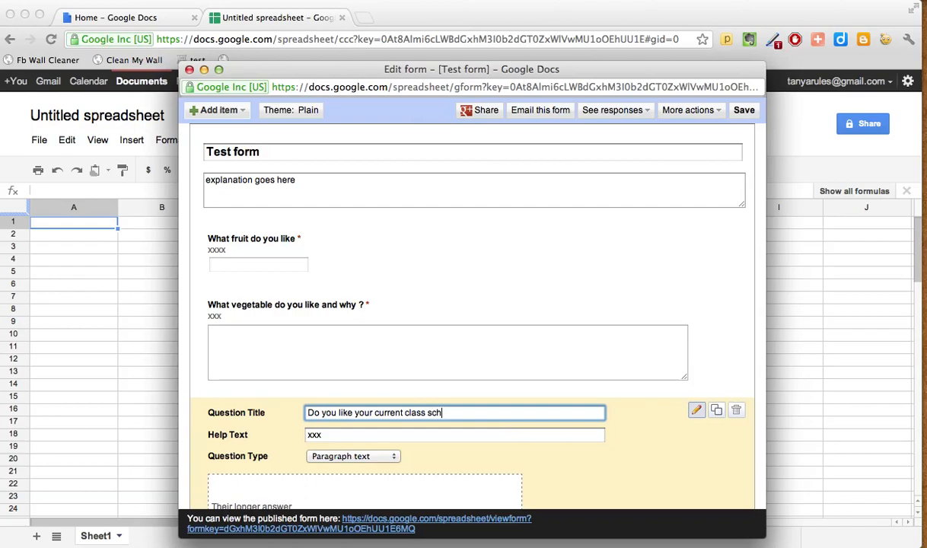
pyautogui.write('ed')
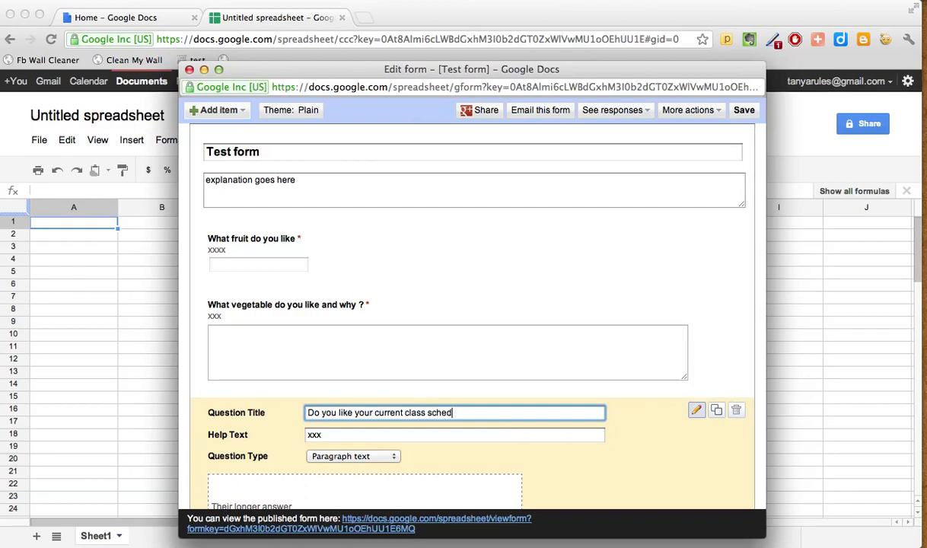
pyautogui.write('ule?')
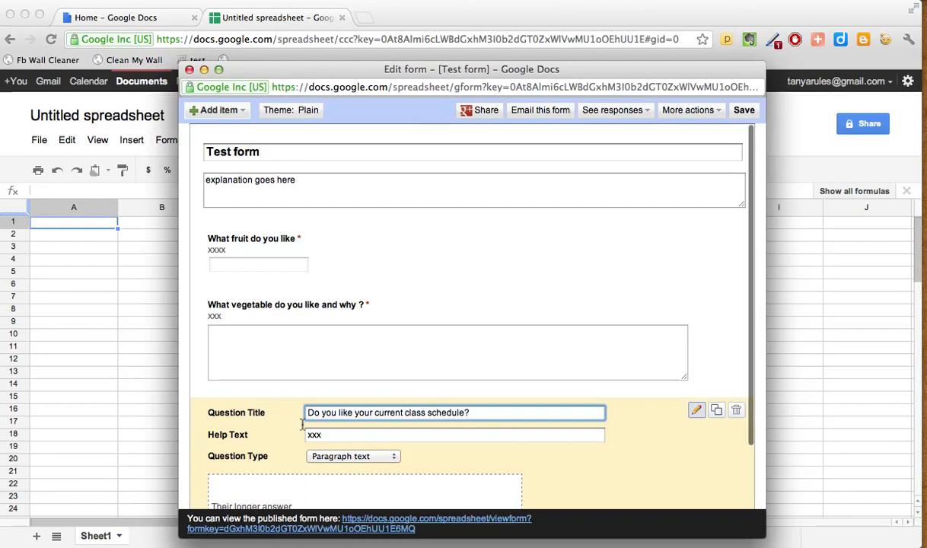
pyautogui.click(353, 457)
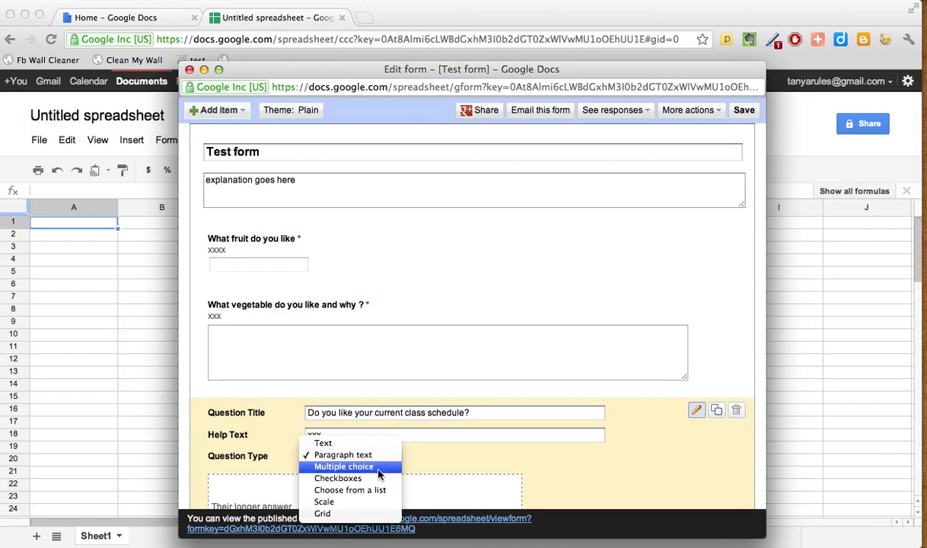
pyautogui.click(344, 466)
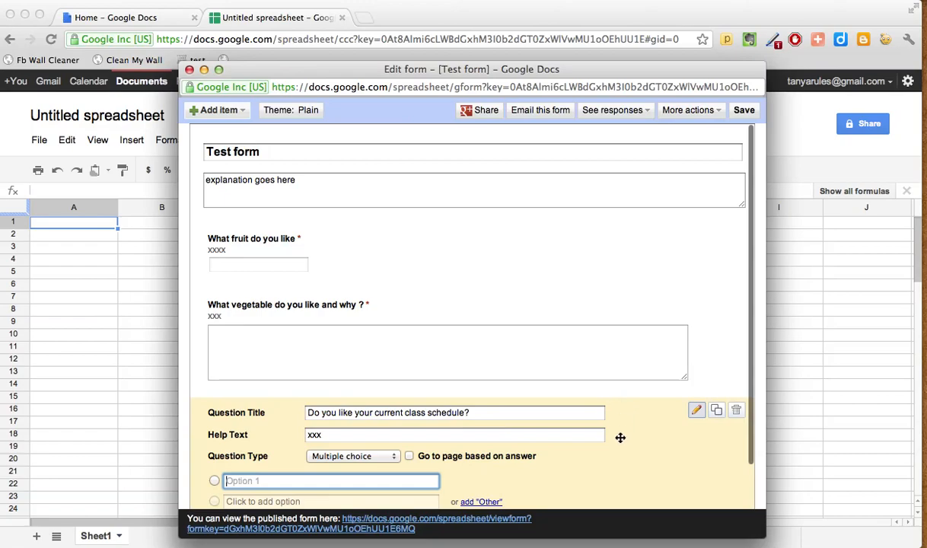
# Add answer choices Yes and No and try page branching for the Yes answer.
pyautogui.scroll(-3)
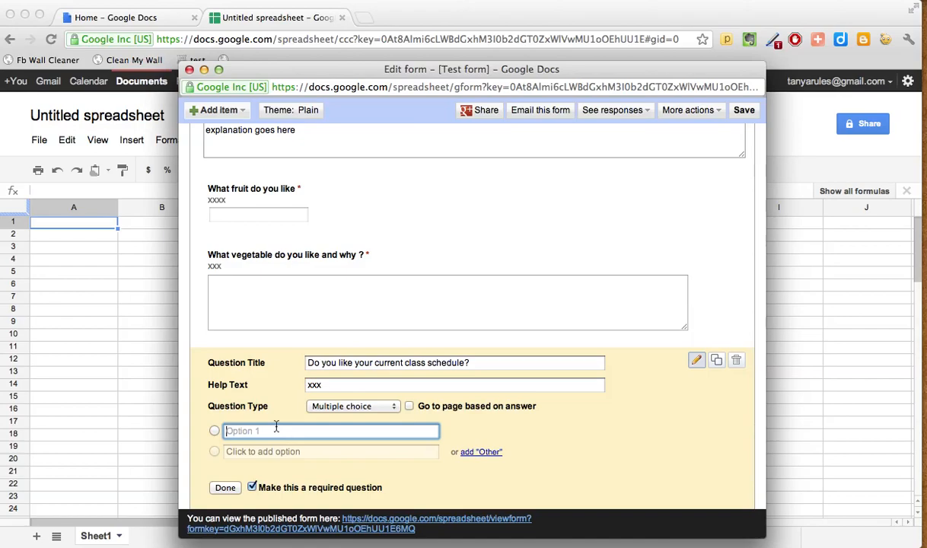
pyautogui.write('Yes')
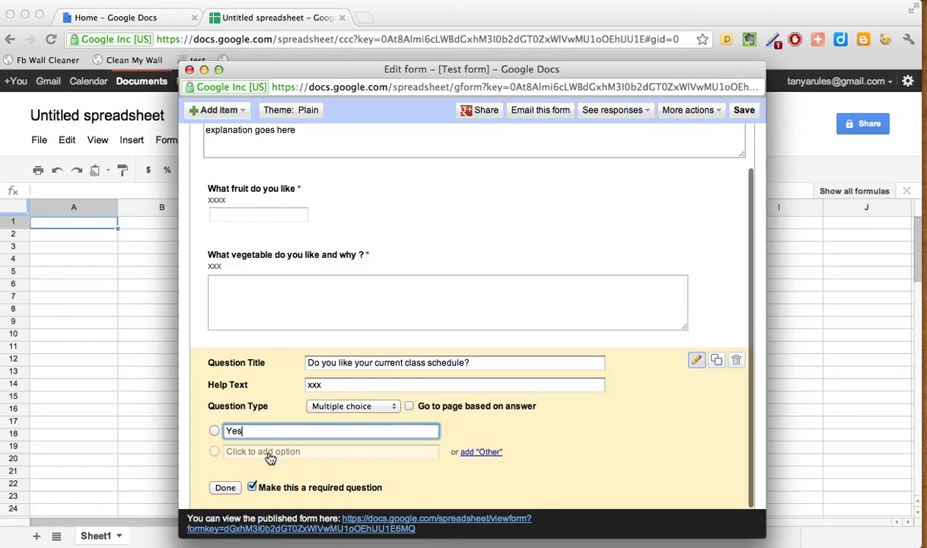
pyautogui.click(262, 451)
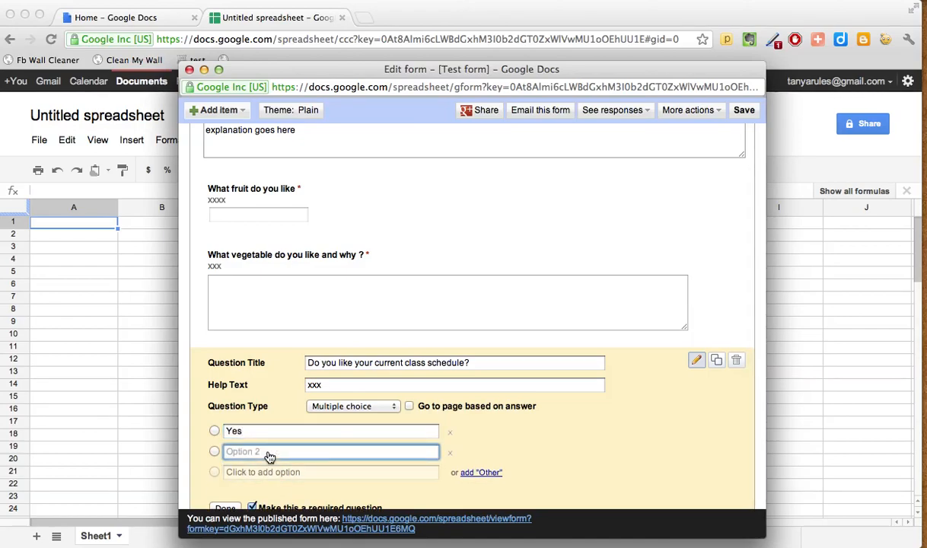
pyautogui.write('No')
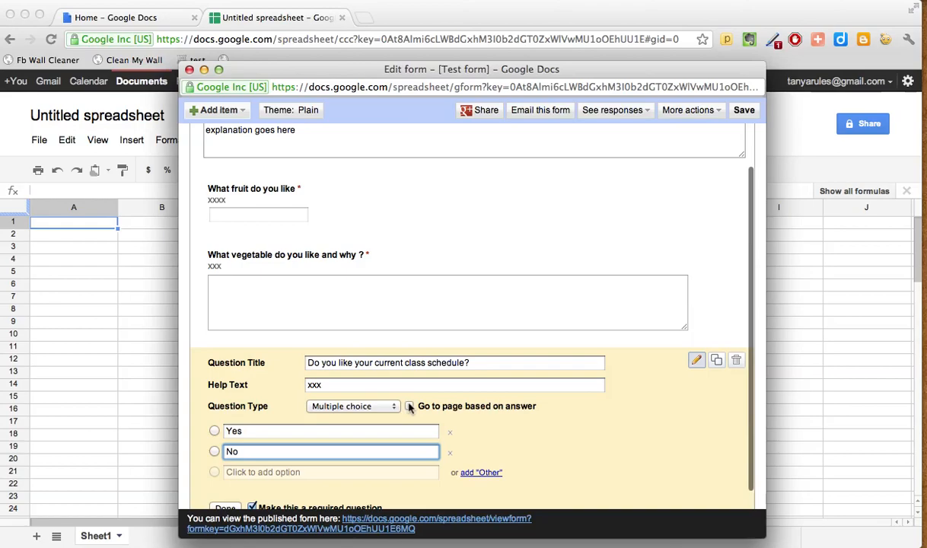
pyautogui.click(409, 405)
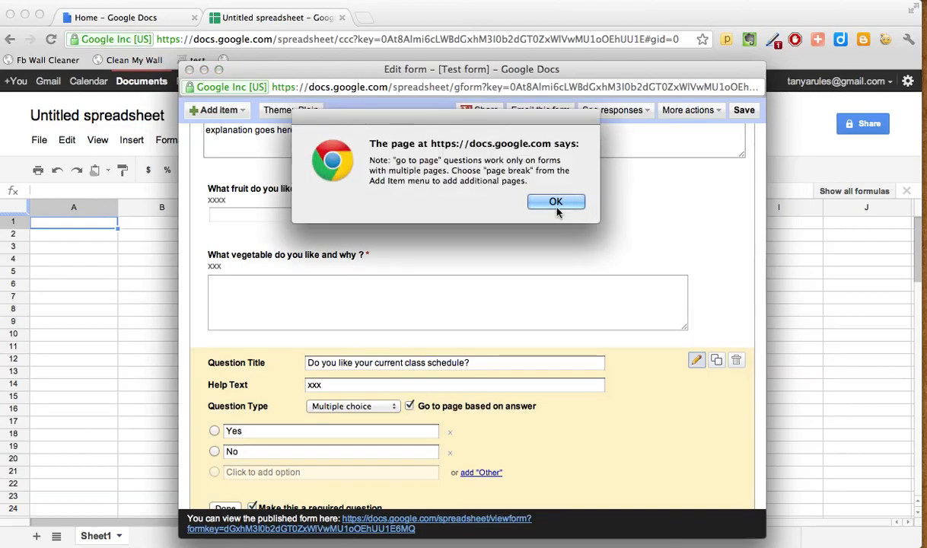
pyautogui.click(556, 201)
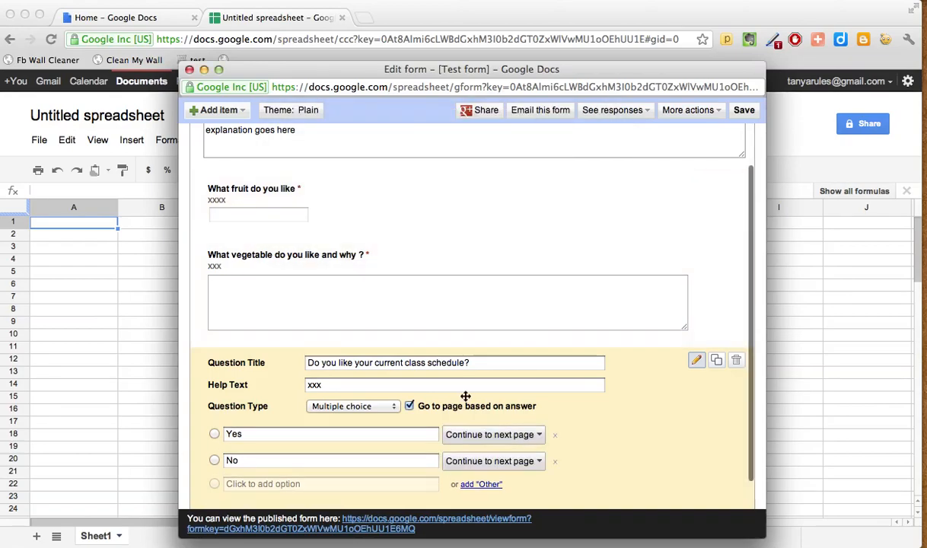
pyautogui.click(490, 435)
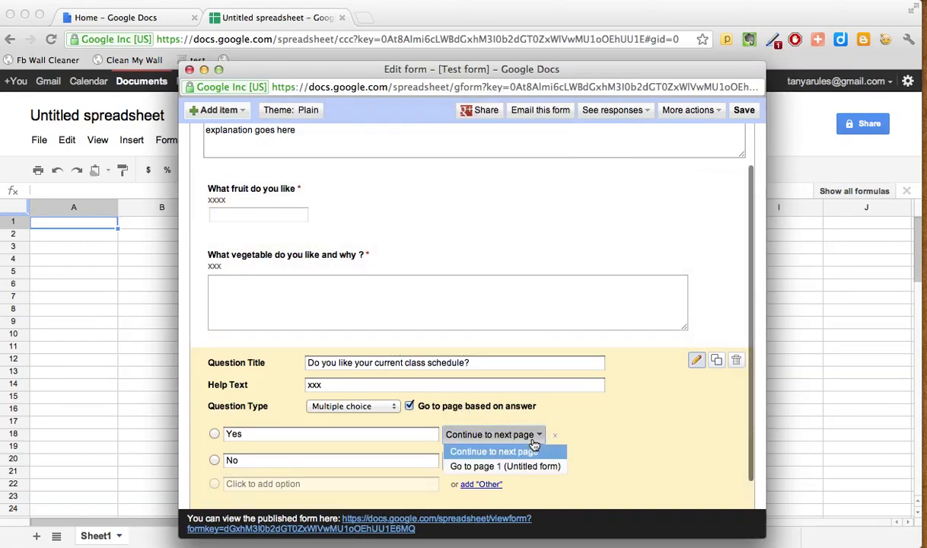
pyautogui.moveTo(504, 466)
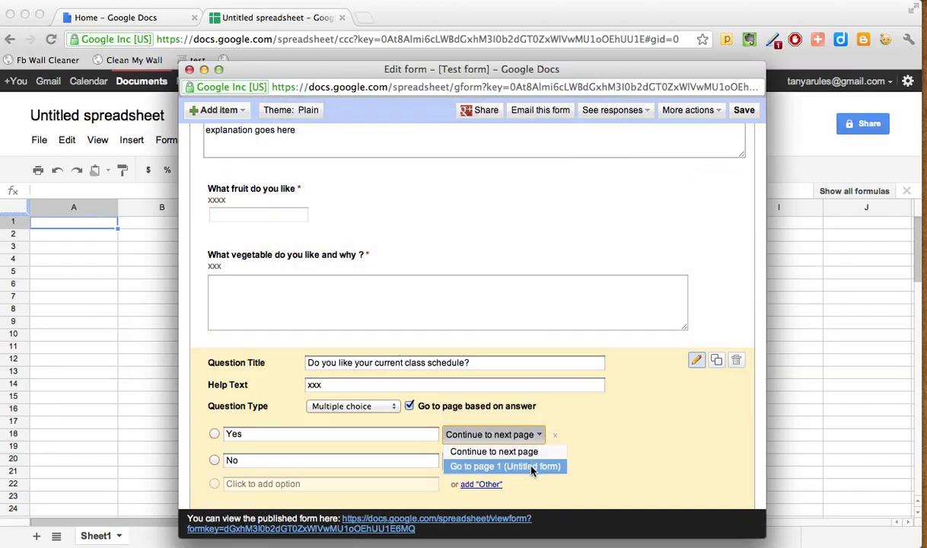
pyautogui.moveTo(493, 451)
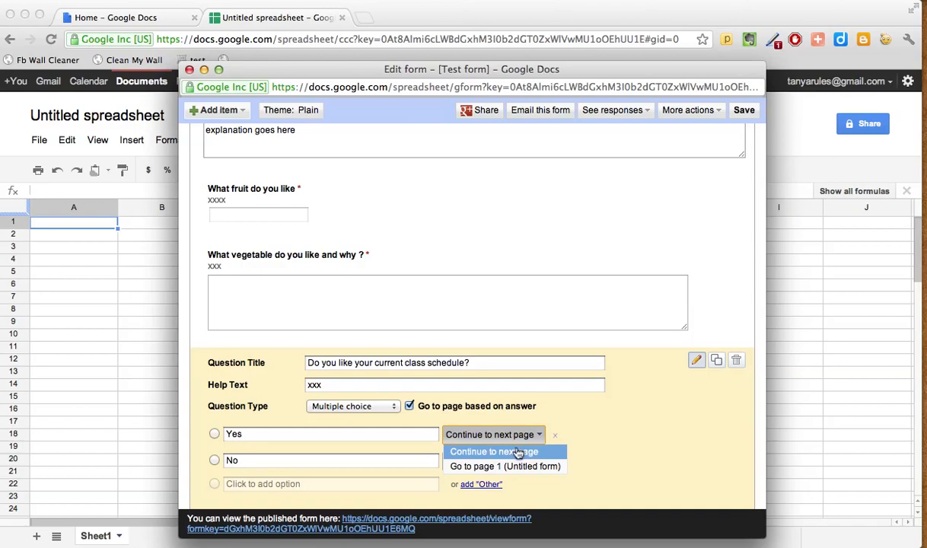
pyautogui.moveTo(303, 444)
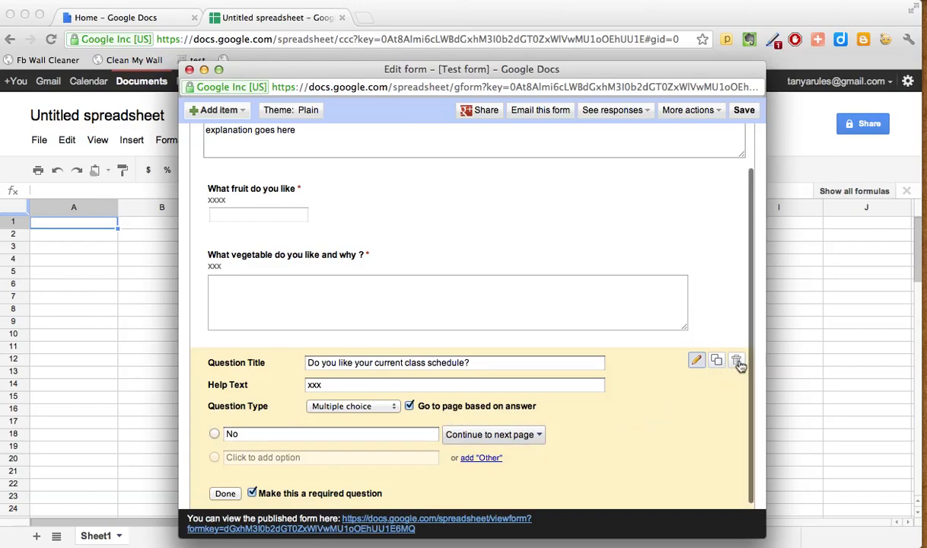
pyautogui.moveTo(737, 361)
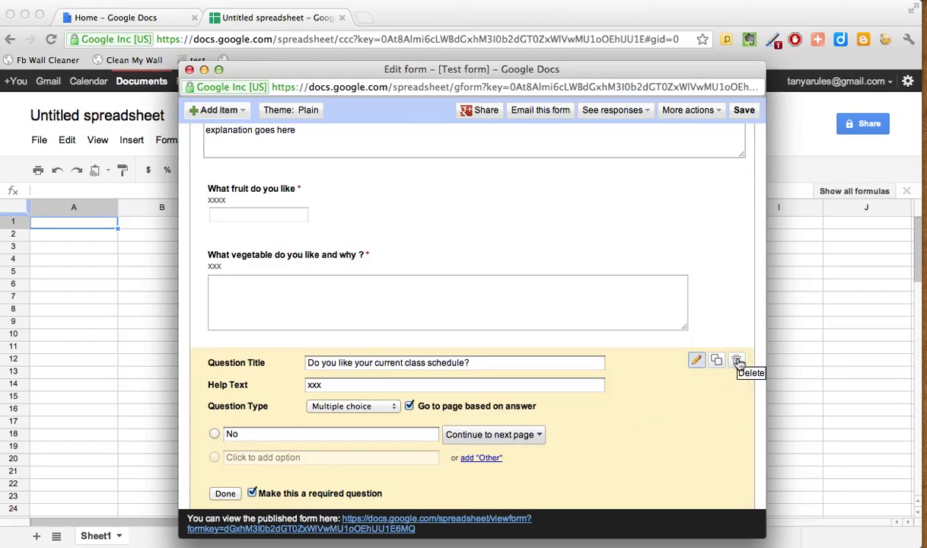
pyautogui.moveTo(389, 425)
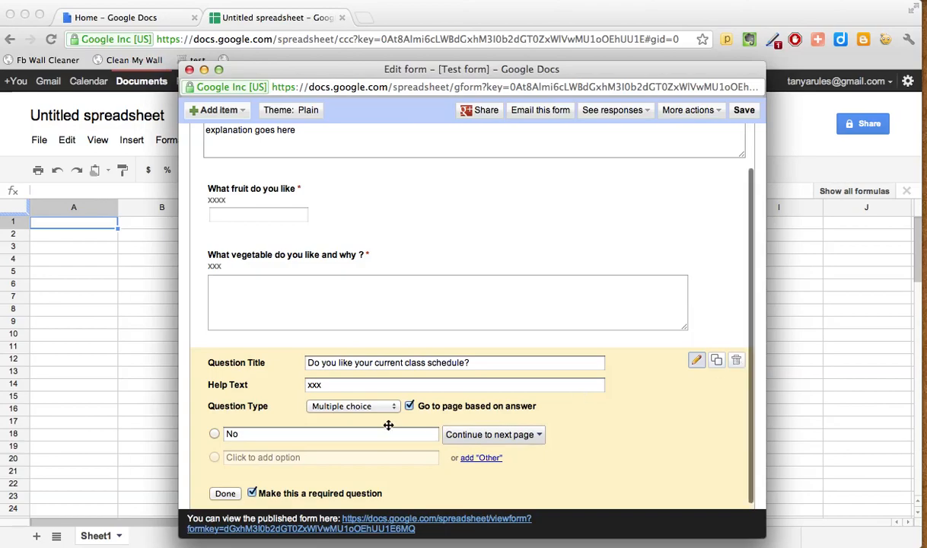
# Reapply multiple choice to clear page branching and re-enter the Yes choice.
pyautogui.click(353, 405)
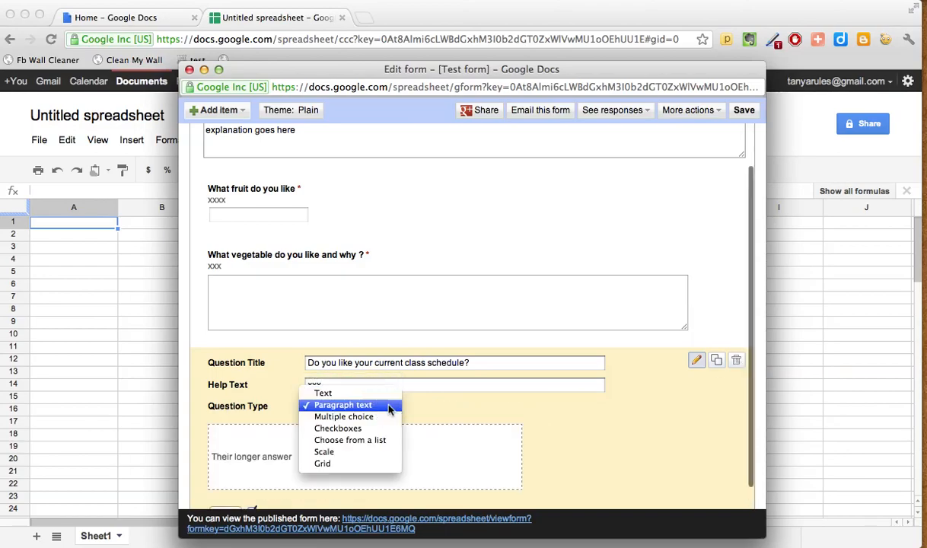
pyautogui.click(344, 418)
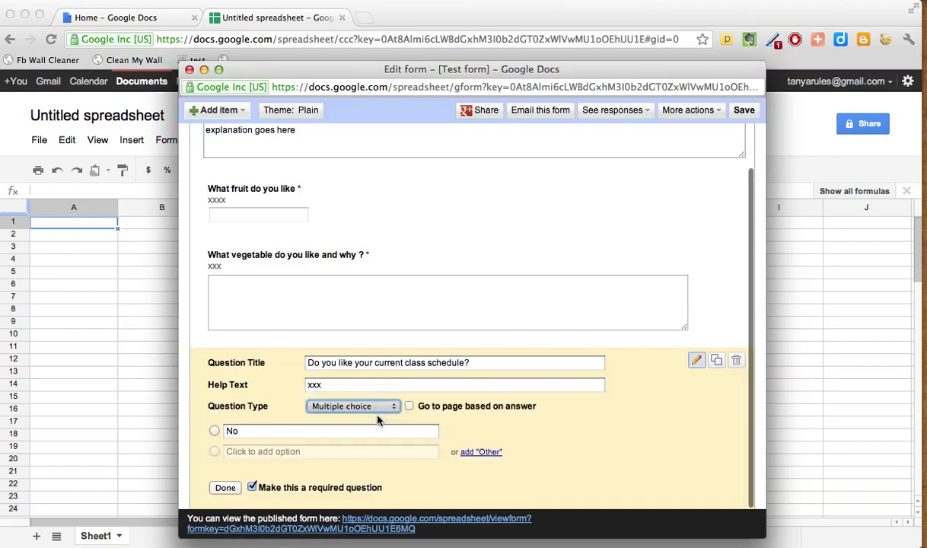
pyautogui.moveTo(311, 435)
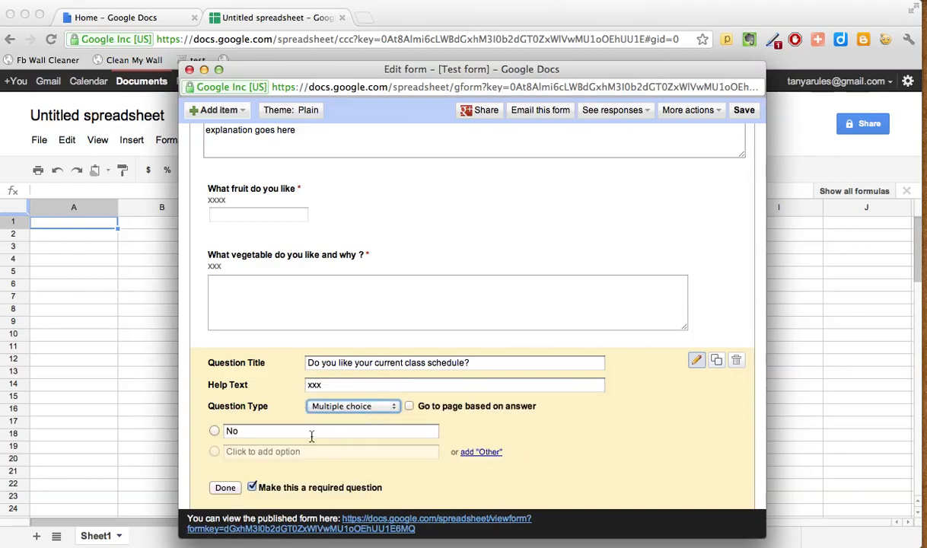
pyautogui.write('Y')
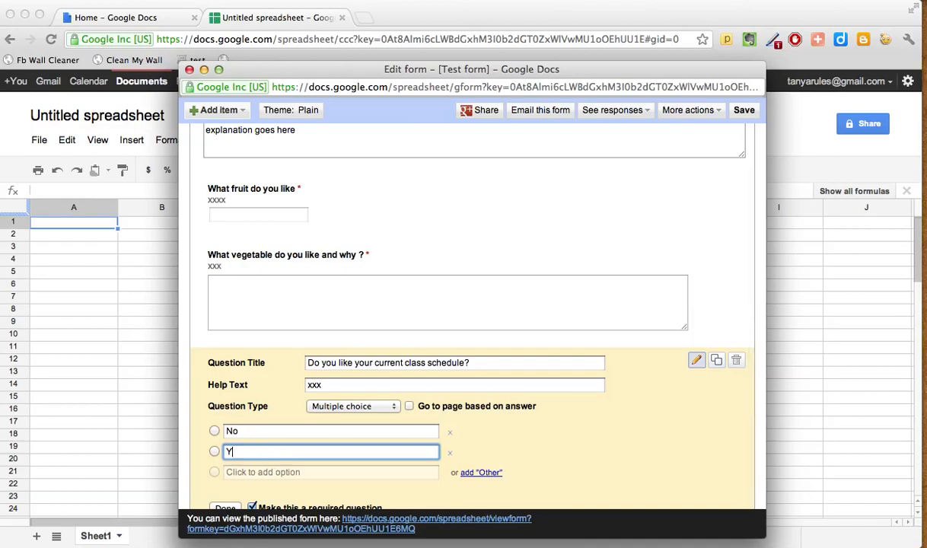
pyautogui.write('es')
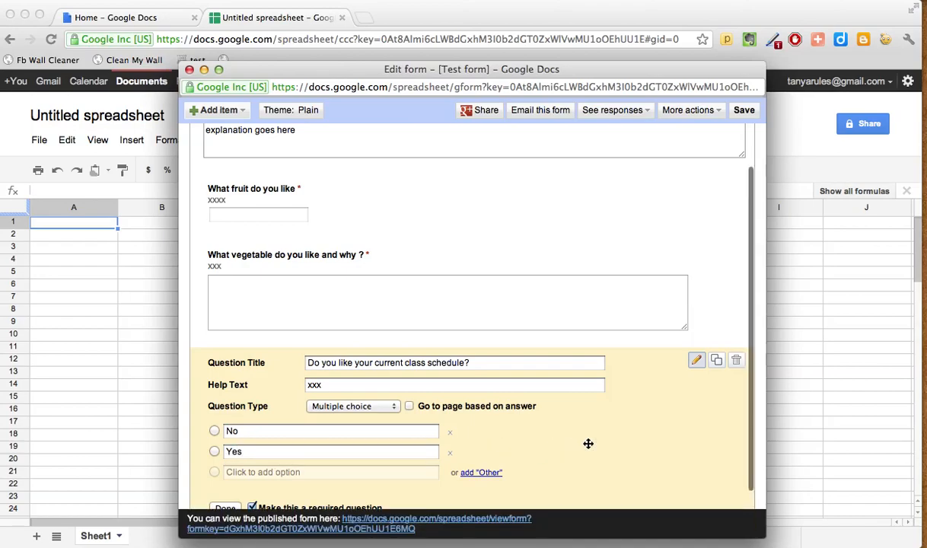
pyautogui.moveTo(666, 396)
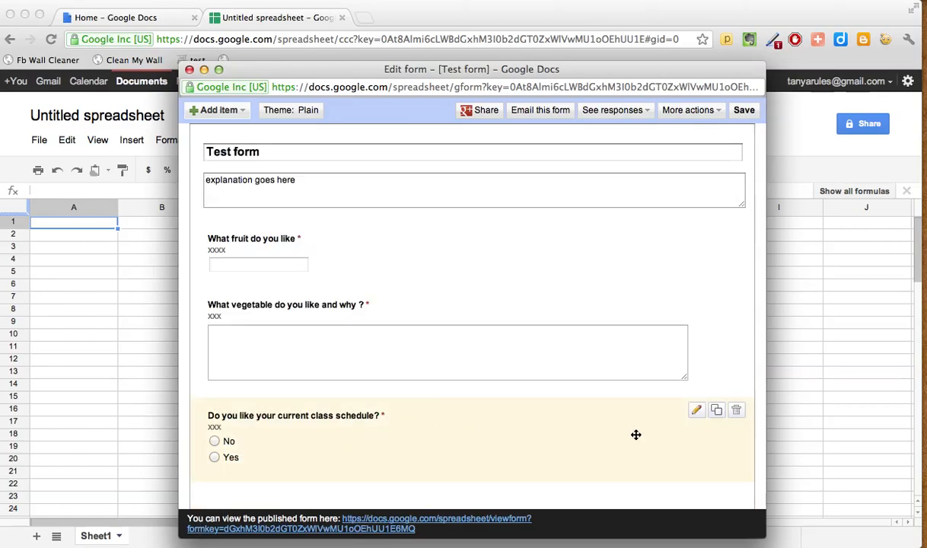
# Reopen the copied question as a checkbox question titled 'Which seasons do you like ?'.
pyautogui.click(696, 409)
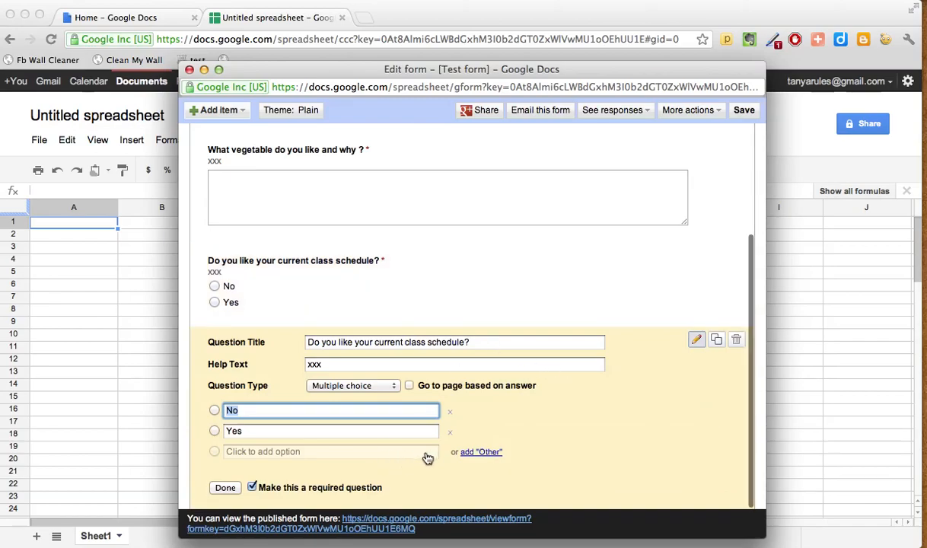
pyautogui.moveTo(396, 390)
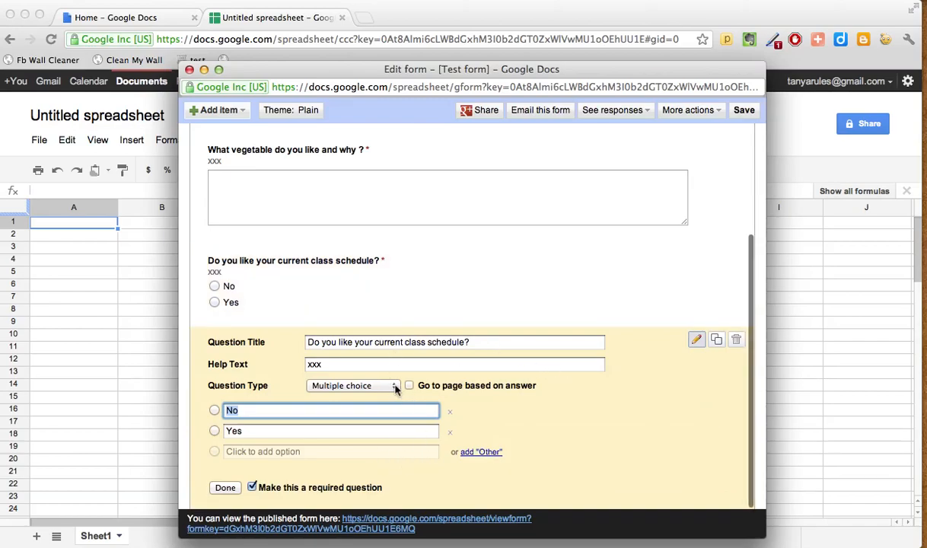
pyautogui.click(354, 385)
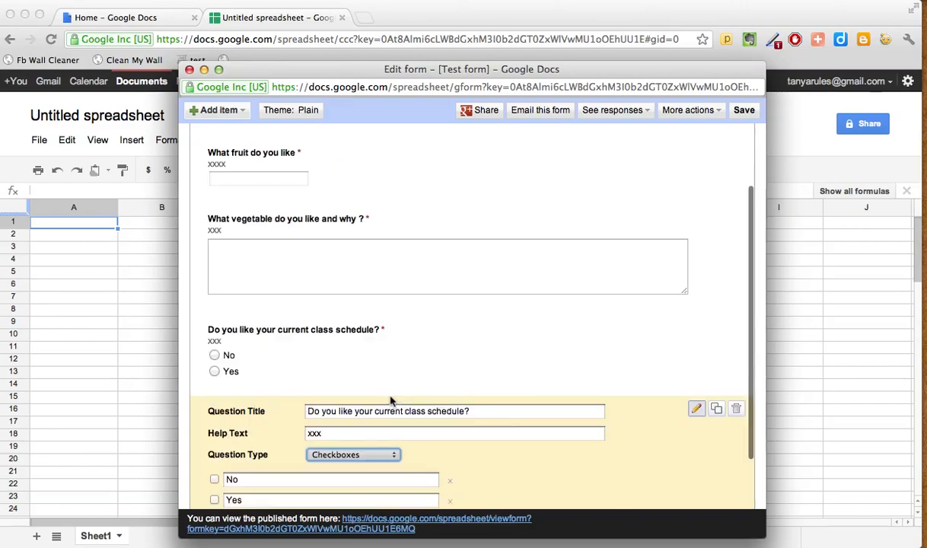
pyautogui.click(454, 411)
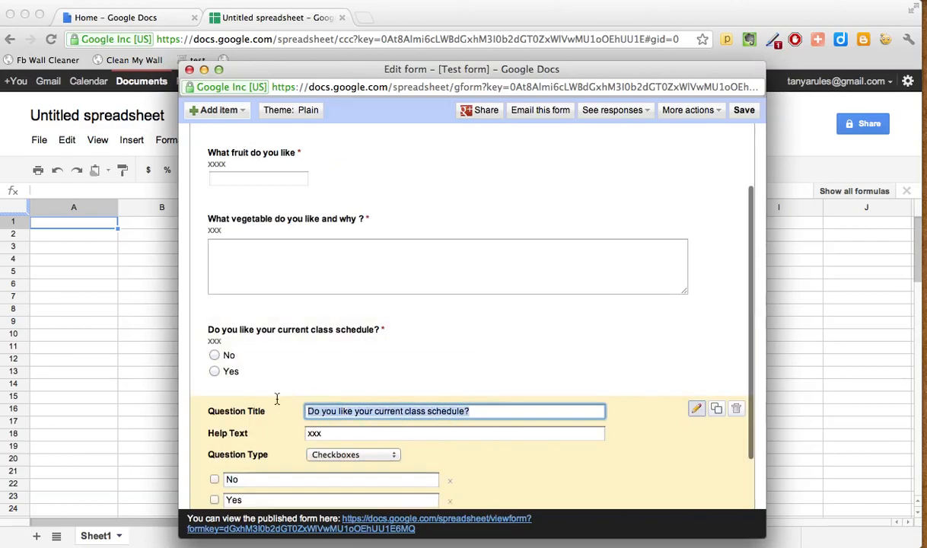
pyautogui.write('Which seasons do you l')
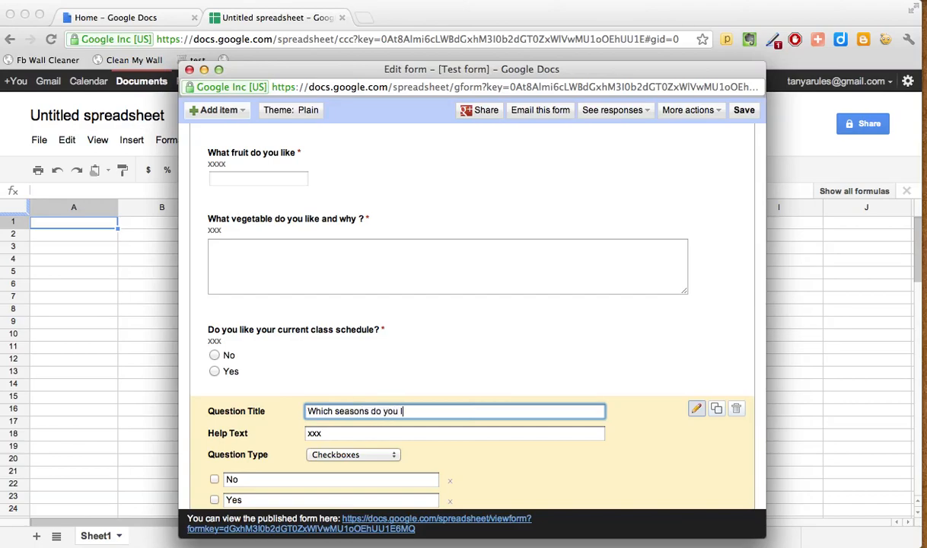
pyautogui.write('ike ?')
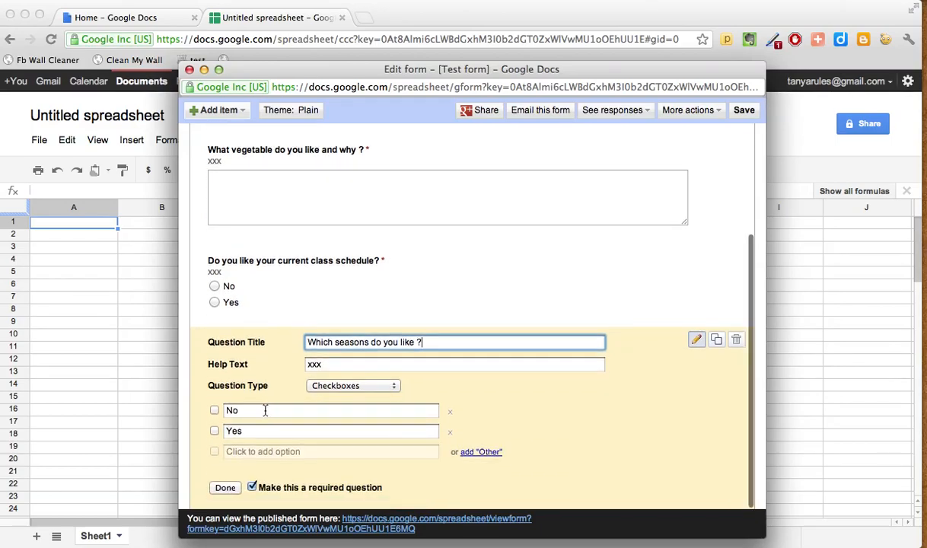
# Give the seasons question options Summer, Winter, Fall and an Other choice.
pyautogui.write('Summer')
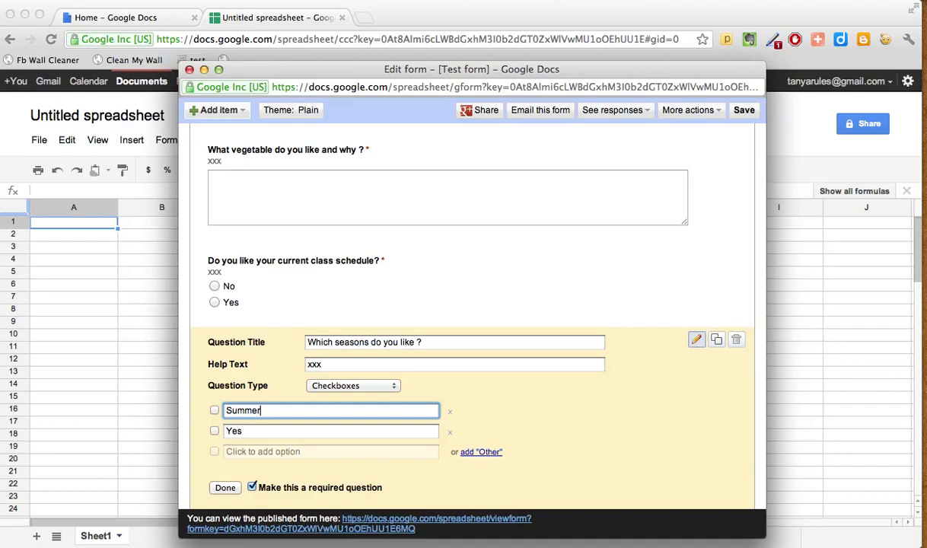
pyautogui.click(331, 431)
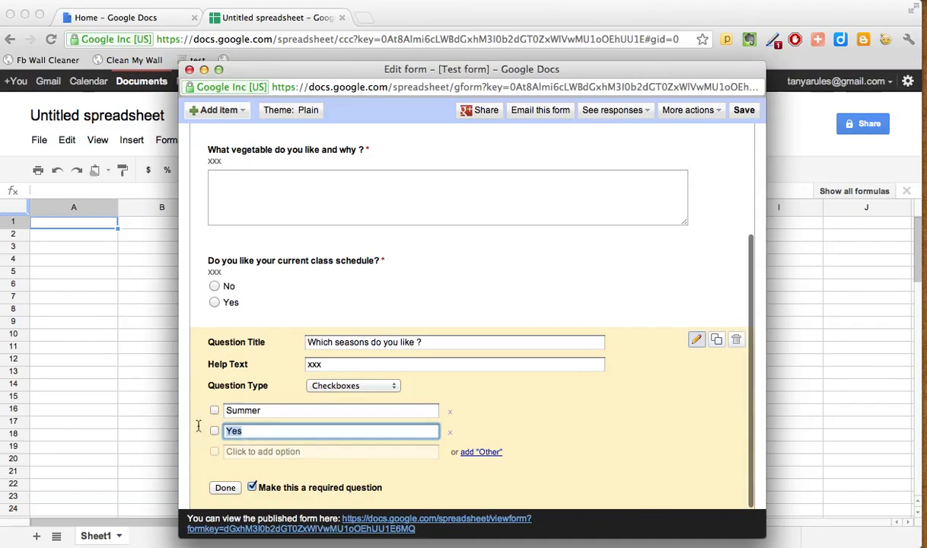
pyautogui.write('Winter')
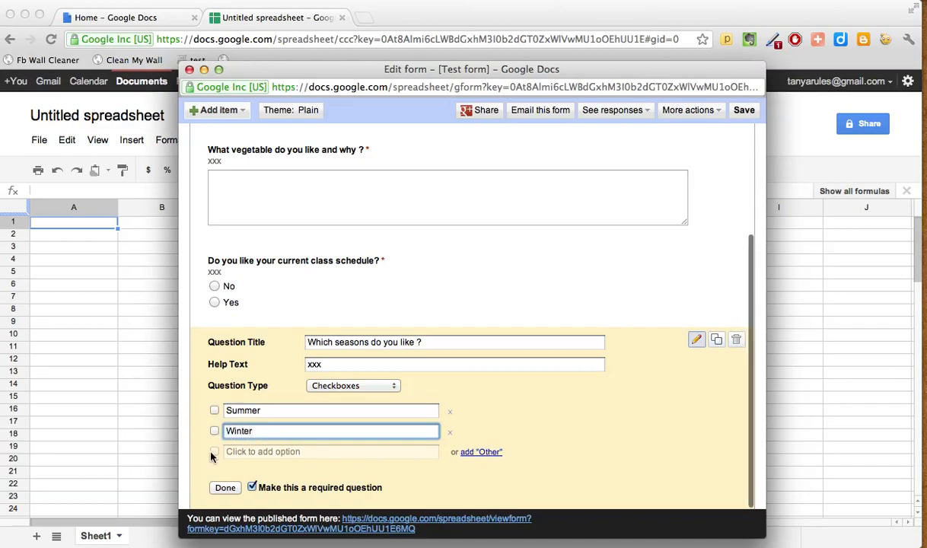
pyautogui.write('Fall')
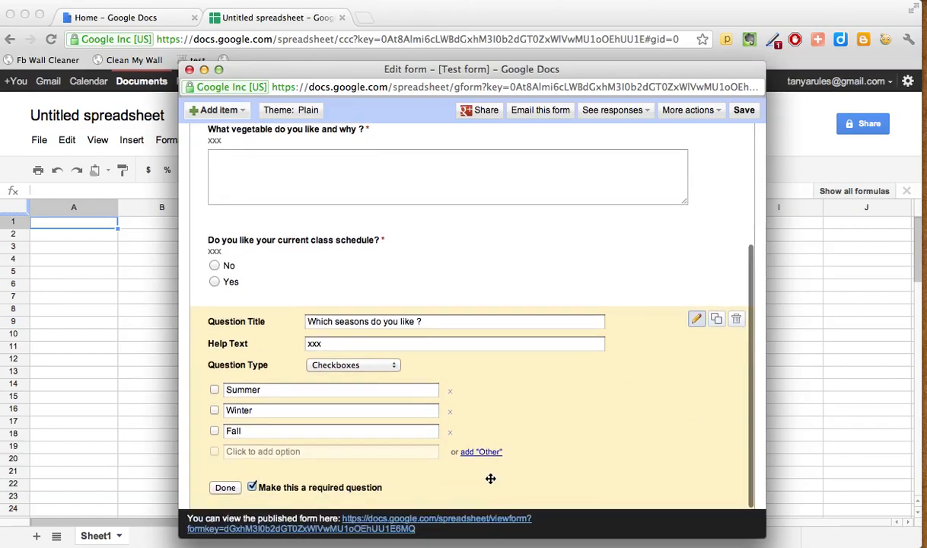
pyautogui.click(482, 451)
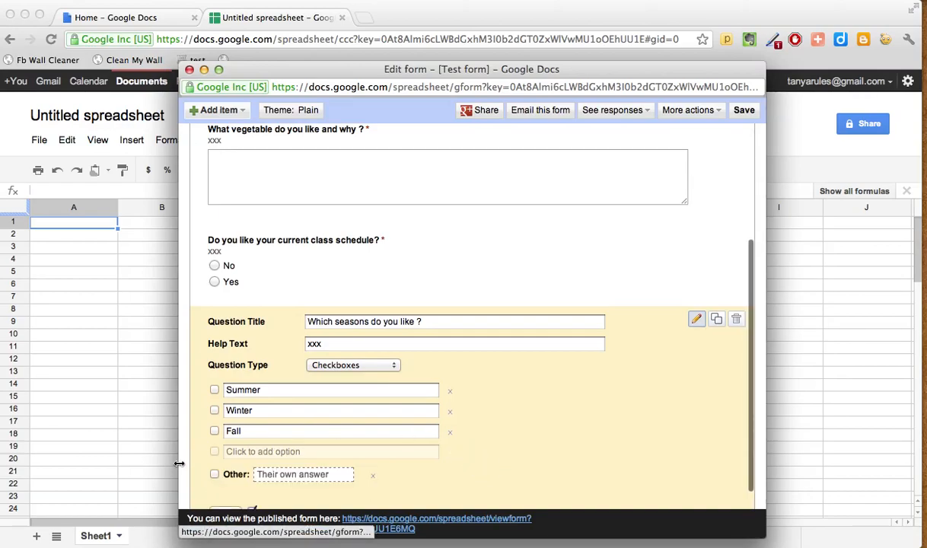
pyautogui.moveTo(649, 414)
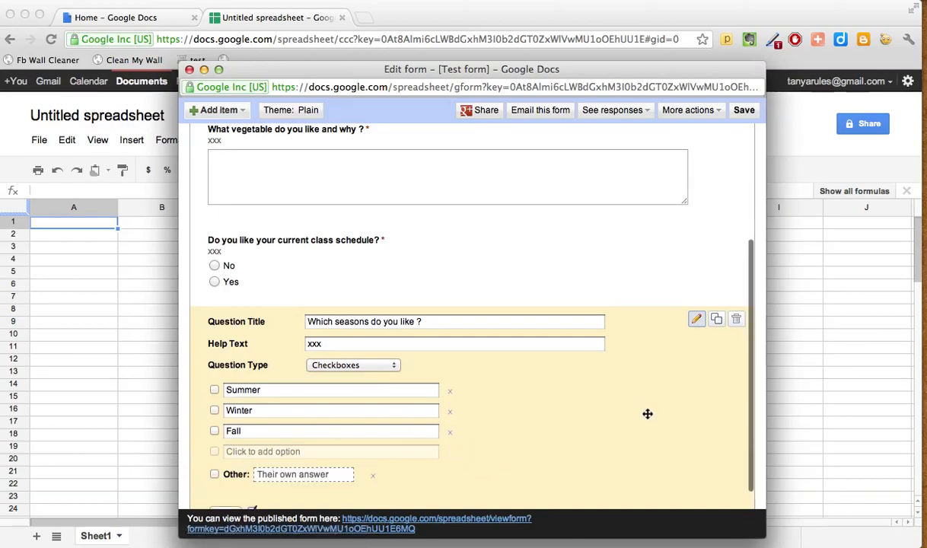
pyautogui.moveTo(709, 394)
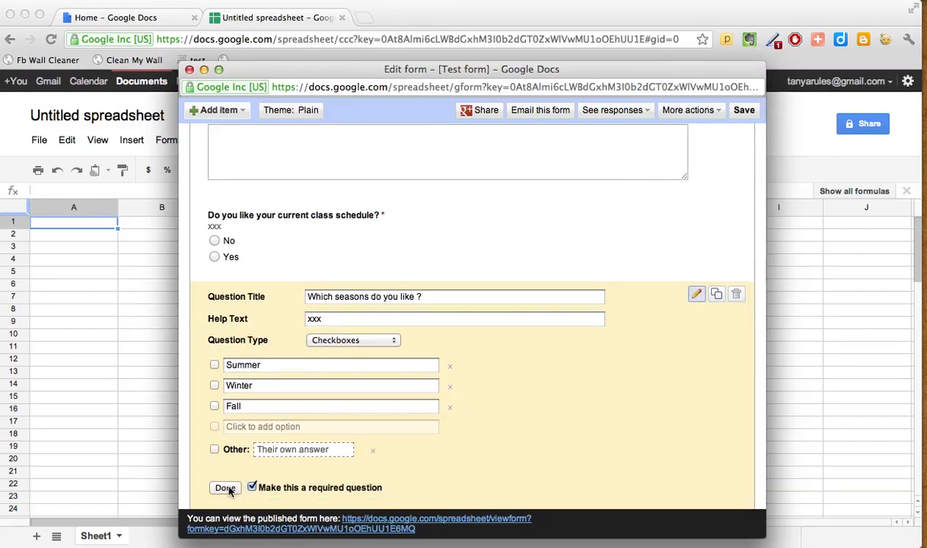
pyautogui.click(225, 488)
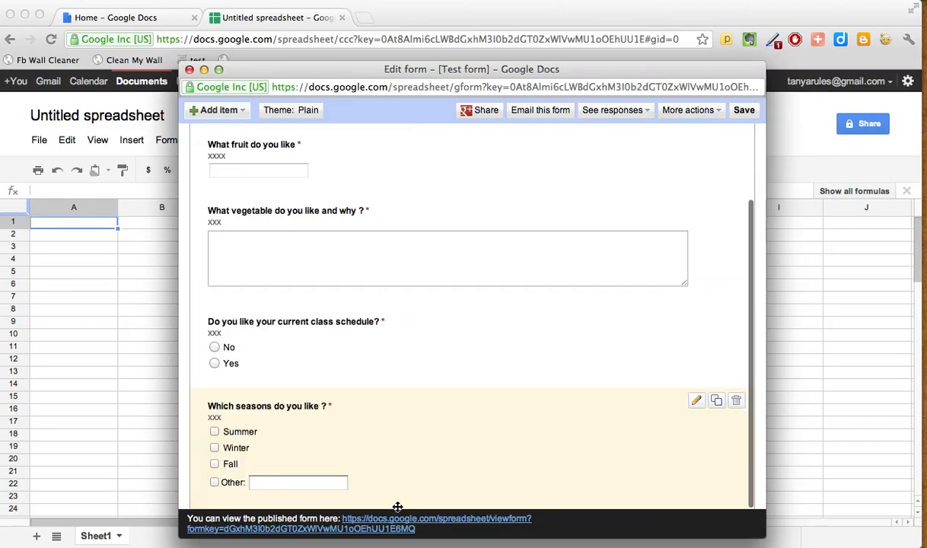
pyautogui.moveTo(725, 404)
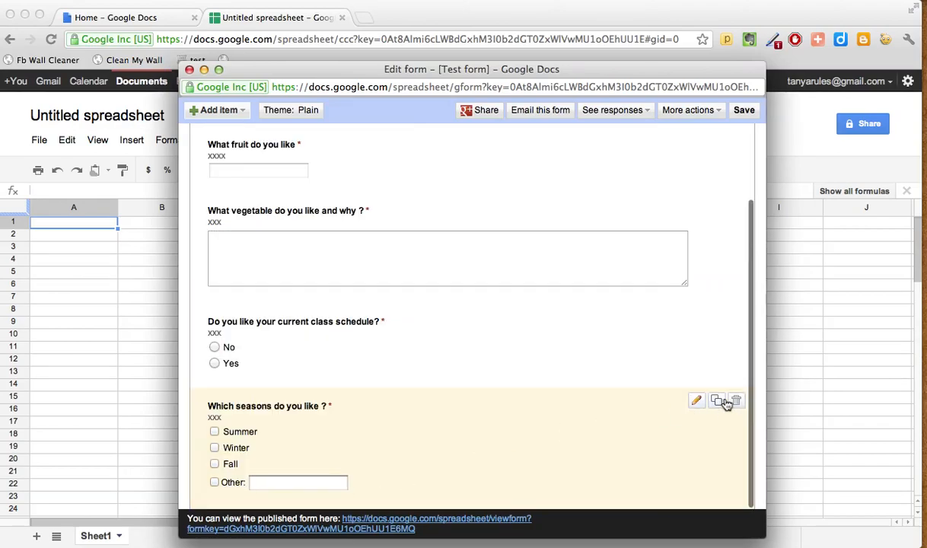
# Duplicate the seasons question and convert the copy to choose-from-a-list.
pyautogui.click(697, 402)
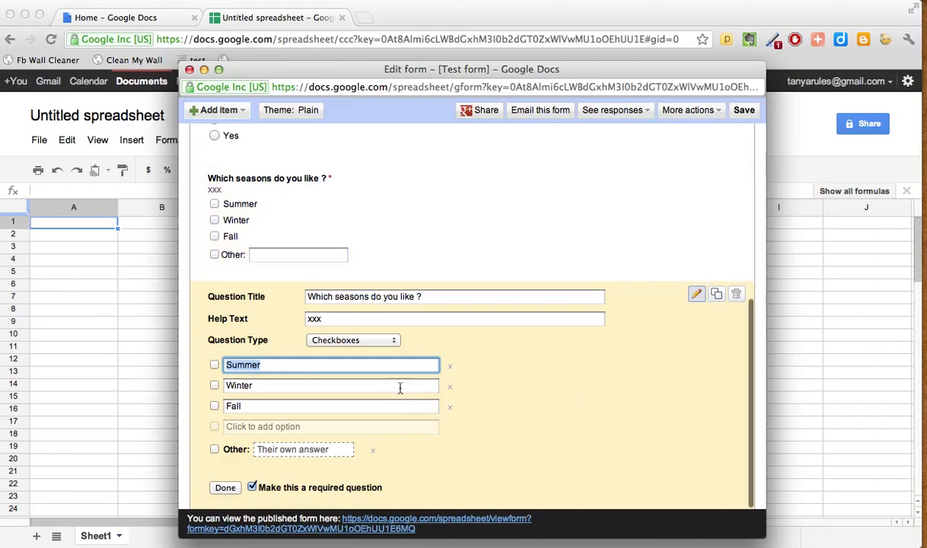
pyautogui.click(353, 340)
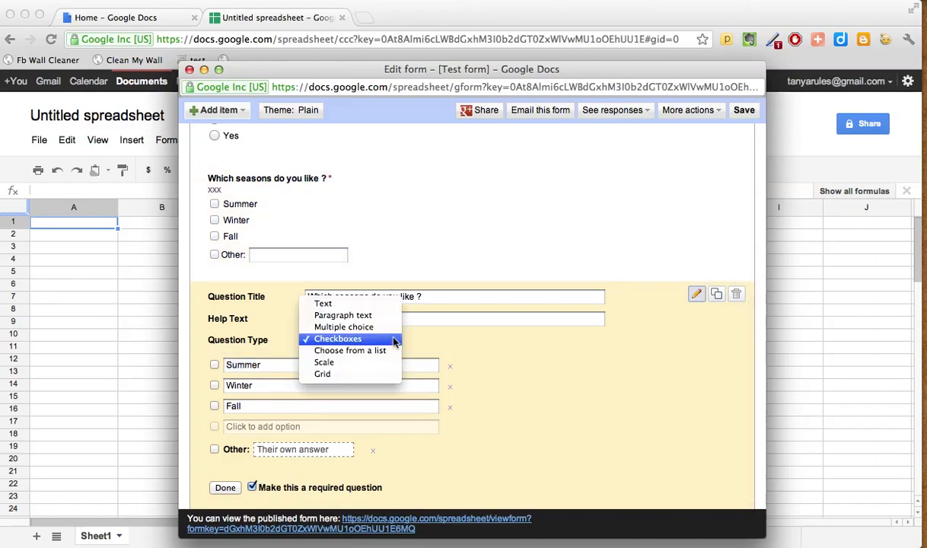
pyautogui.click(350, 350)
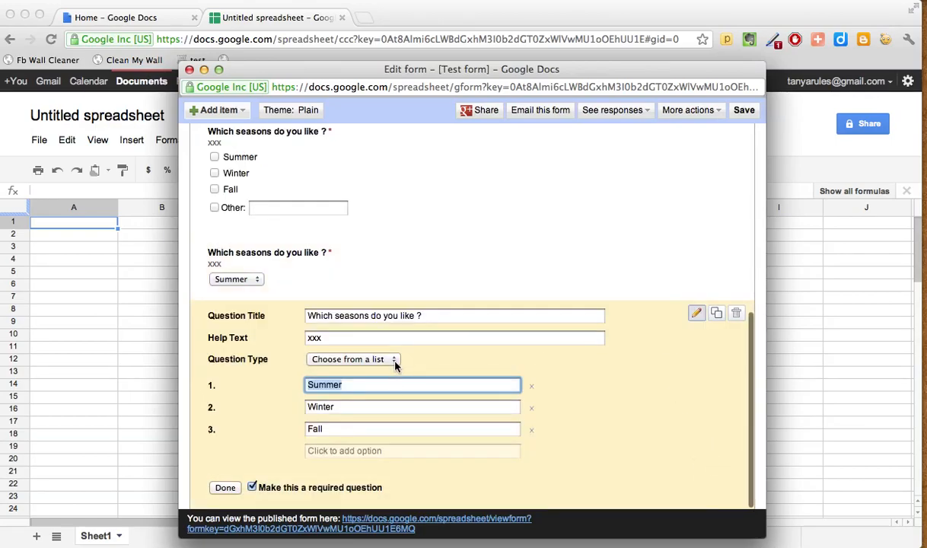
pyautogui.click(354, 359)
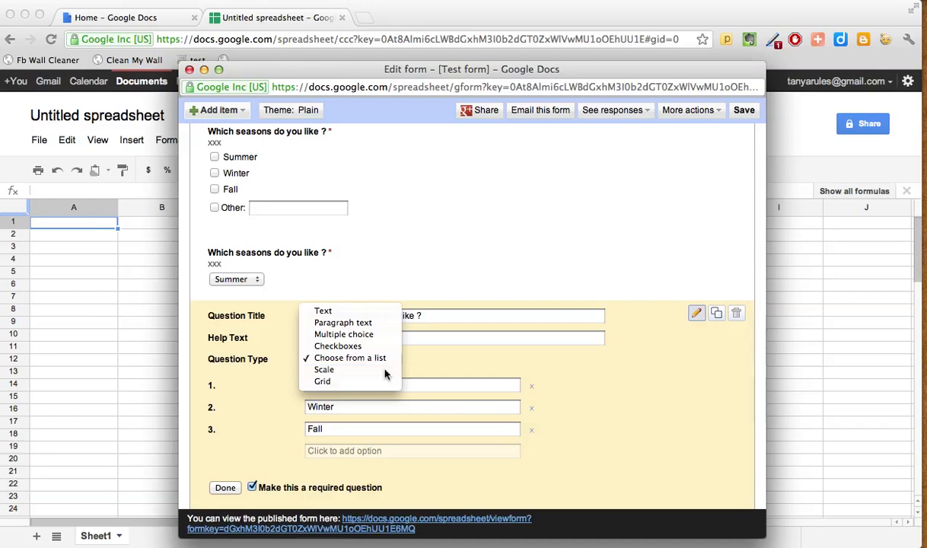
# Make a scale question 'Do you like winter' labelled A lot at 1 and Not at all at 5.
pyautogui.click(324, 370)
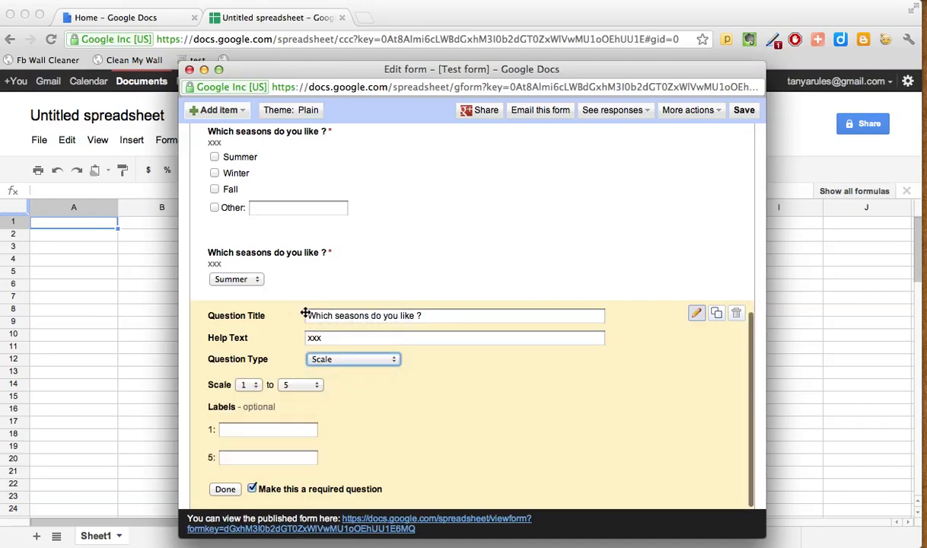
pyautogui.write('Do you like')
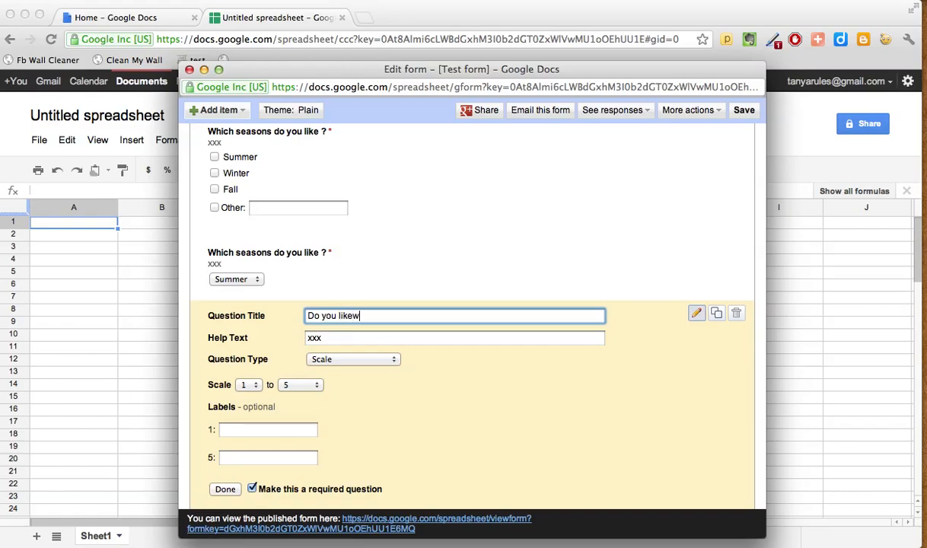
pyautogui.write('winter')
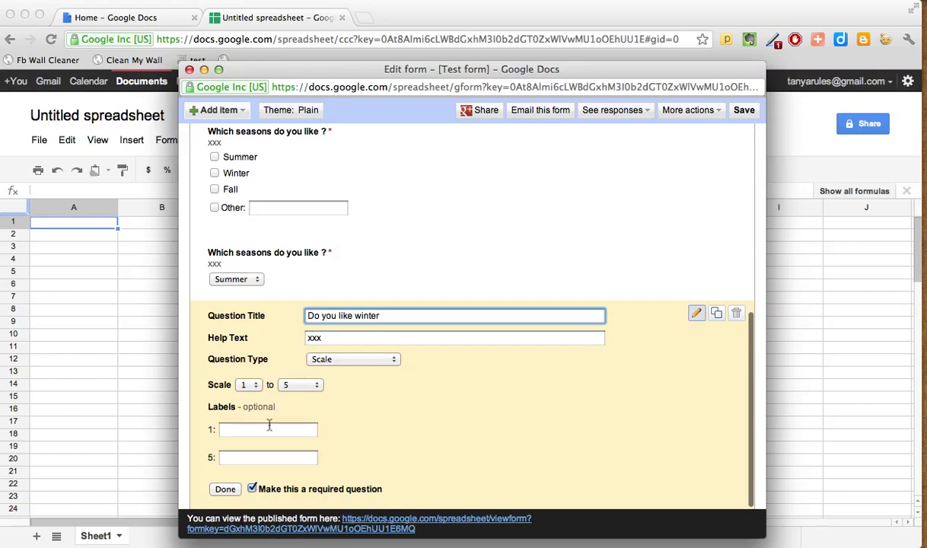
pyautogui.write('A l')
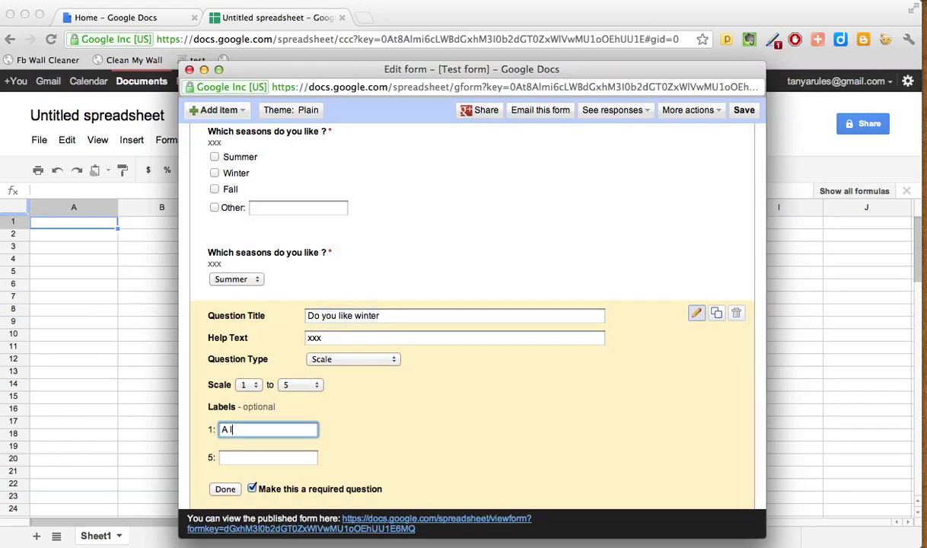
pyautogui.click(268, 456)
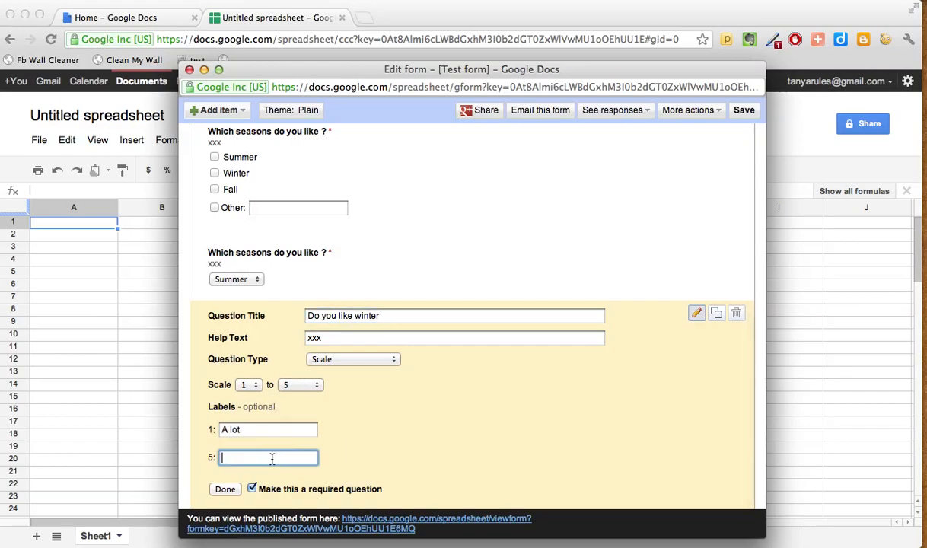
pyautogui.write('Not a')
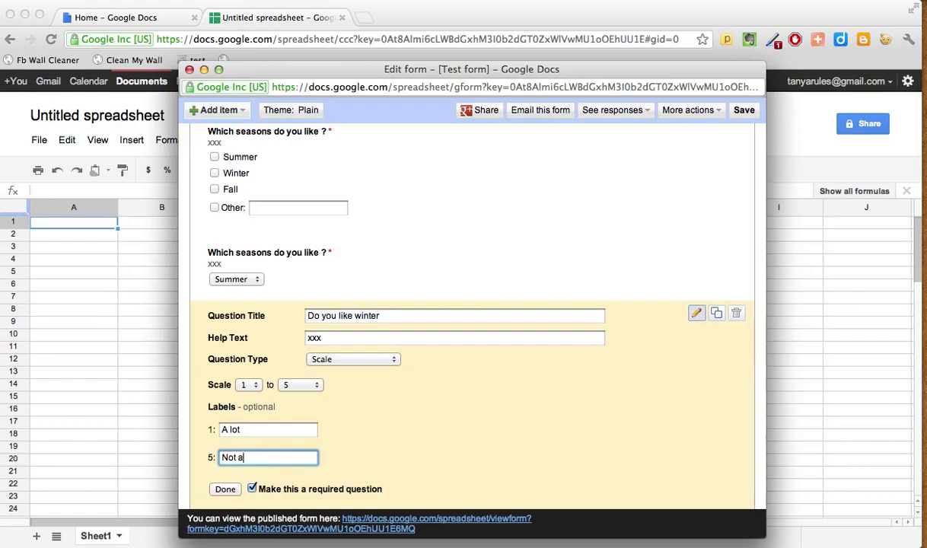
pyautogui.write('t all')
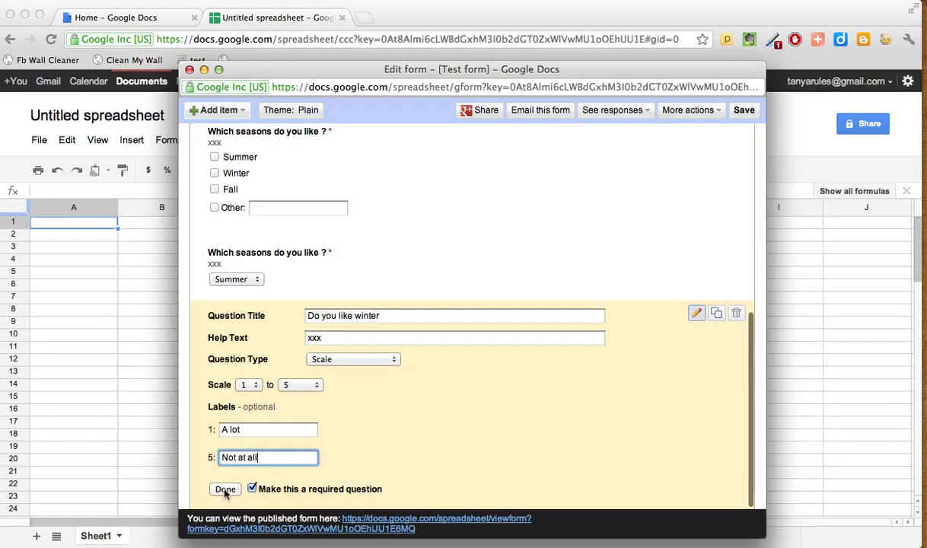
pyautogui.click(225, 489)
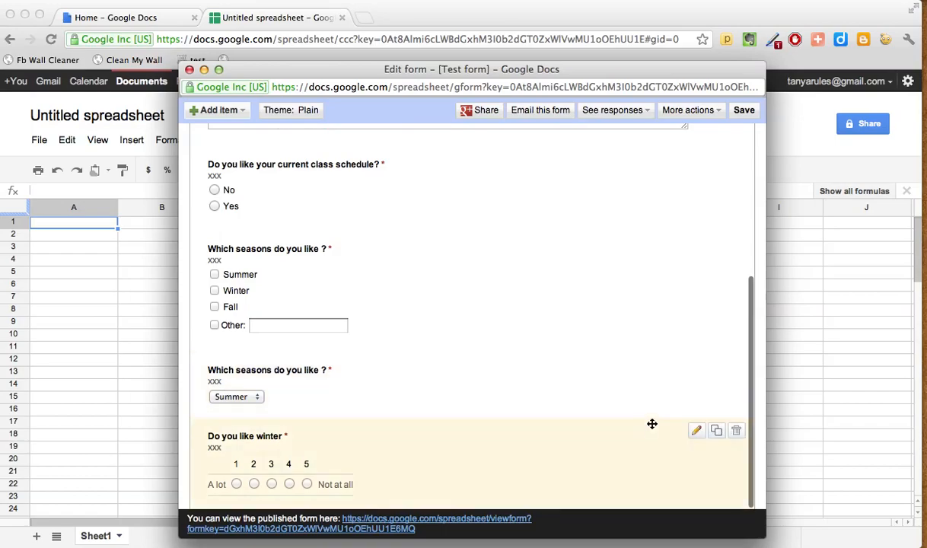
pyautogui.moveTo(716, 431)
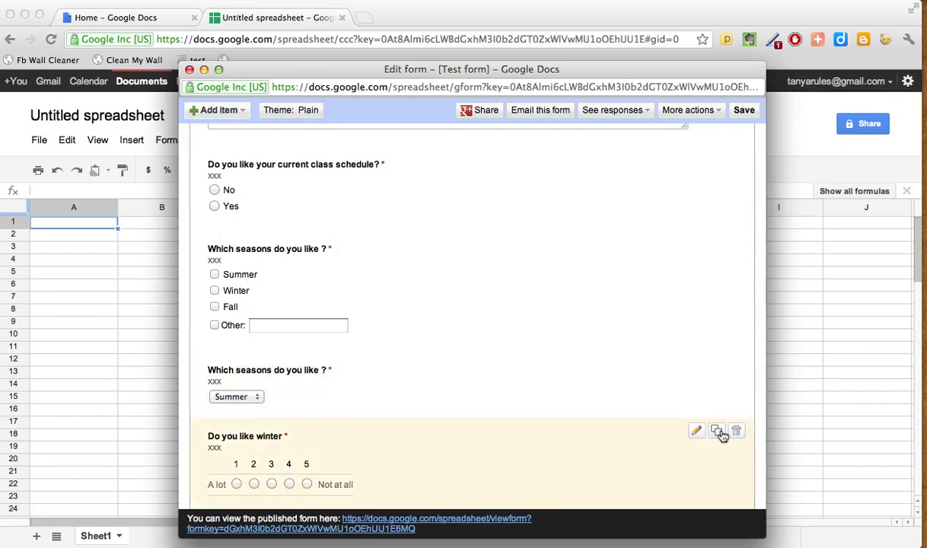
# Duplicate the winter scale question, then discard the extra copy.
pyautogui.click(697, 429)
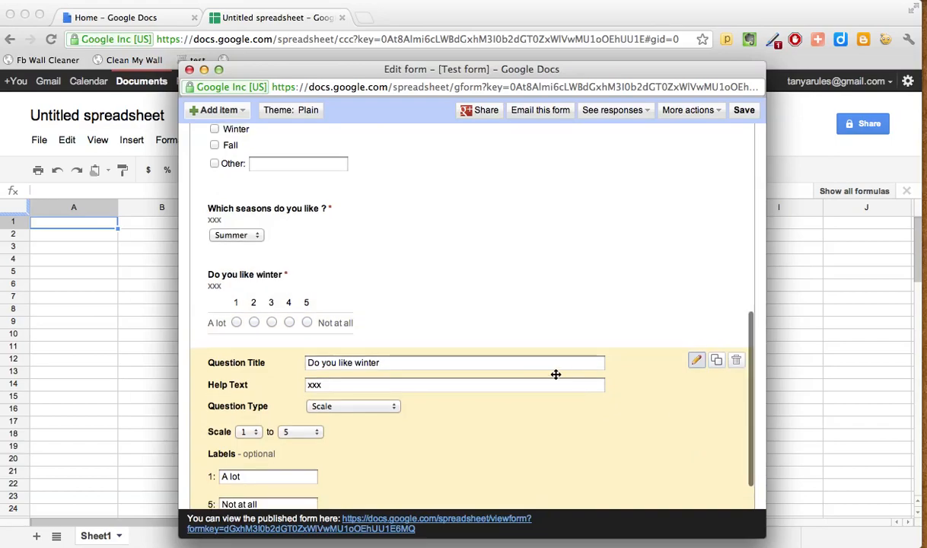
pyautogui.moveTo(706, 377)
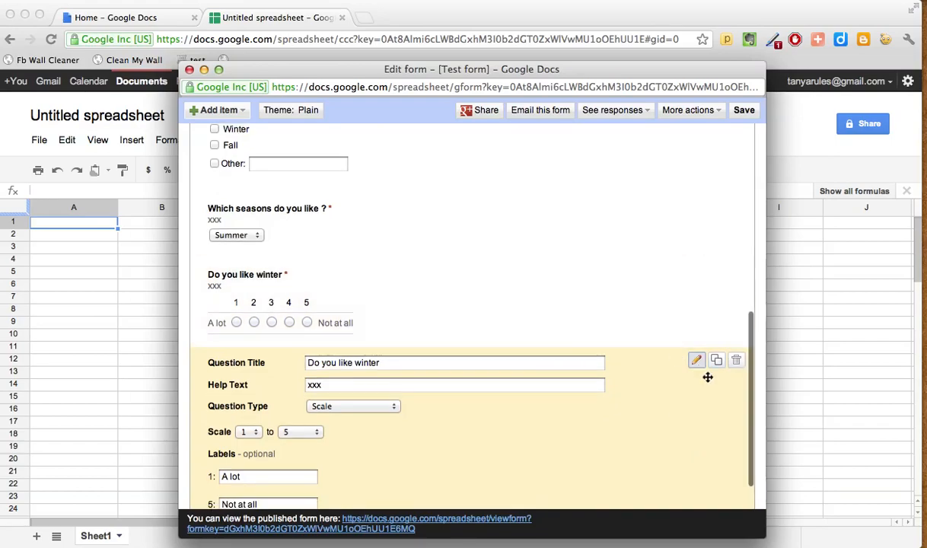
pyautogui.scroll(-3)
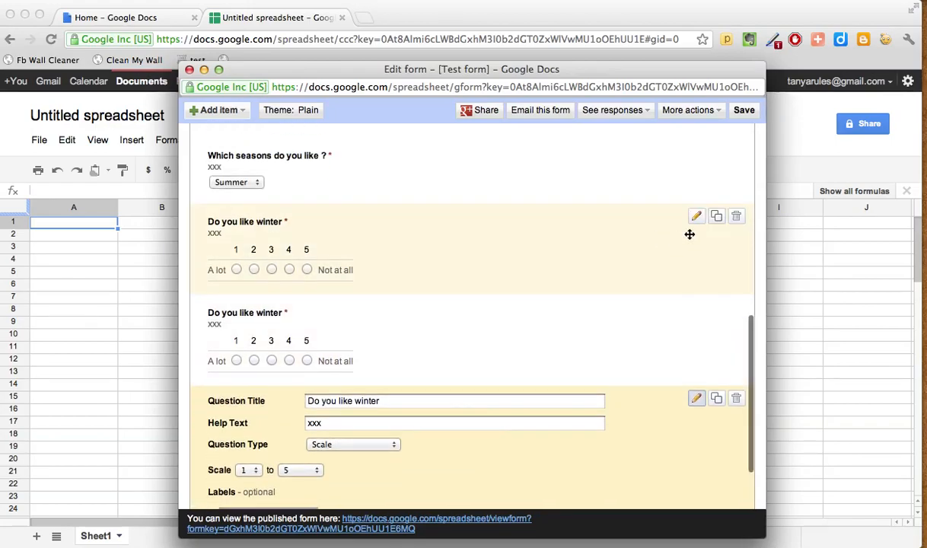
pyautogui.moveTo(737, 216)
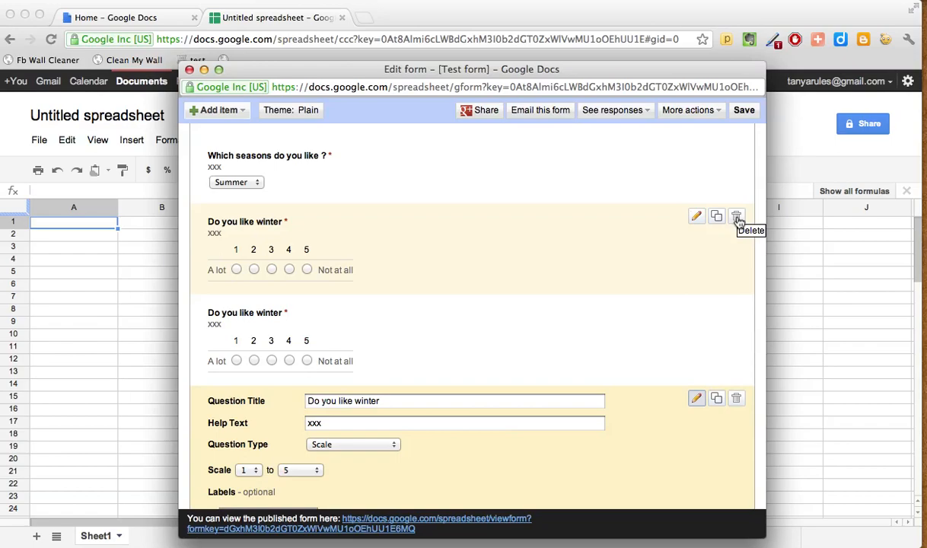
pyautogui.click(737, 216)
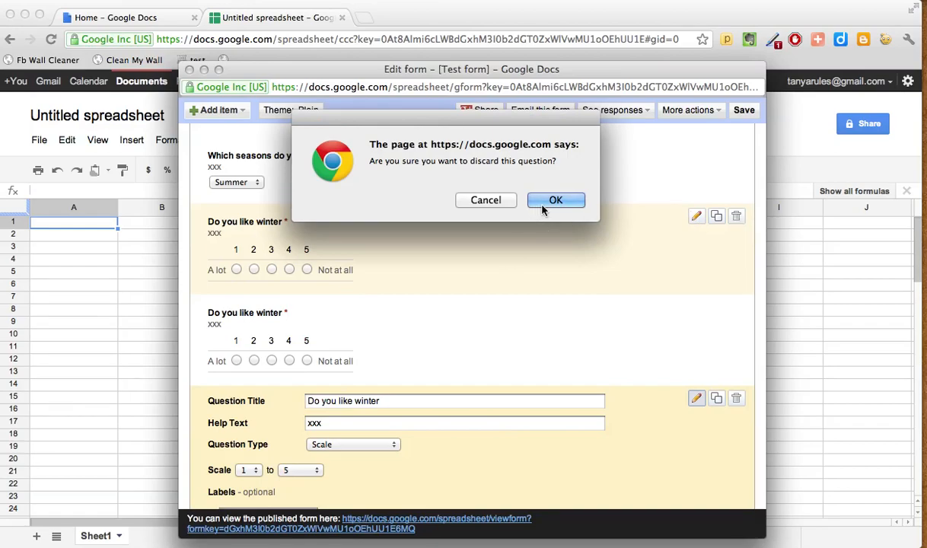
pyautogui.click(556, 200)
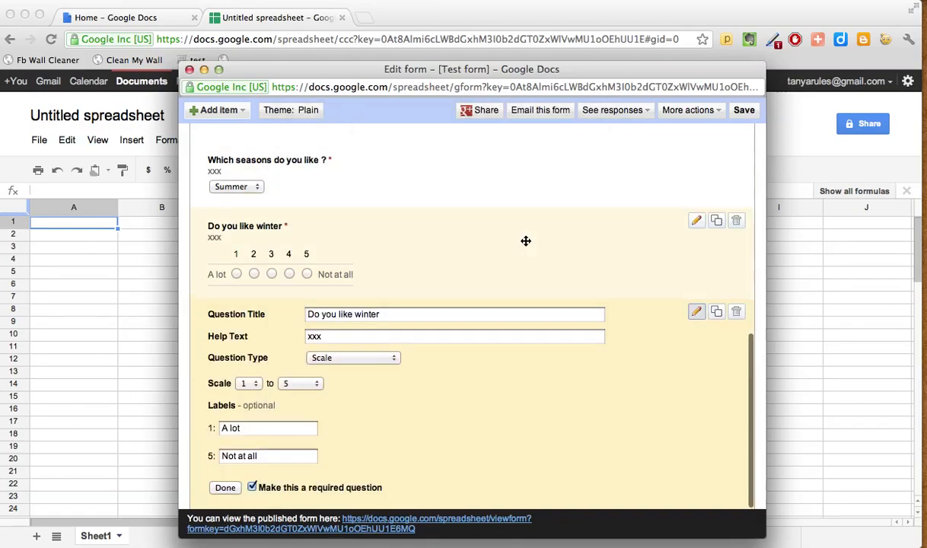
pyautogui.moveTo(514, 289)
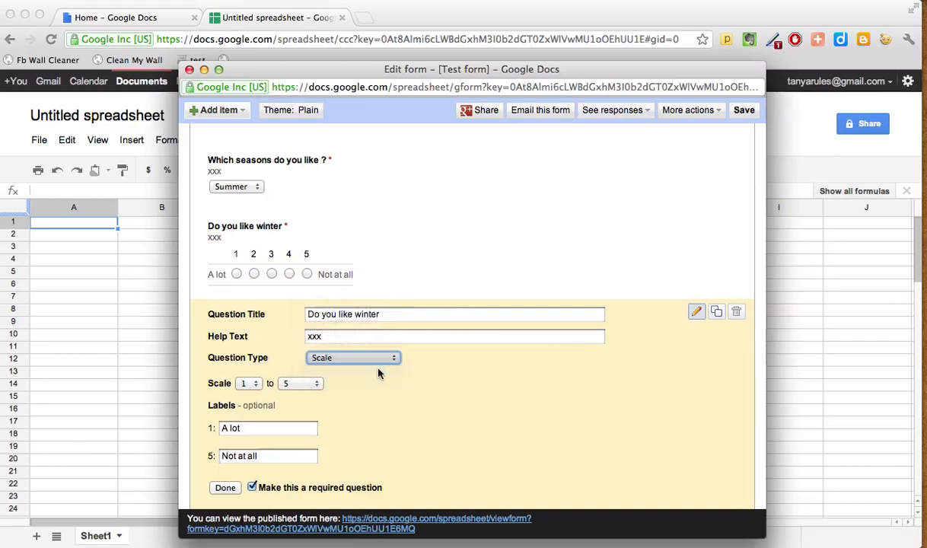
# Turn the copied question into a two-column grid titled 'Which month do you like'.
pyautogui.click(353, 356)
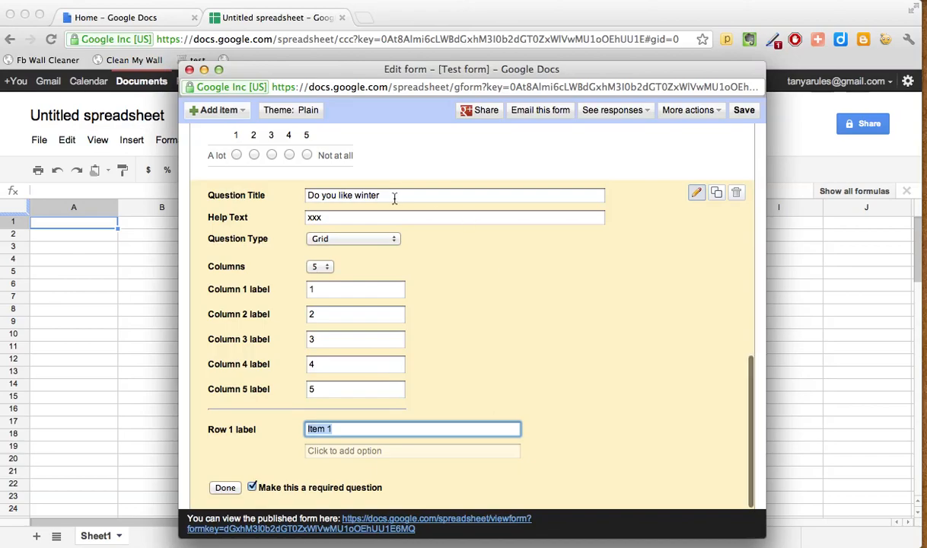
pyautogui.click(455, 195)
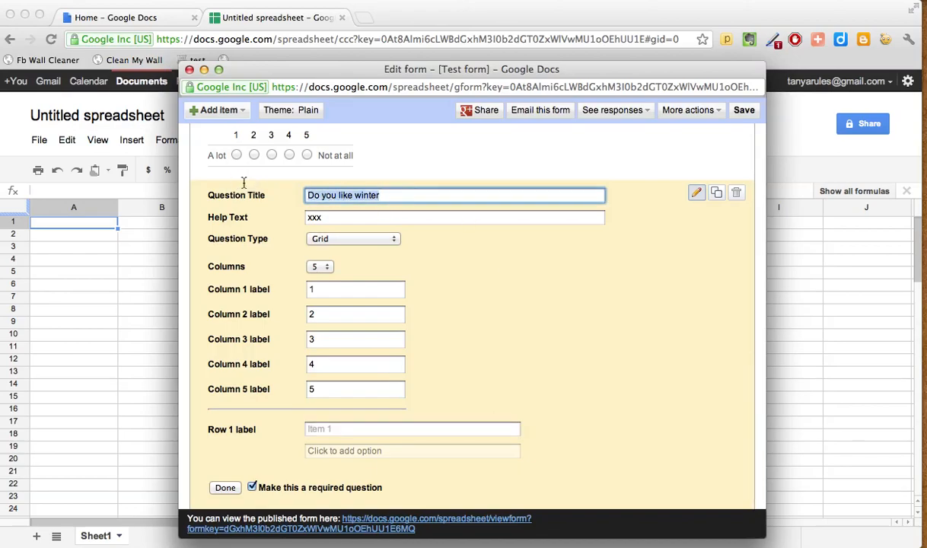
pyautogui.write('Which month d')
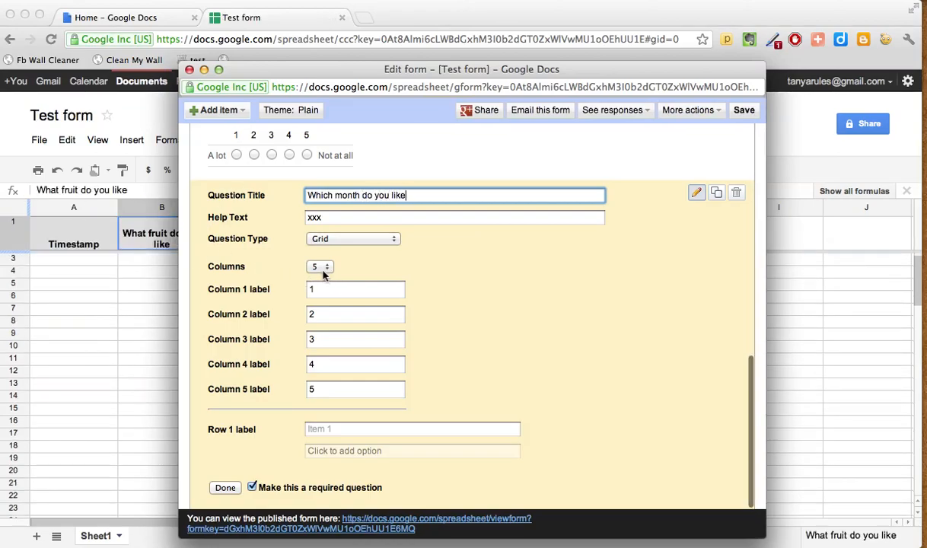
pyautogui.click(320, 266)
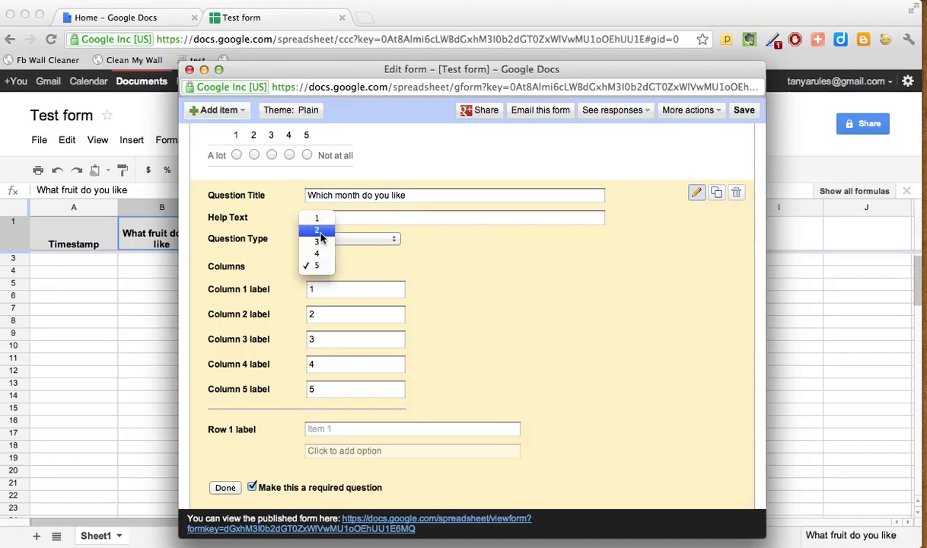
pyautogui.click(317, 230)
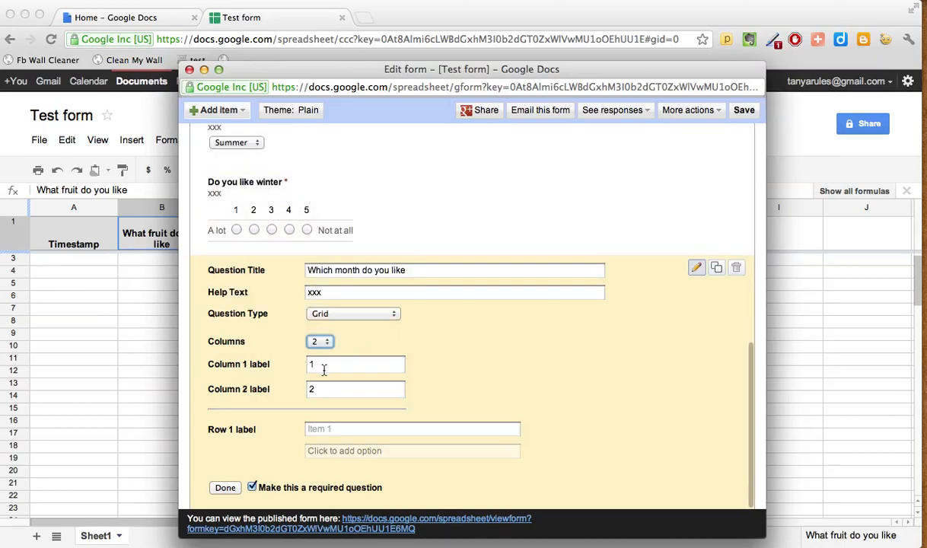
# Label the grid columns January/February and rows Beginning/End, keeping it a grid.
pyautogui.click(354, 364)
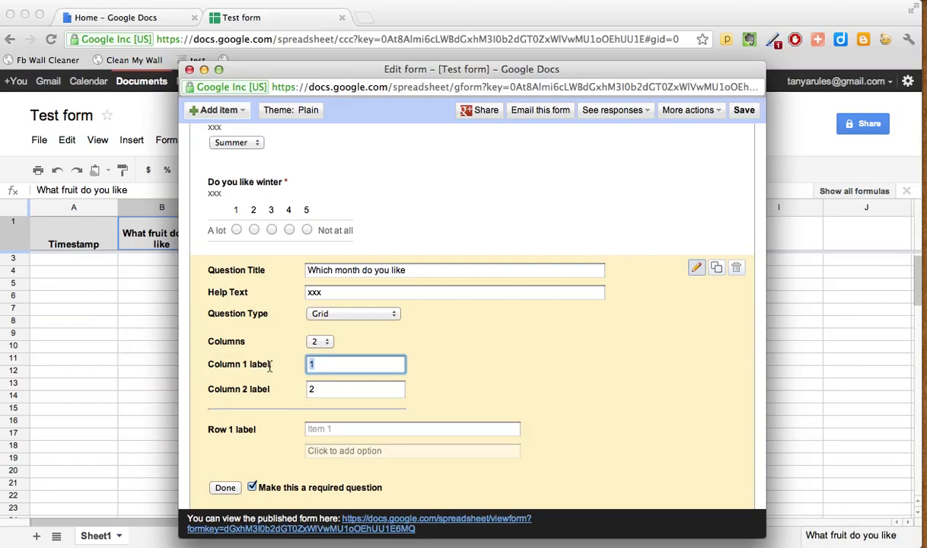
pyautogui.write('J')
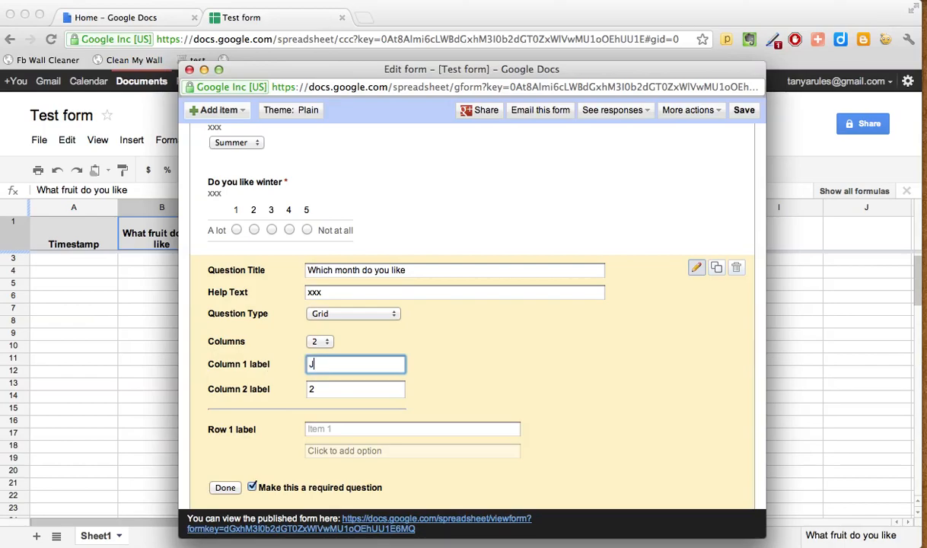
pyautogui.write('anuary')
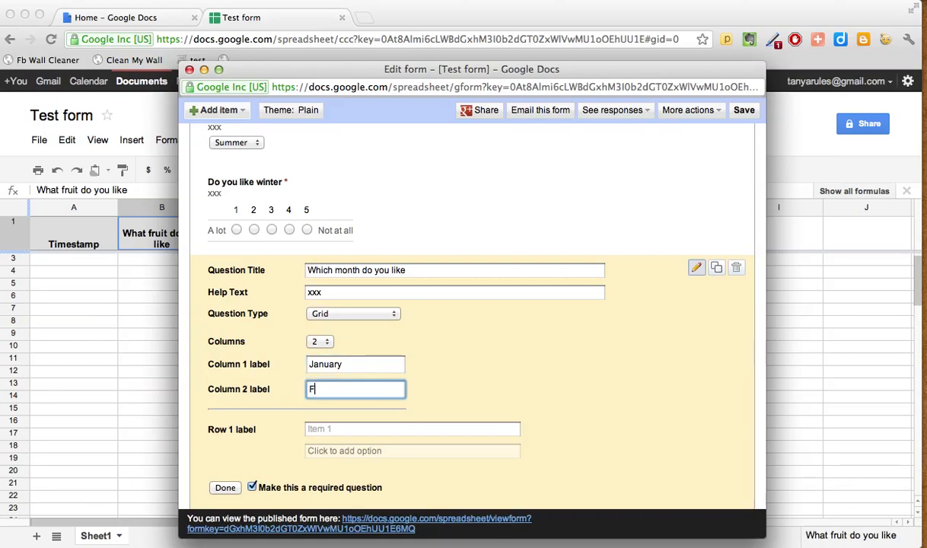
pyautogui.write('ebruary')
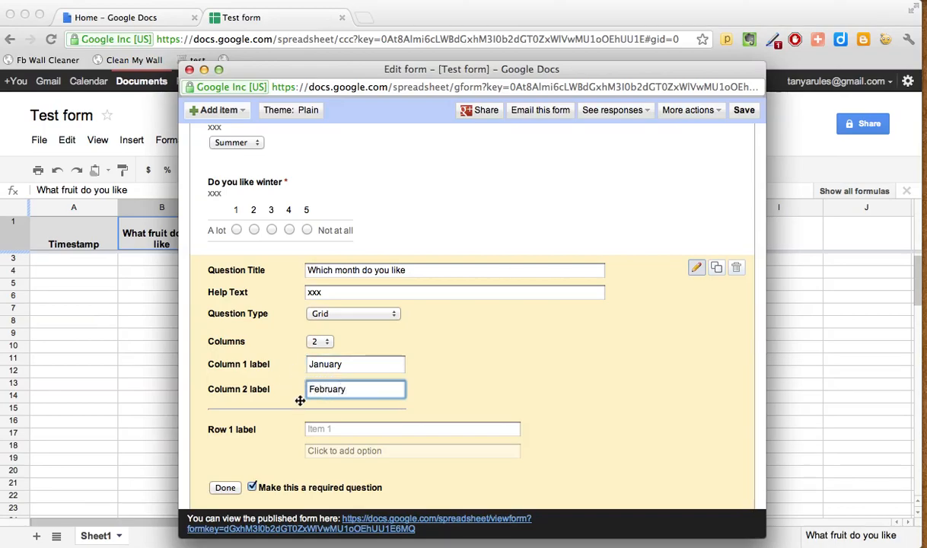
pyautogui.click(412, 429)
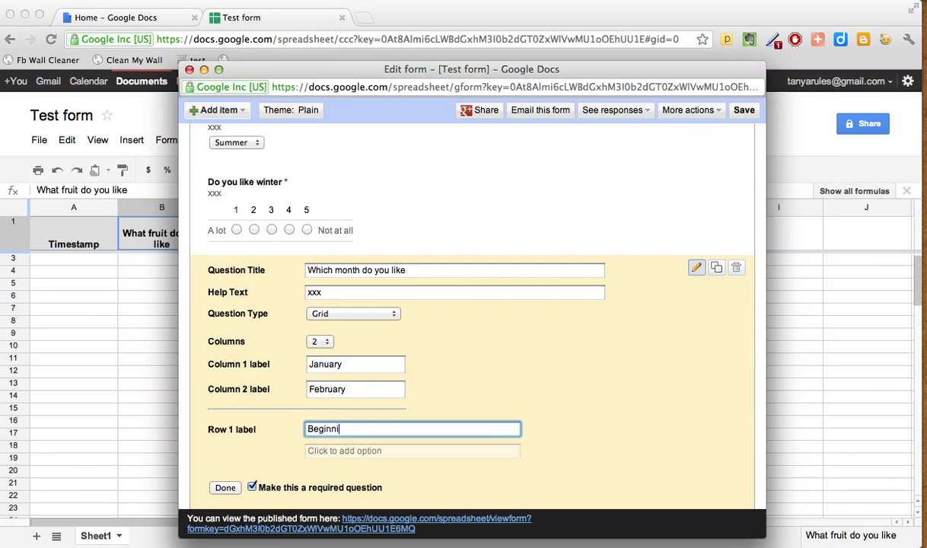
pyautogui.click(344, 451)
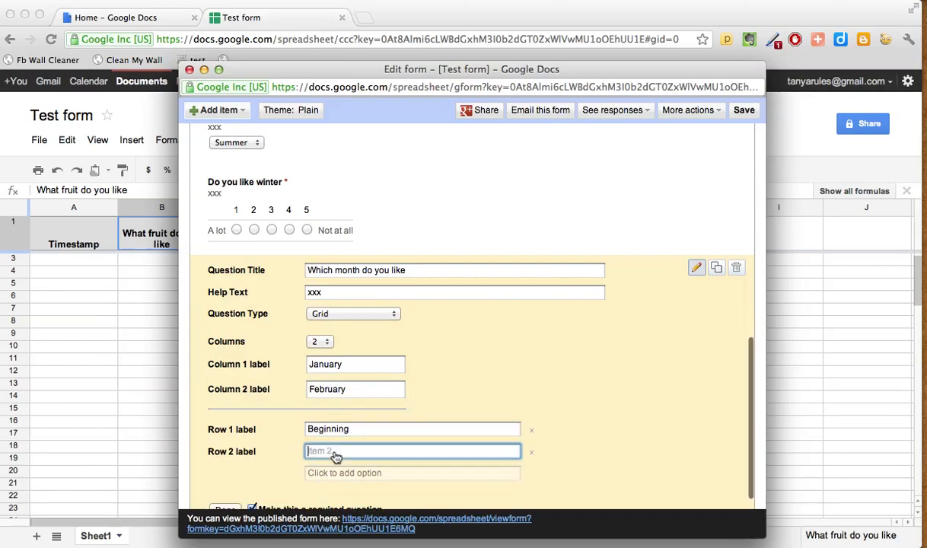
pyautogui.write('End')
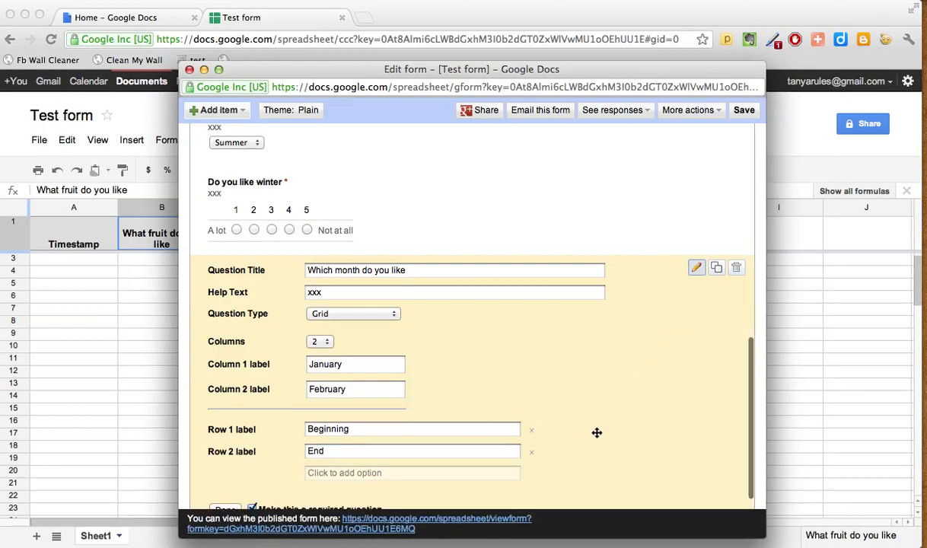
pyautogui.click(354, 313)
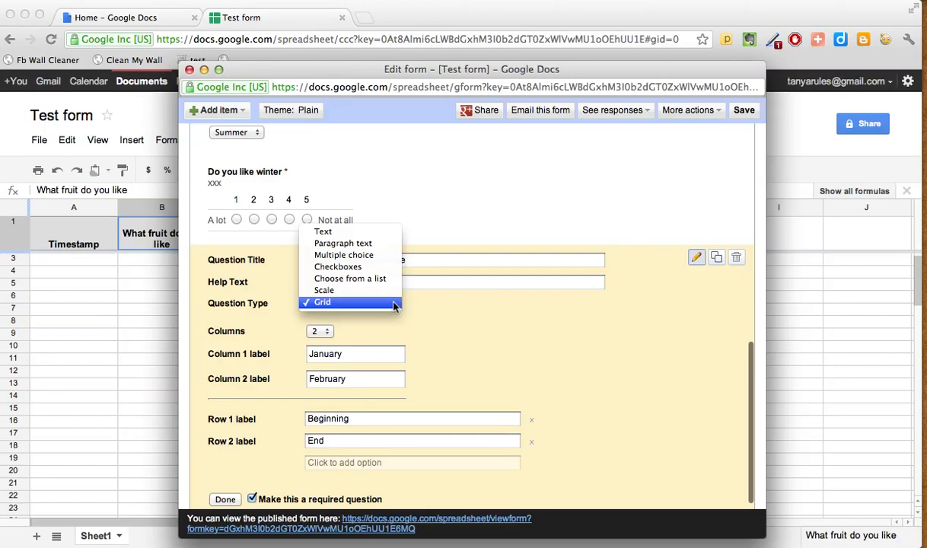
pyautogui.click(323, 302)
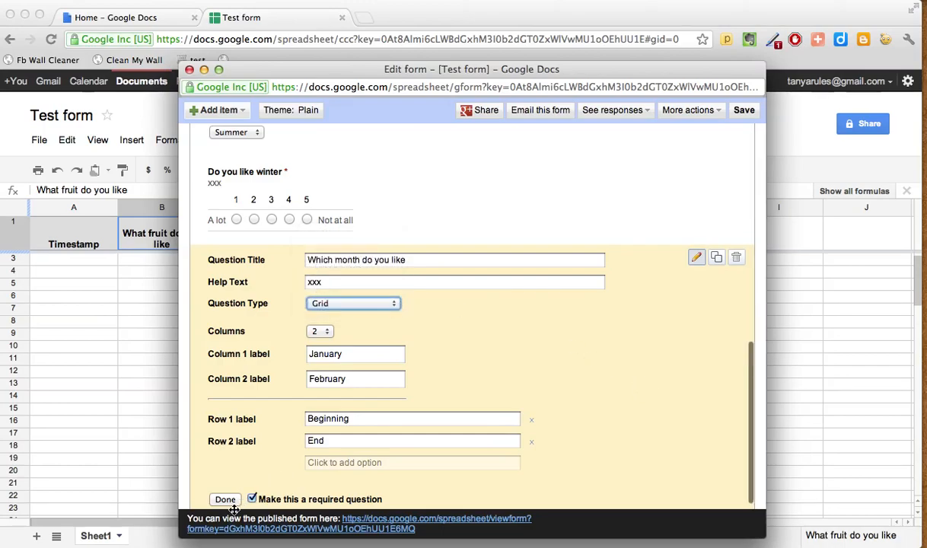
pyautogui.click(225, 499)
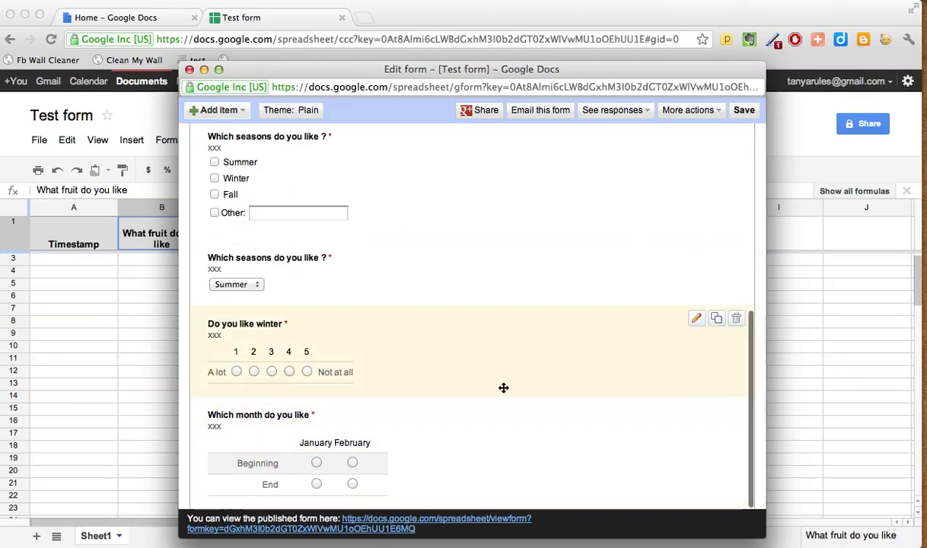
# Save the form so the response sheet gains the month grid columns.
pyautogui.scroll(-3)
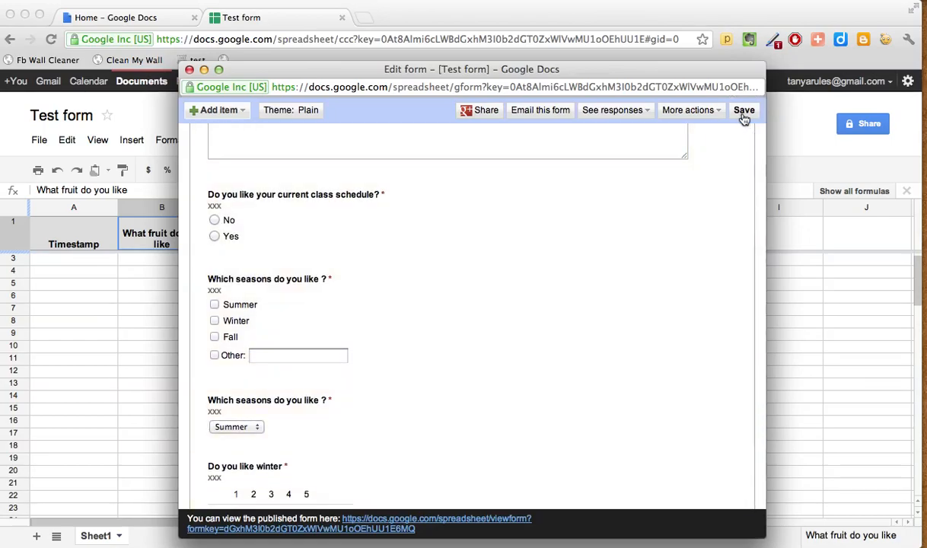
pyautogui.click(743, 110)
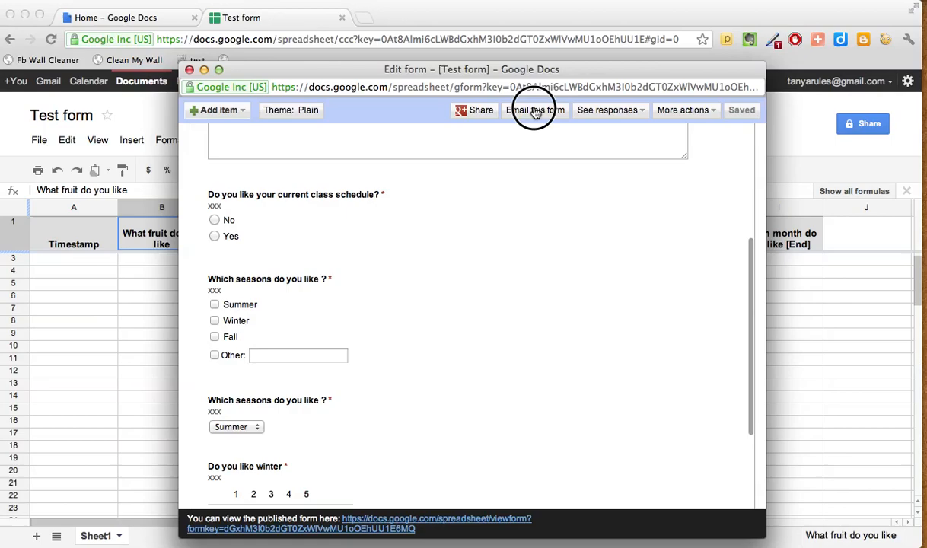
pyautogui.click(536, 109)
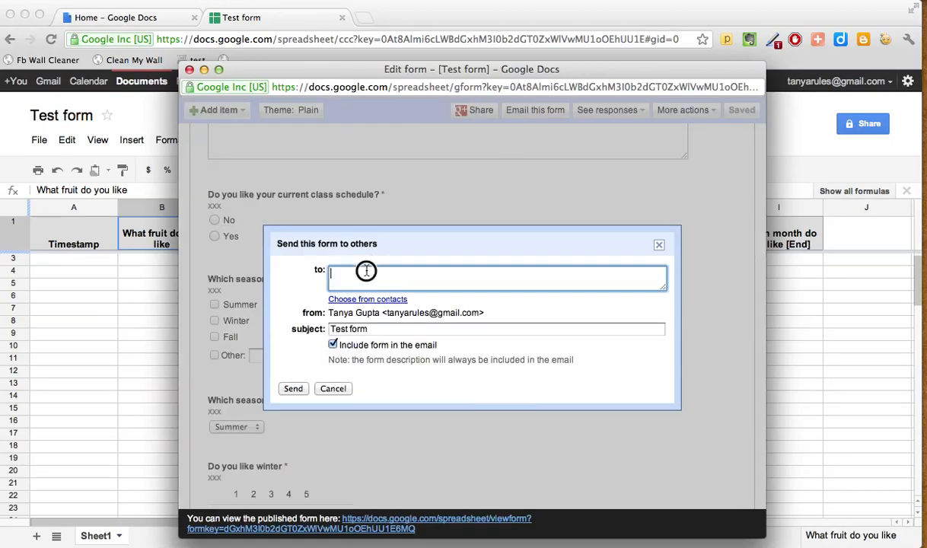
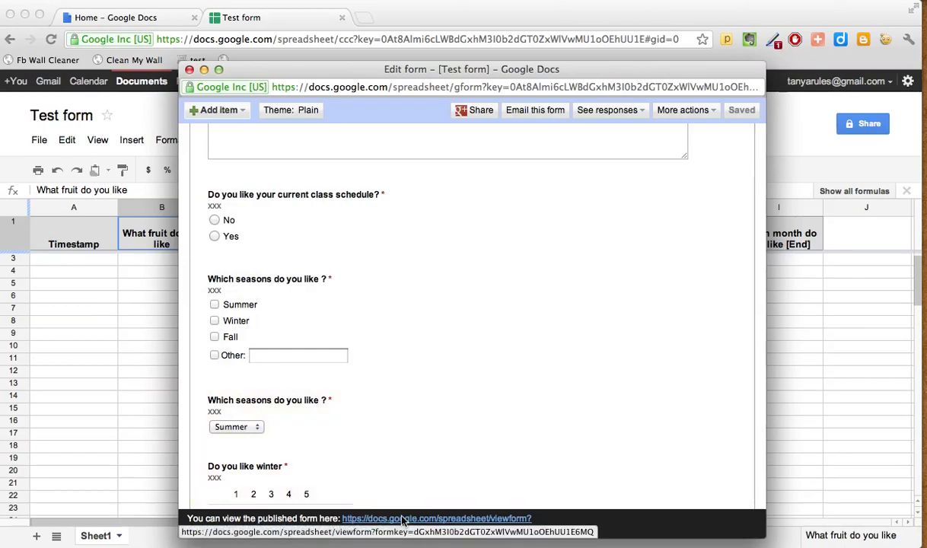
# Fill the text and paragraph questions with 'sjsjjs' and answer No to the class schedule question.
pyautogui.click(435, 518)
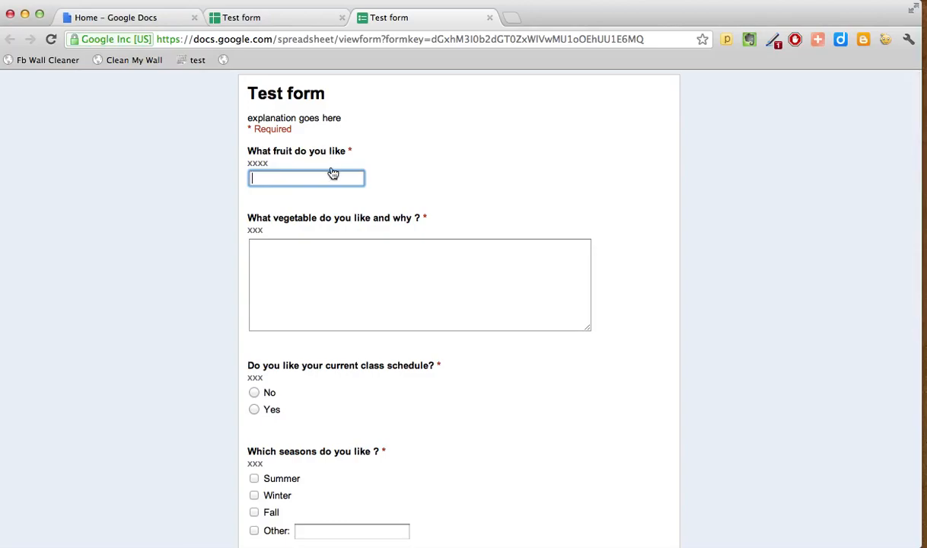
pyautogui.write('sjsjjs')
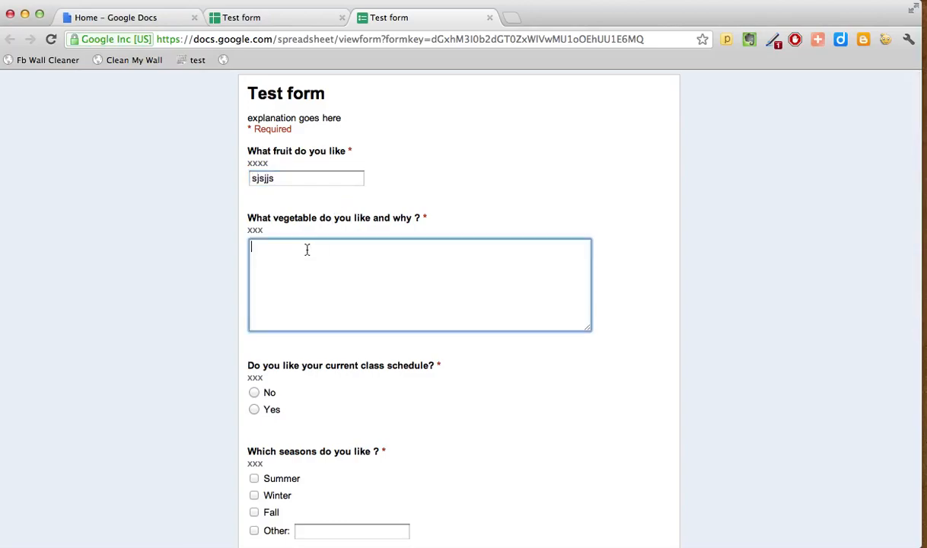
pyautogui.write('sjsjjs')
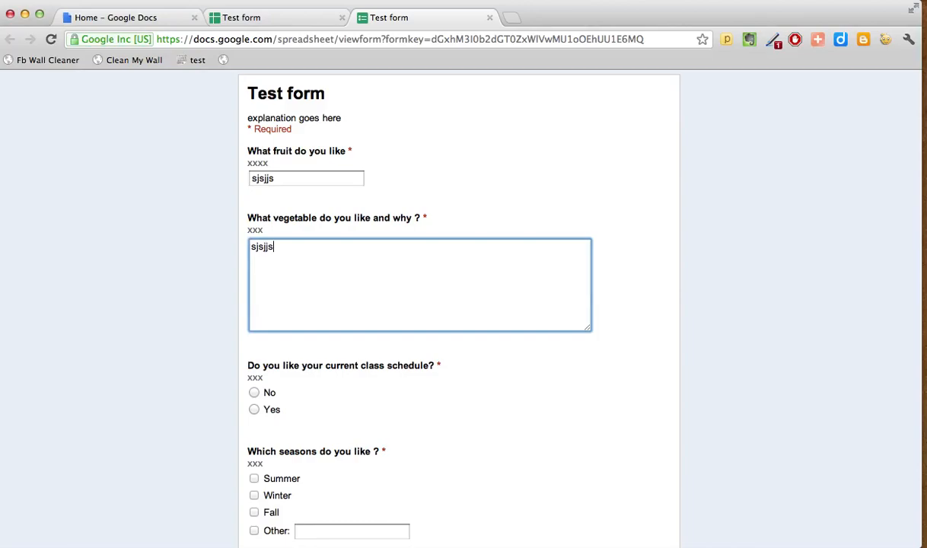
pyautogui.scroll(-3)
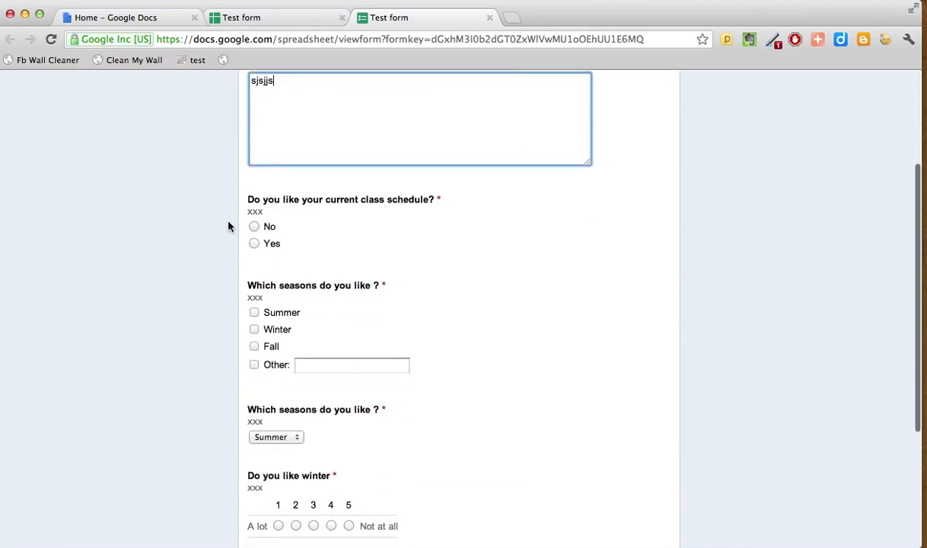
pyautogui.click(252, 225)
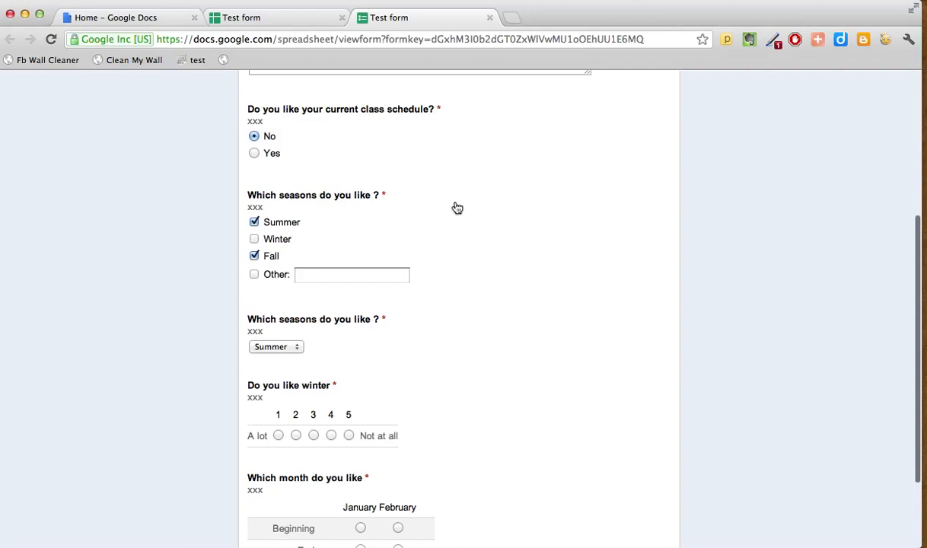
# Choose Fall in the dropdown seasons question after first picking Winter.
pyautogui.scroll(-3)
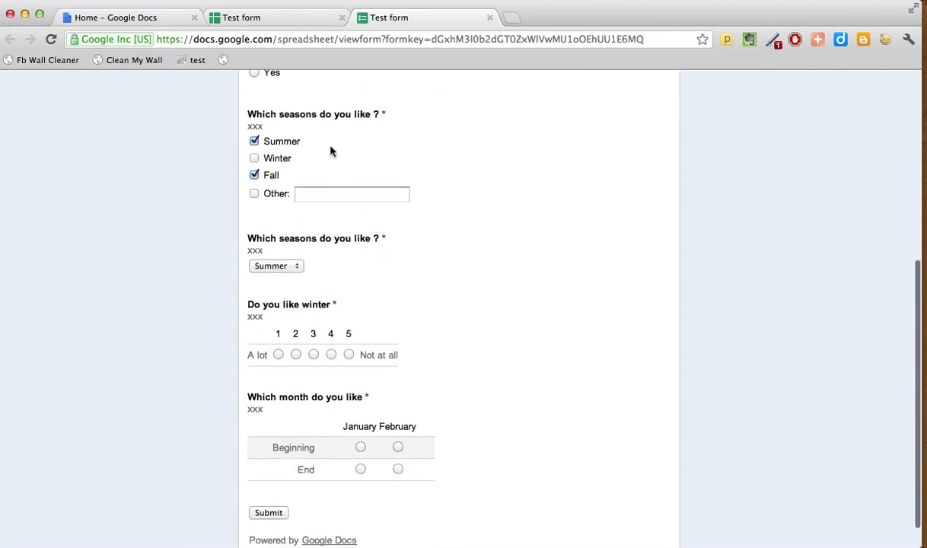
pyautogui.click(276, 265)
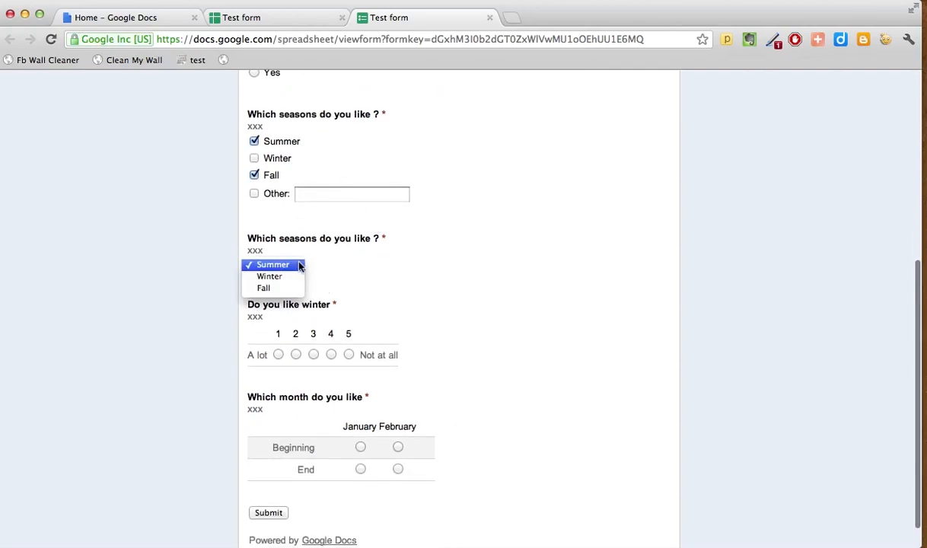
pyautogui.click(269, 275)
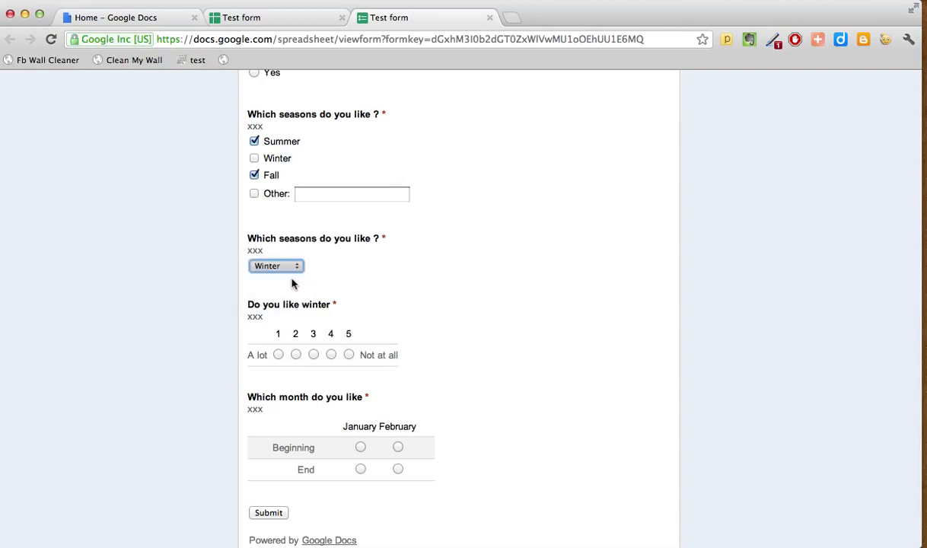
pyautogui.click(276, 265)
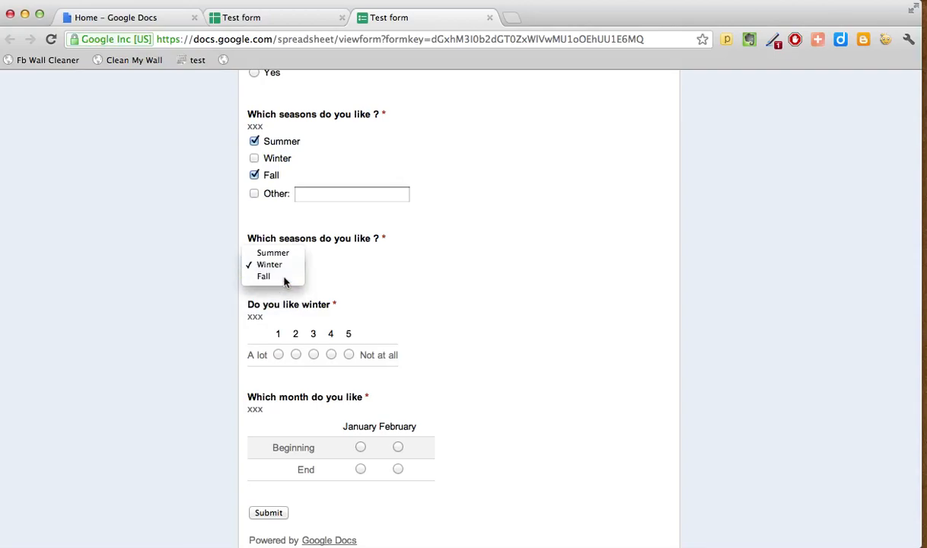
pyautogui.click(264, 275)
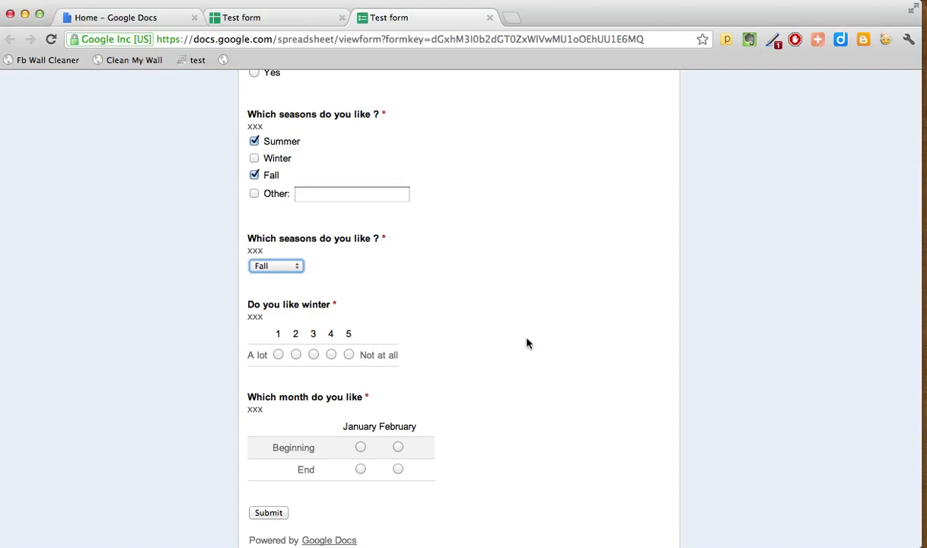
# Rate liking winter as Not at all, pick January/February in the month grid, and submit the response.
pyautogui.scroll(-3)
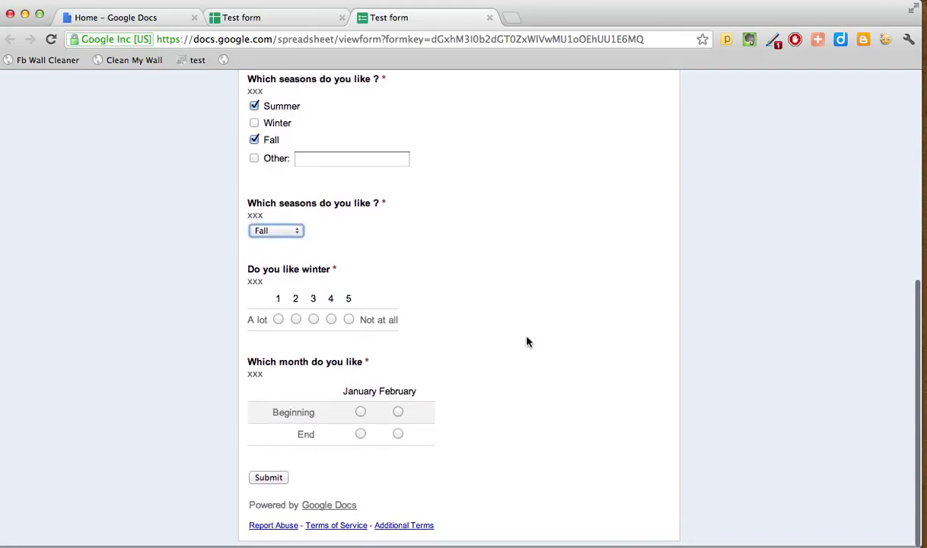
pyautogui.click(349, 320)
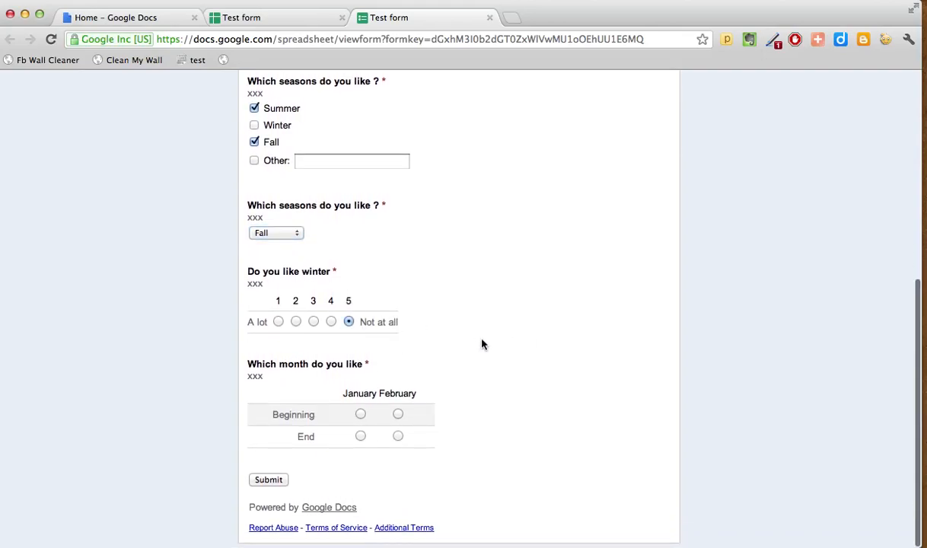
pyautogui.moveTo(361, 414)
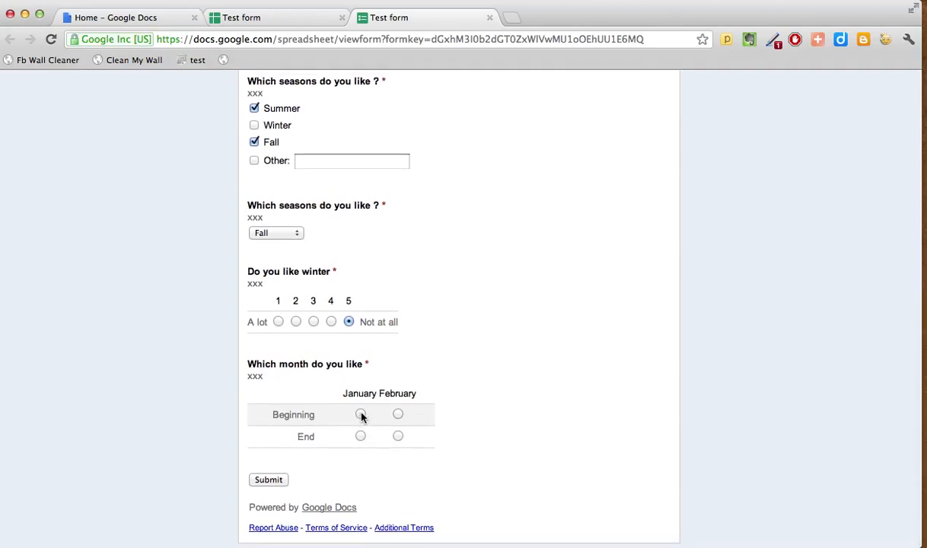
pyautogui.click(360, 414)
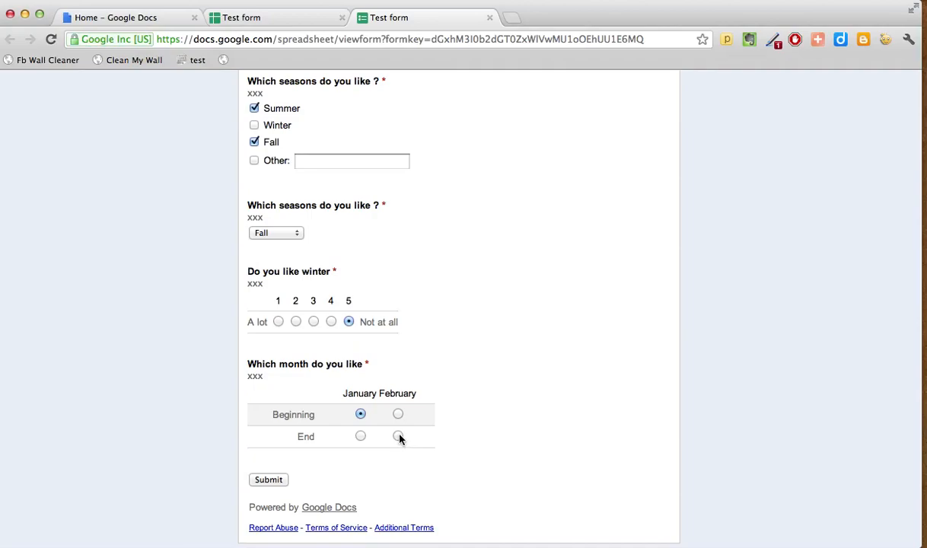
pyautogui.click(397, 436)
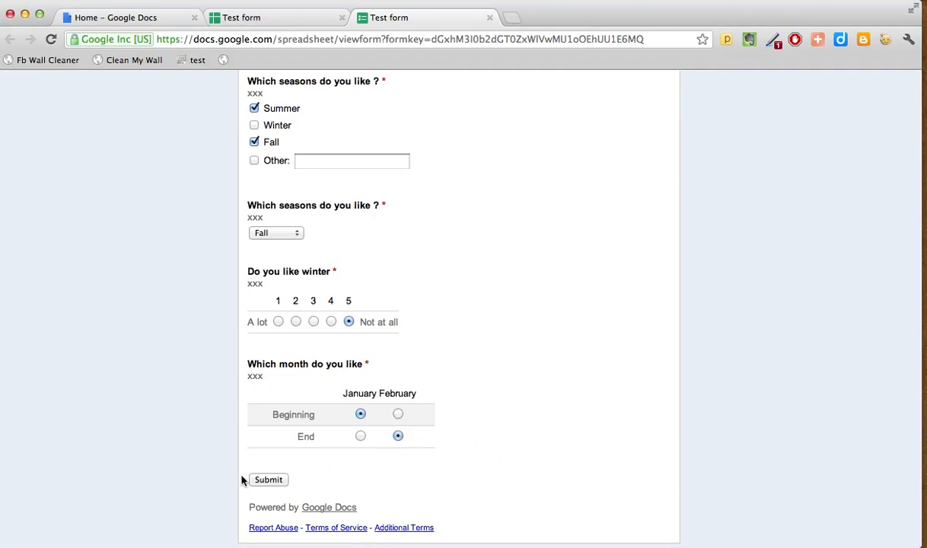
pyautogui.click(268, 479)
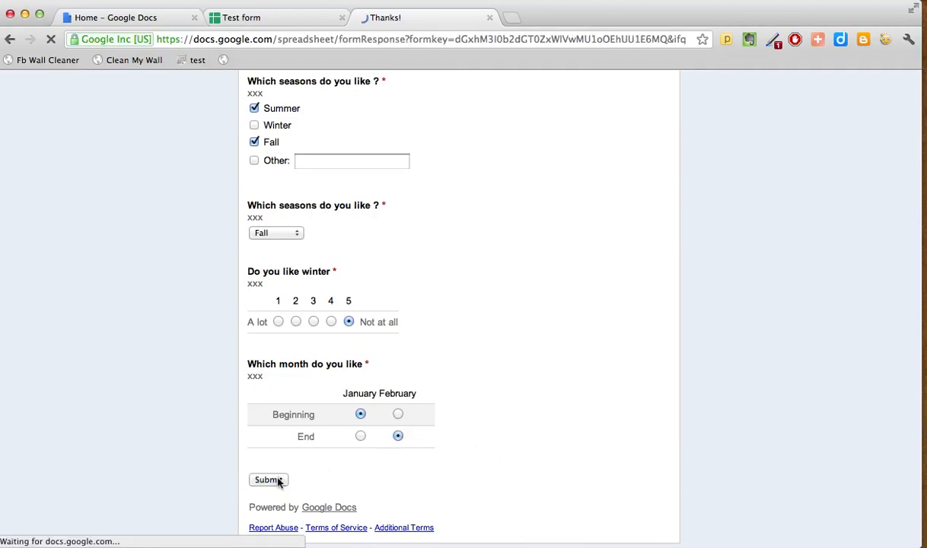
pyautogui.click(268, 479)
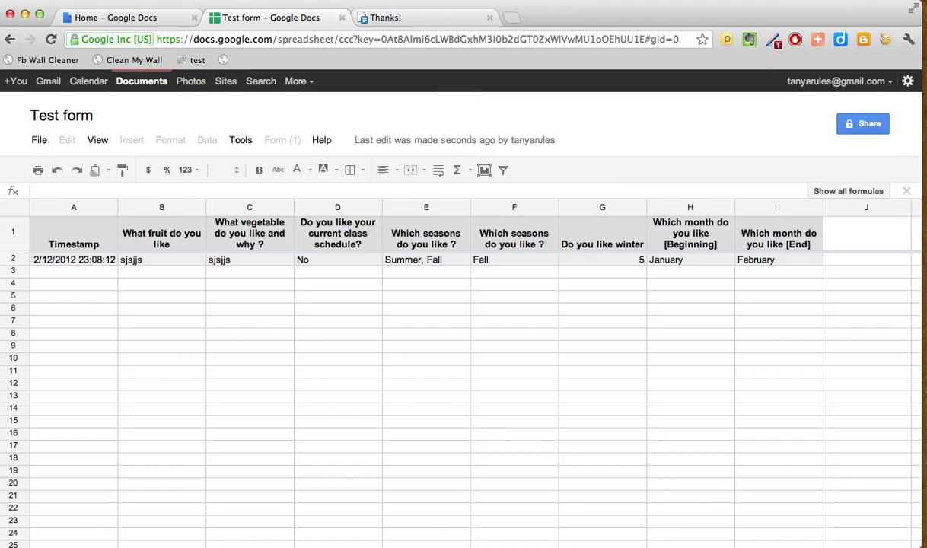
pyautogui.click(74, 238)
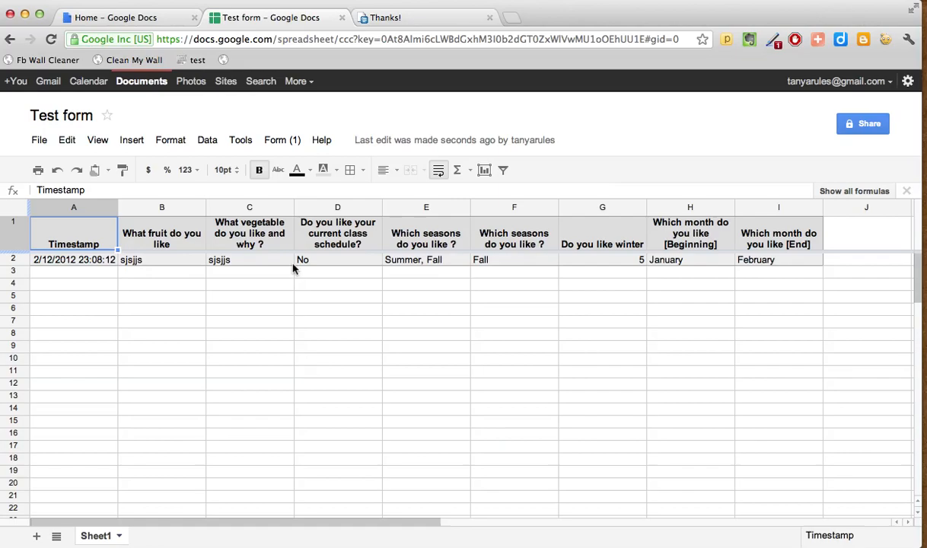
pyautogui.moveTo(853, 277)
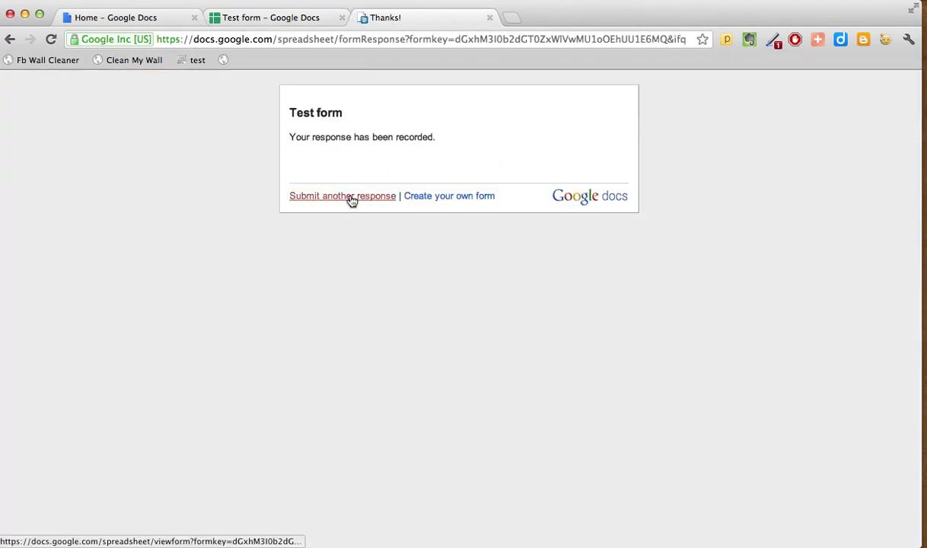
# Start another response and scroll the blank Test form down to its Submit button.
pyautogui.click(341, 194)
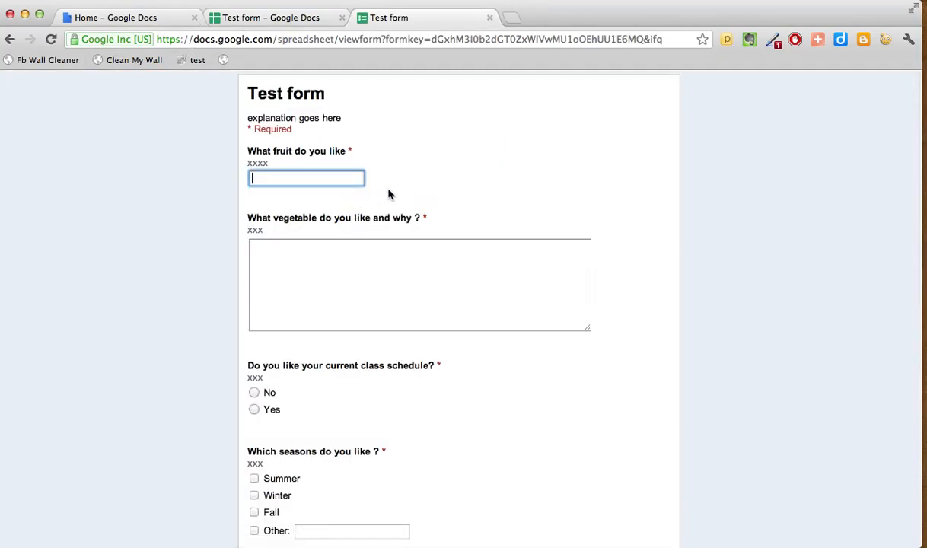
pyautogui.moveTo(419, 130)
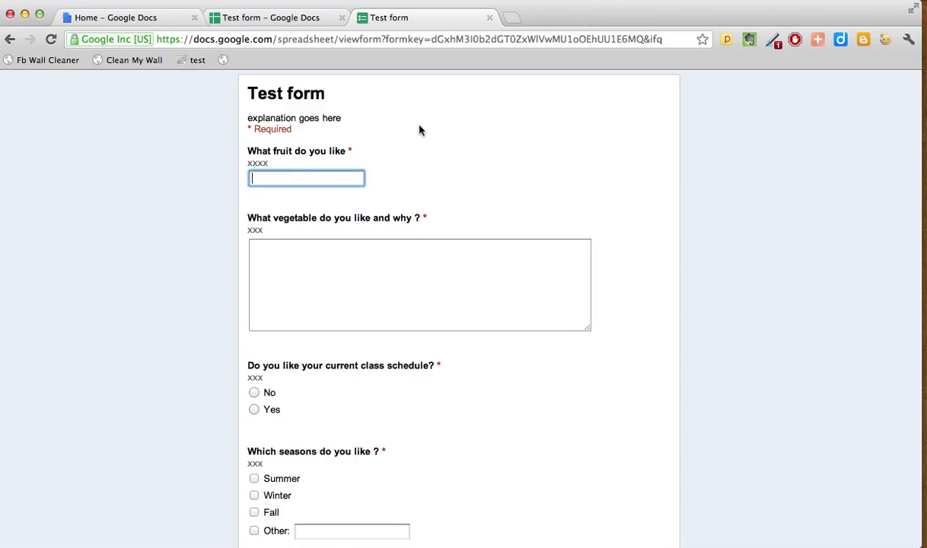
pyautogui.moveTo(371, 192)
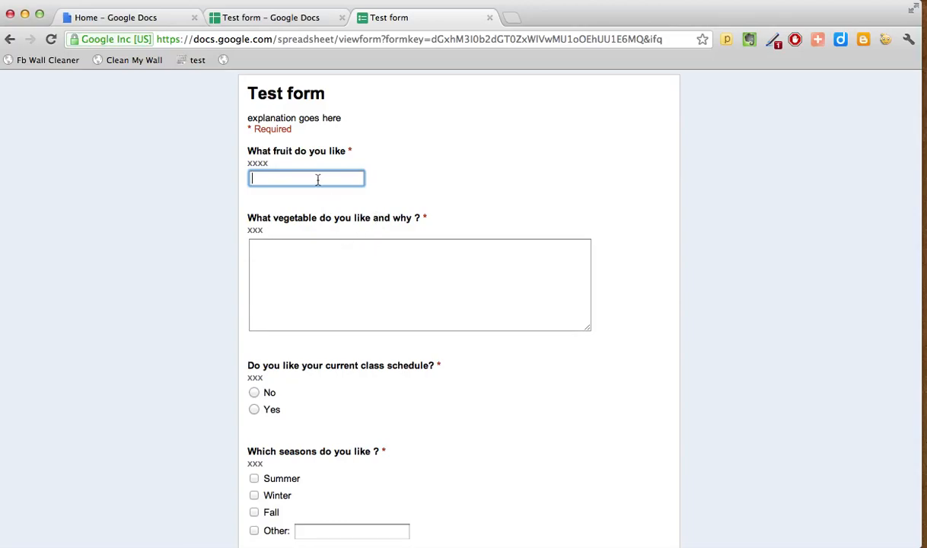
pyautogui.scroll(-3)
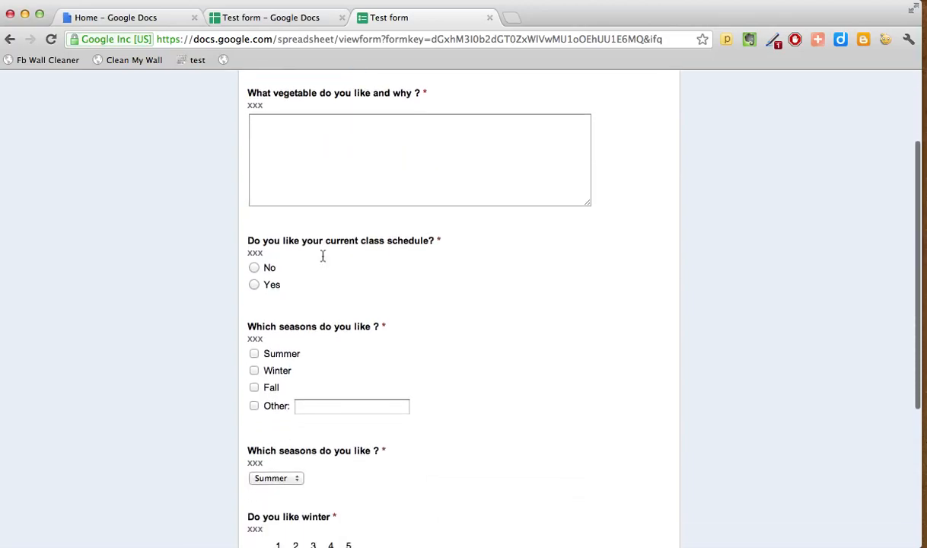
pyautogui.scroll(-3)
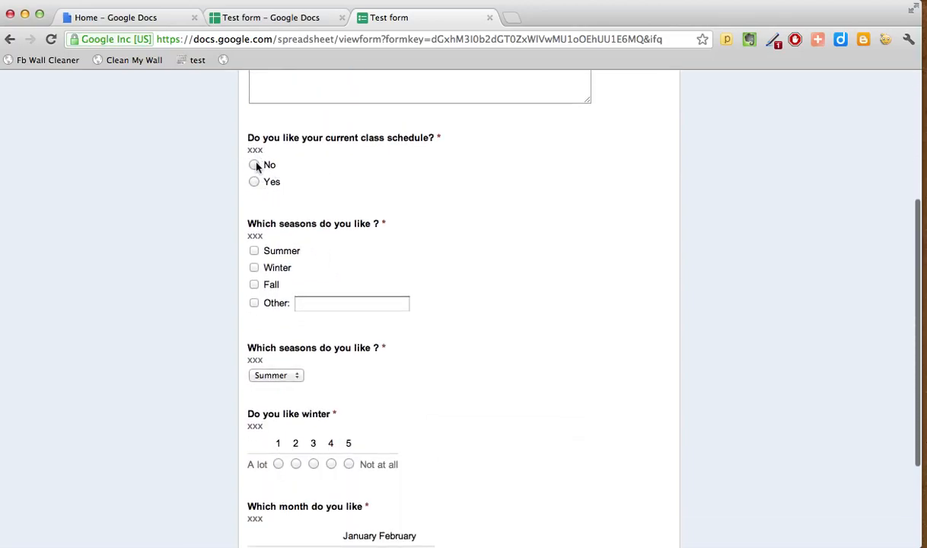
pyautogui.scroll(-3)
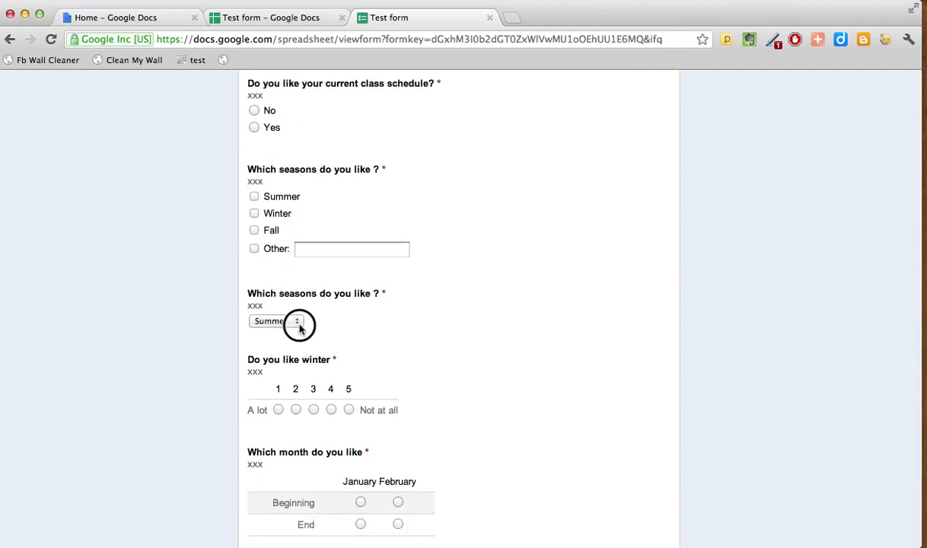
pyautogui.scroll(-3)
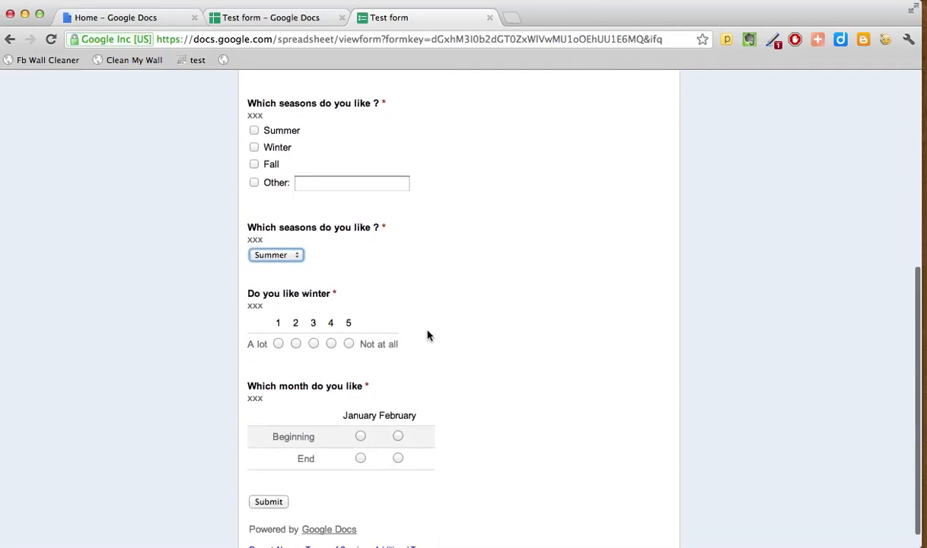
pyautogui.scroll(-3)
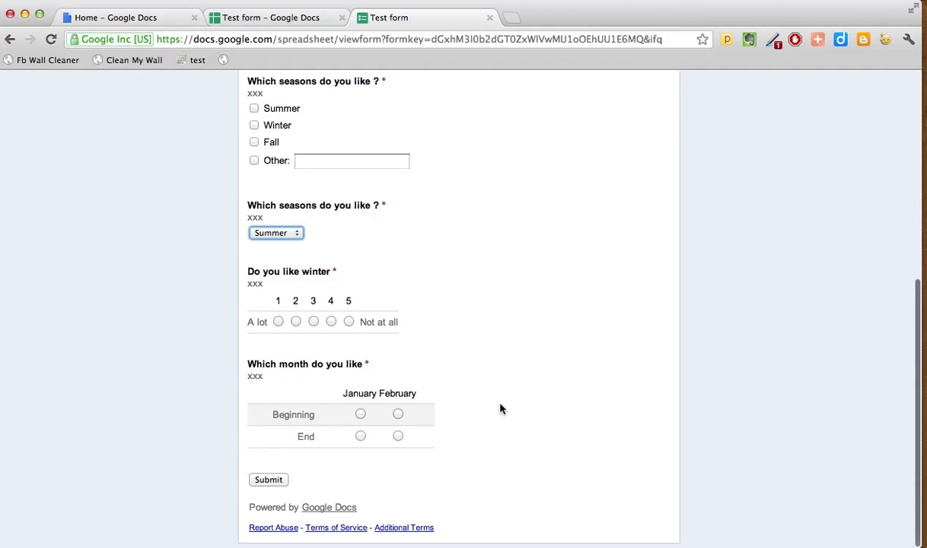
pyautogui.moveTo(211, 44)
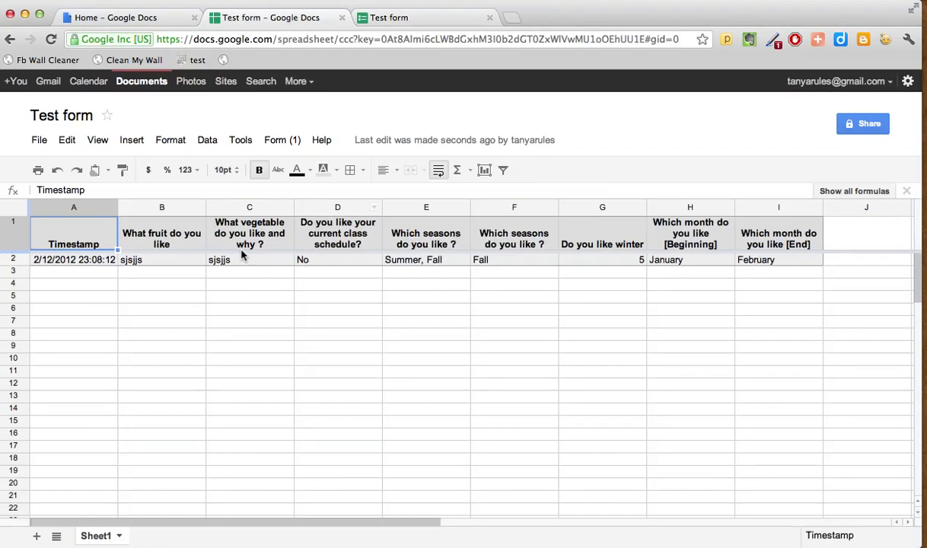
pyautogui.moveTo(230, 329)
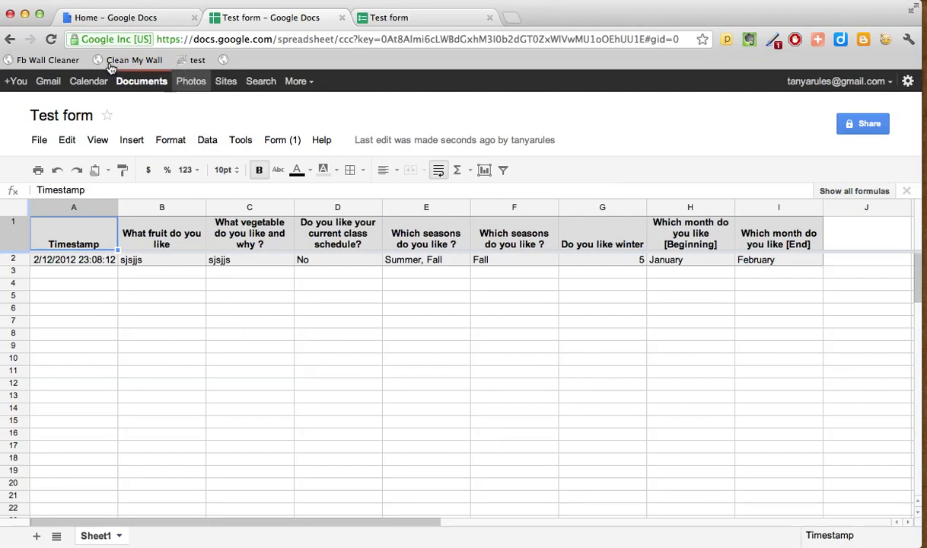
pyautogui.moveTo(110, 70)
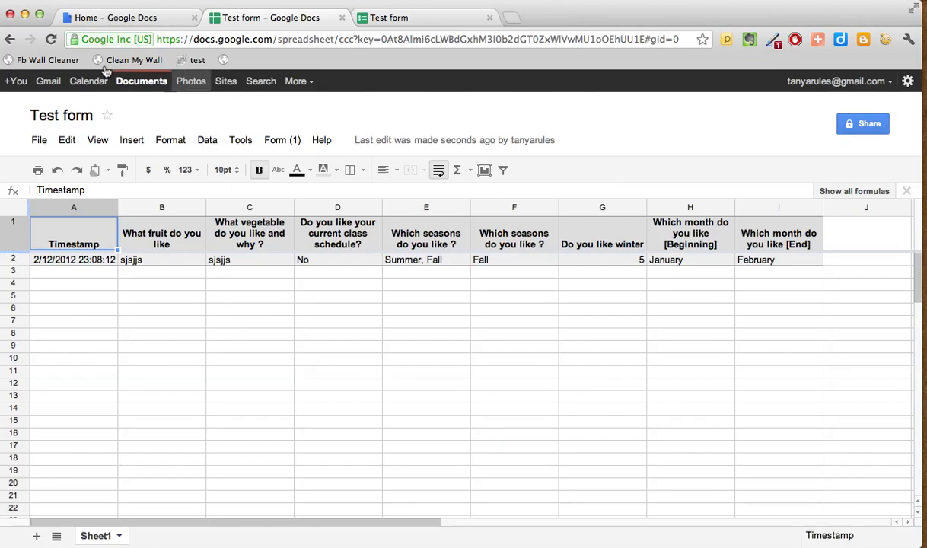